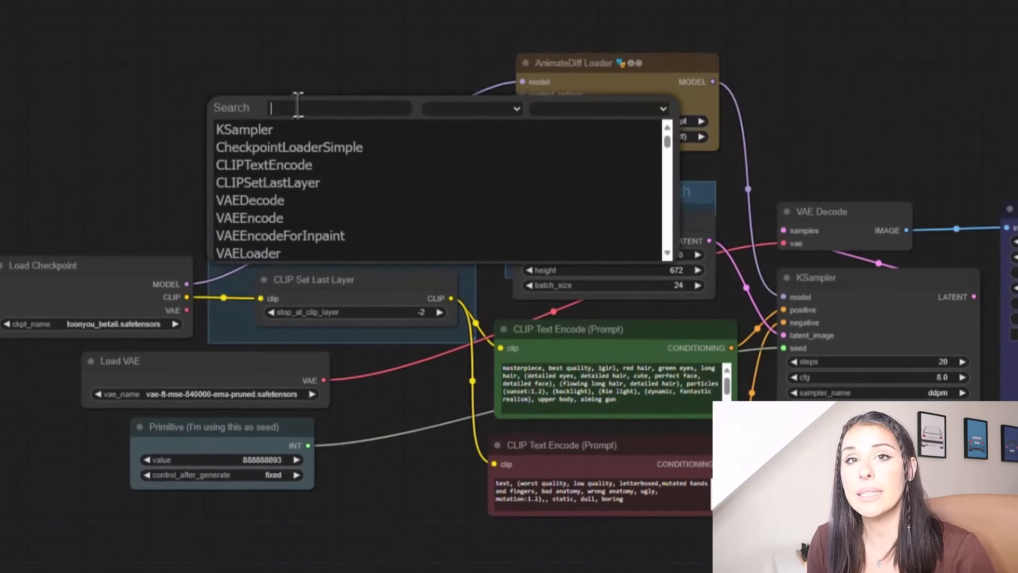
Add a LoraLoader node from node search and wire its MODEL output into the graph.
type("lora")
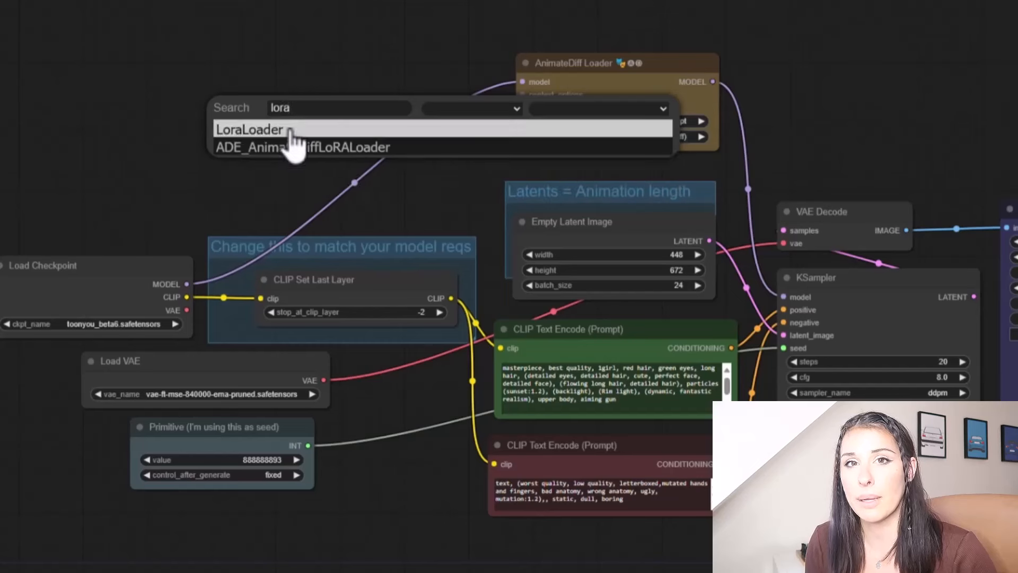
left_click(248, 130)
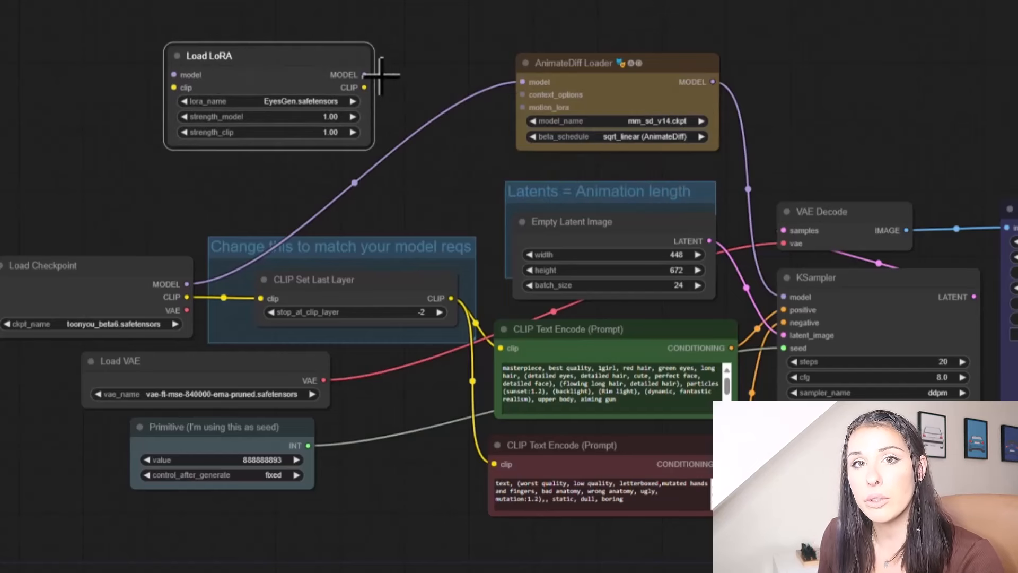
left_click_drag(366, 75, 524, 82)
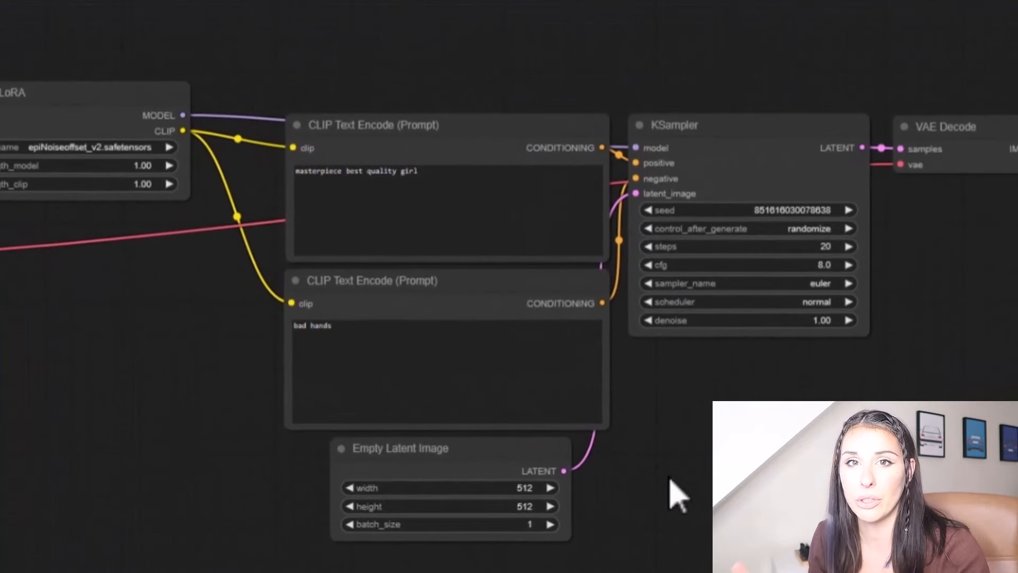
mouse_move(694, 513)
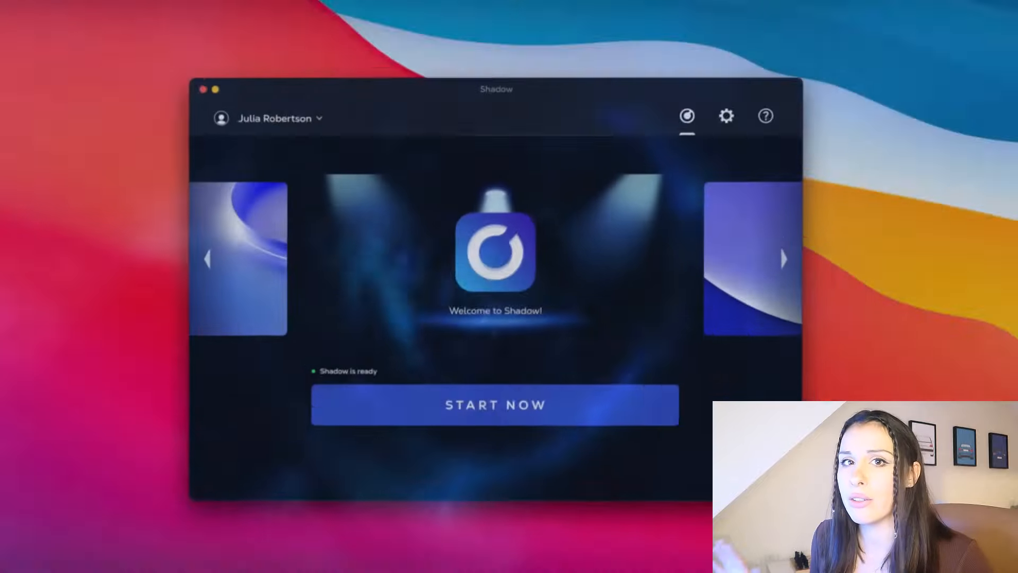
Launch the Shadow cloud PC with START NOW on the welcome screen.
left_click(494, 405)
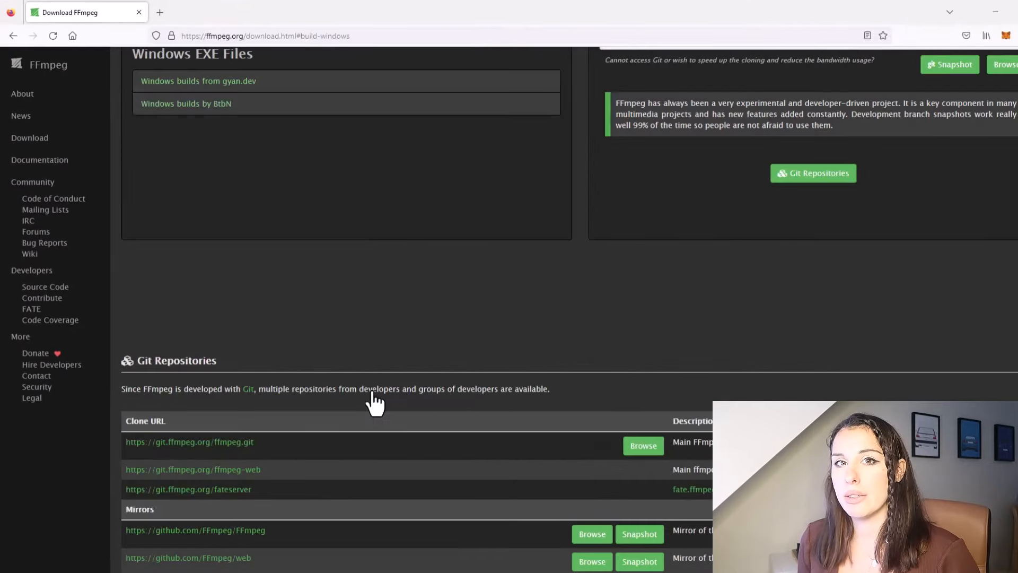
Download the latest FFmpeg git master build from gyan.dev's Windows builds page.
scroll("up", 3)
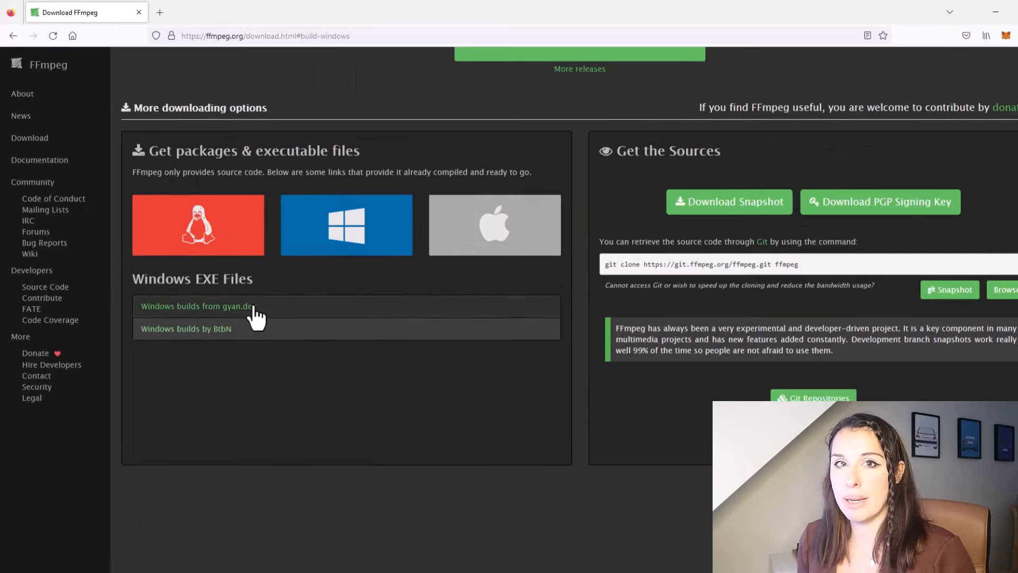
left_click(196, 306)
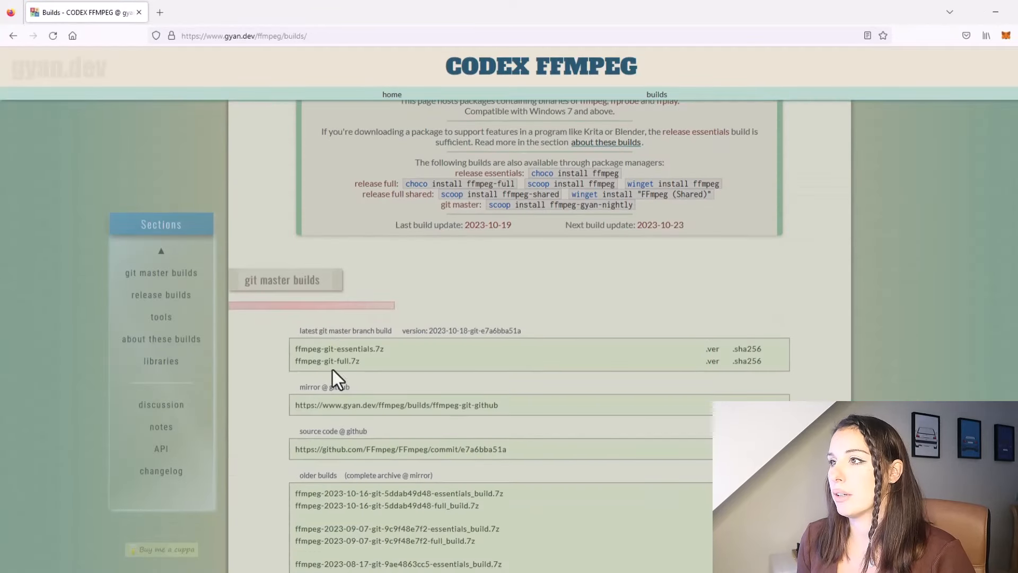
left_click(326, 360)
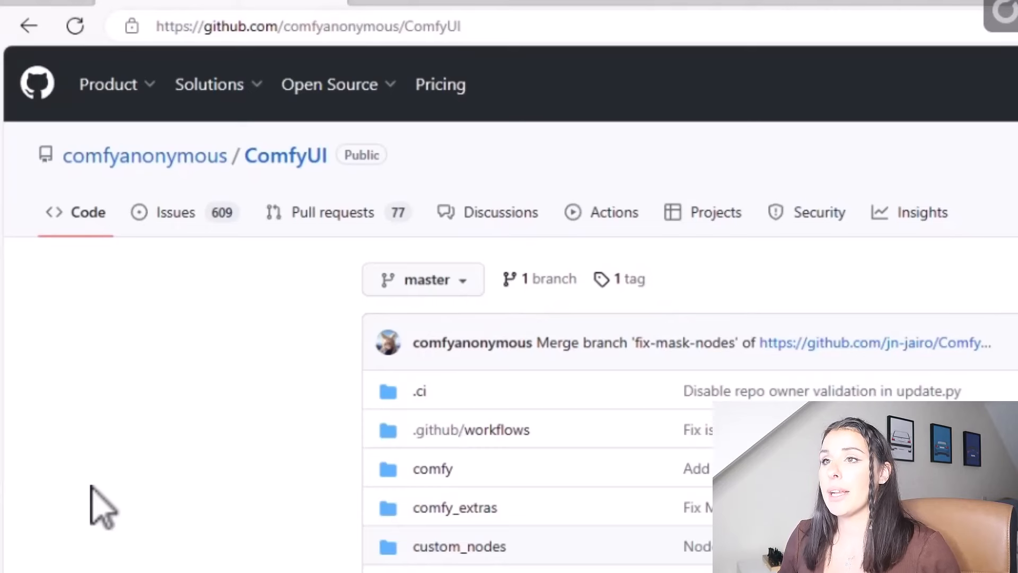
mouse_move(62, 208)
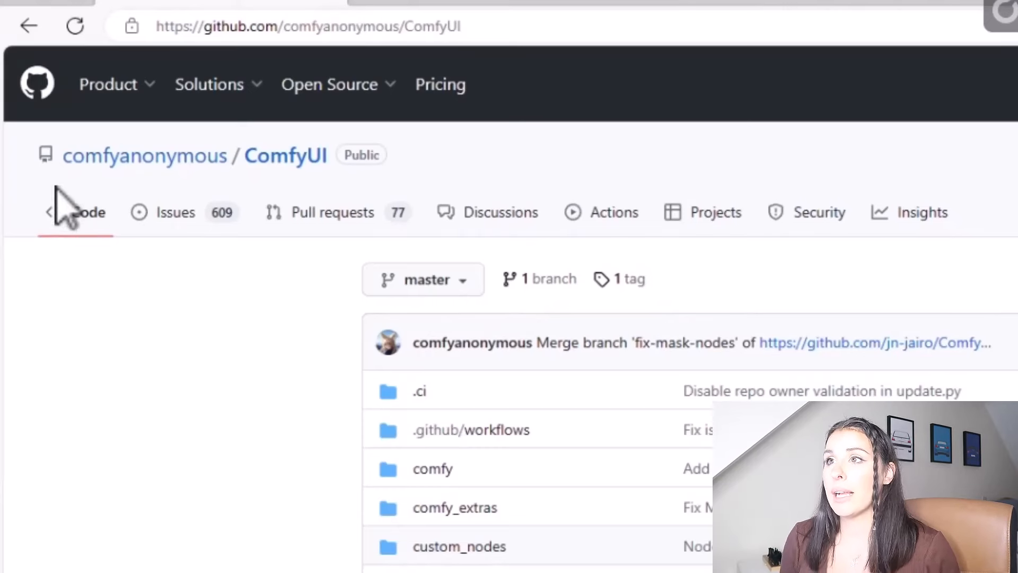
mouse_move(302, 195)
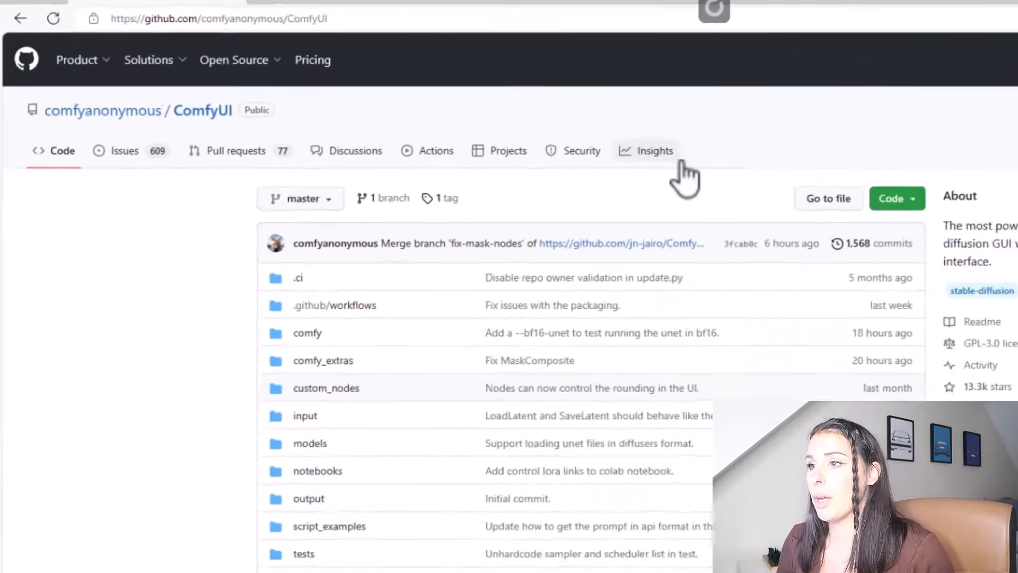
Download the ComfyUI Windows portable build using the README's direct download link.
scroll("down", 3)
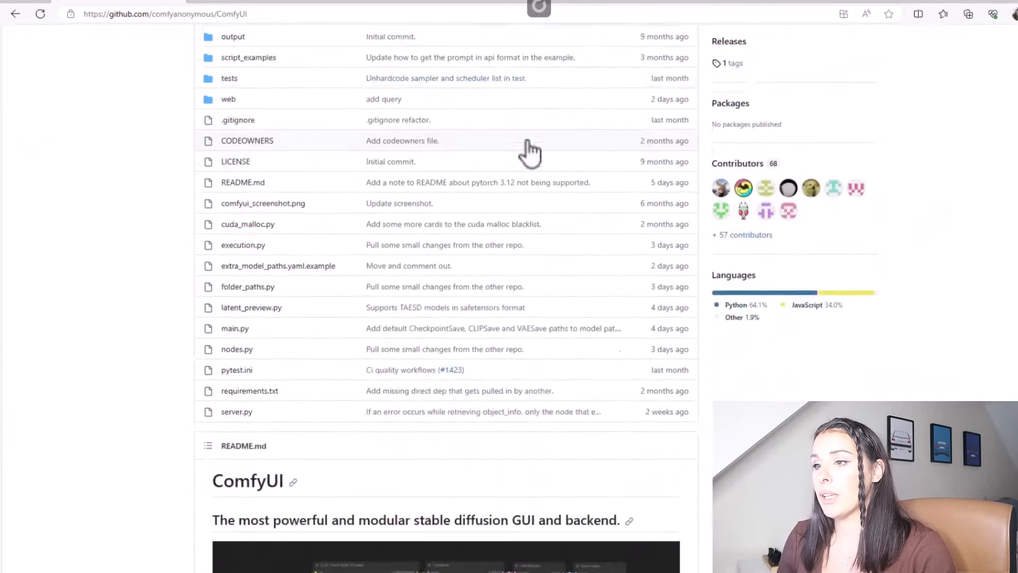
scroll("down", 3)
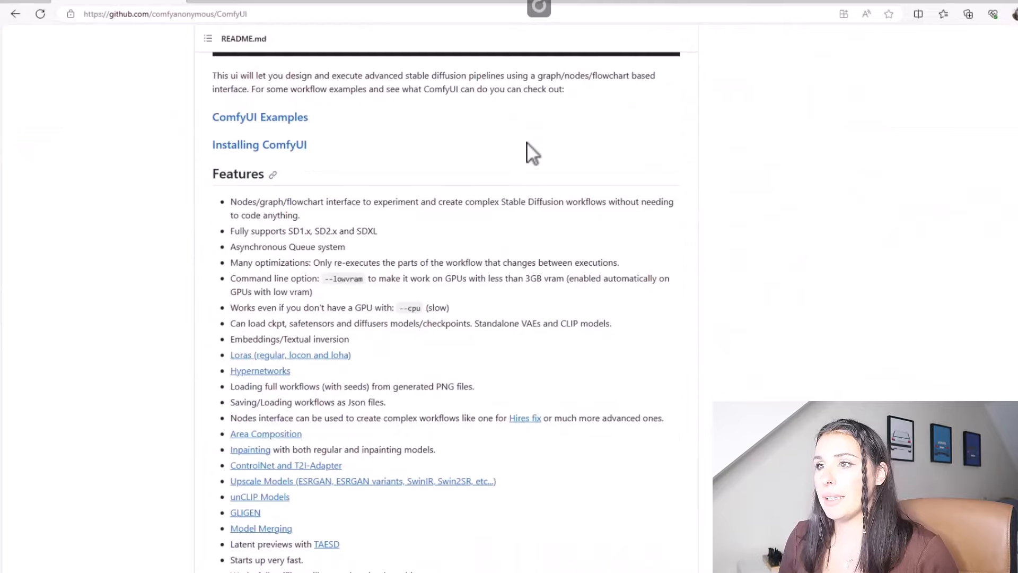
scroll("down", 3)
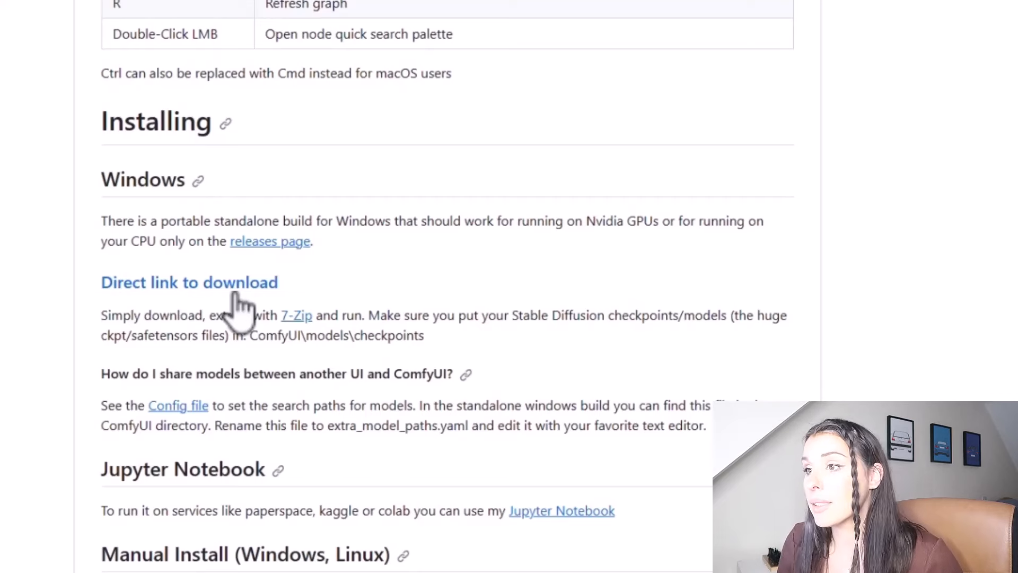
mouse_move(175, 312)
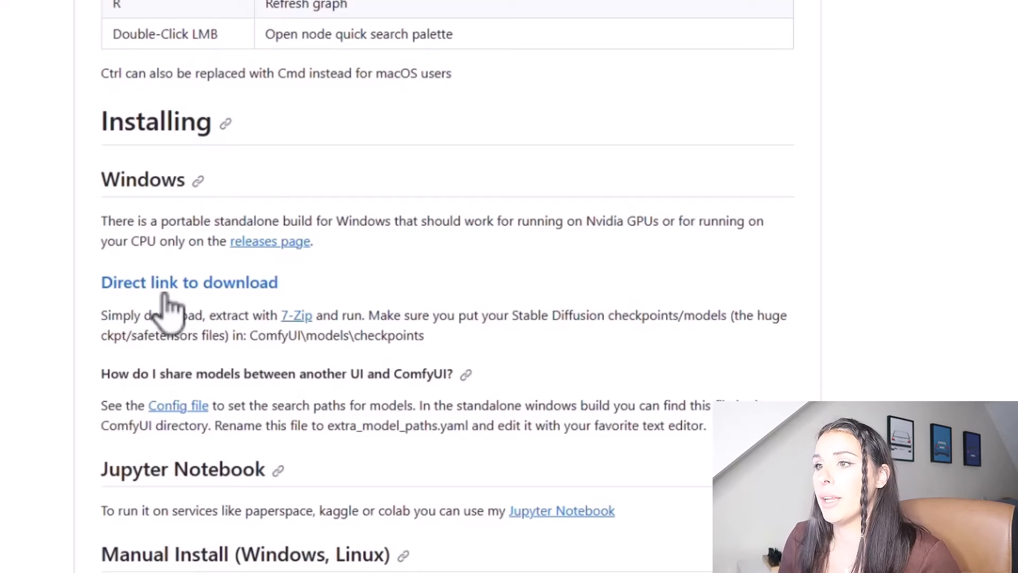
mouse_move(272, 305)
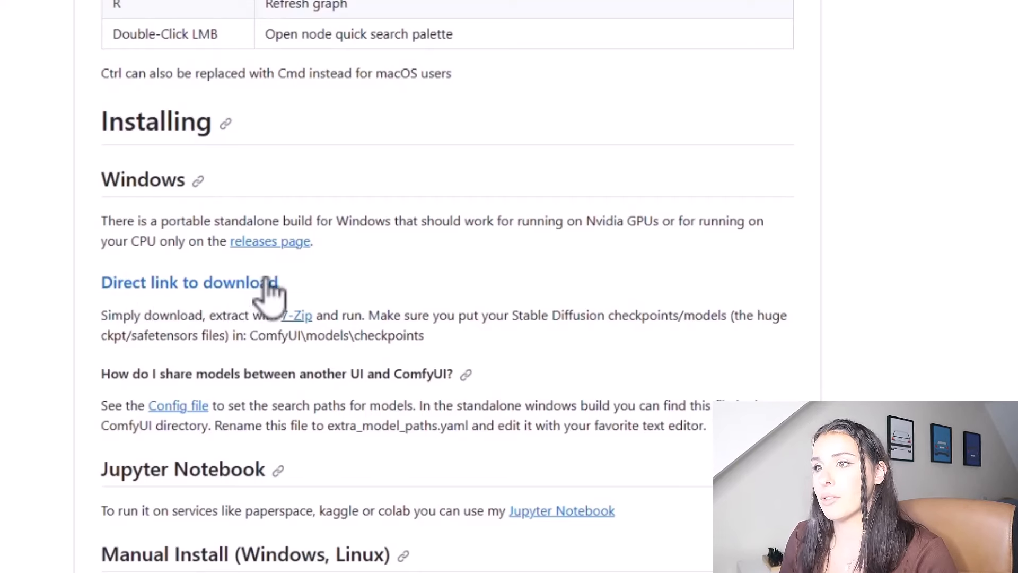
mouse_move(159, 302)
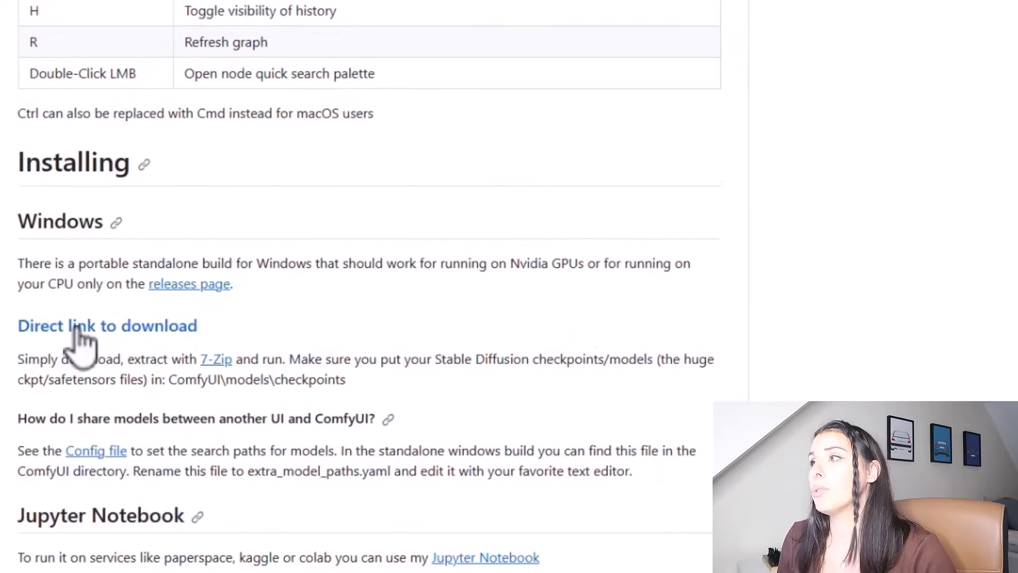
left_click(107, 325)
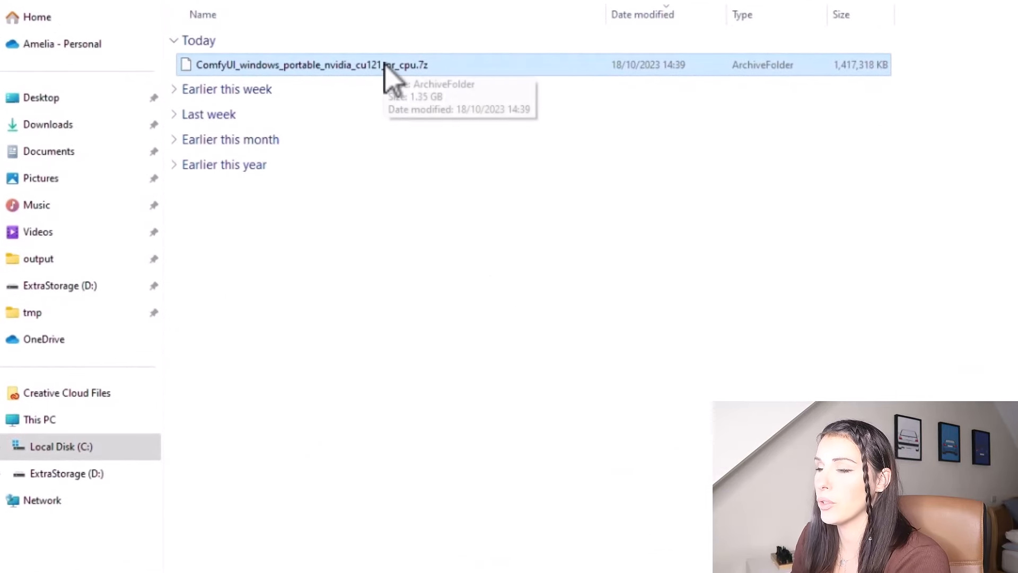
Extract the ComfyUI portable 7z archive with WinRAR to ExtraStorage (D:).
right_click(312, 65)
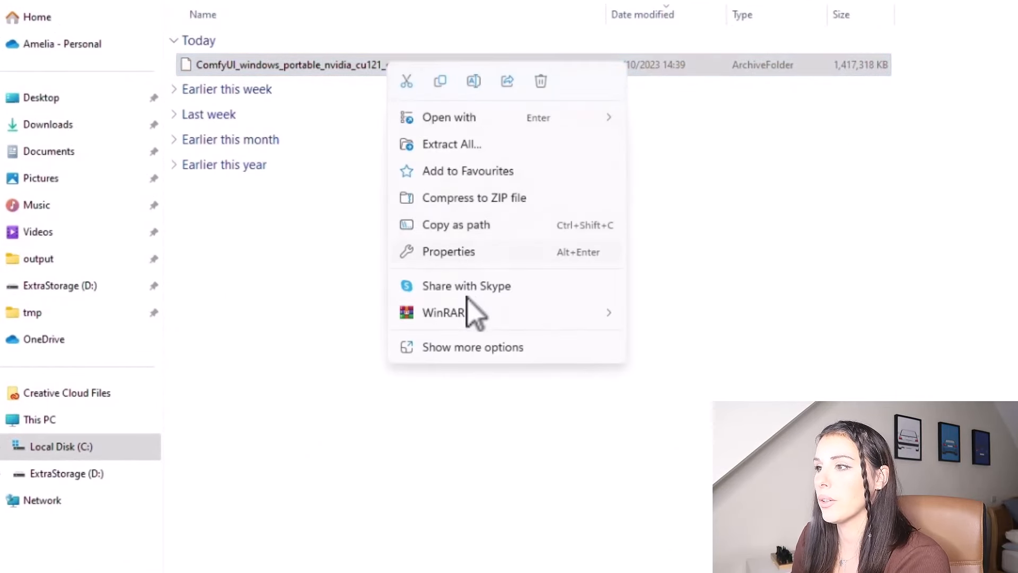
mouse_move(443, 313)
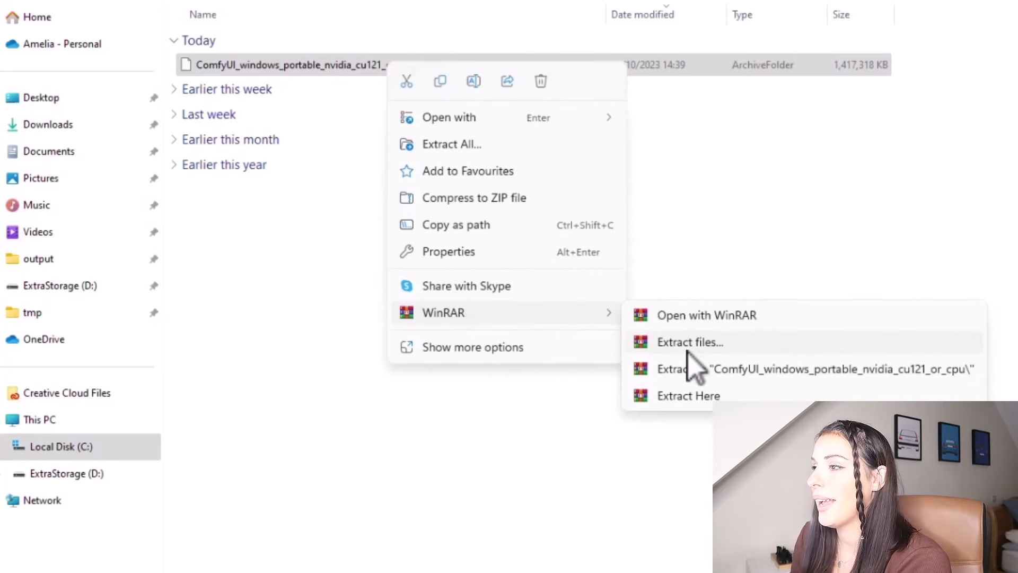
left_click(689, 342)
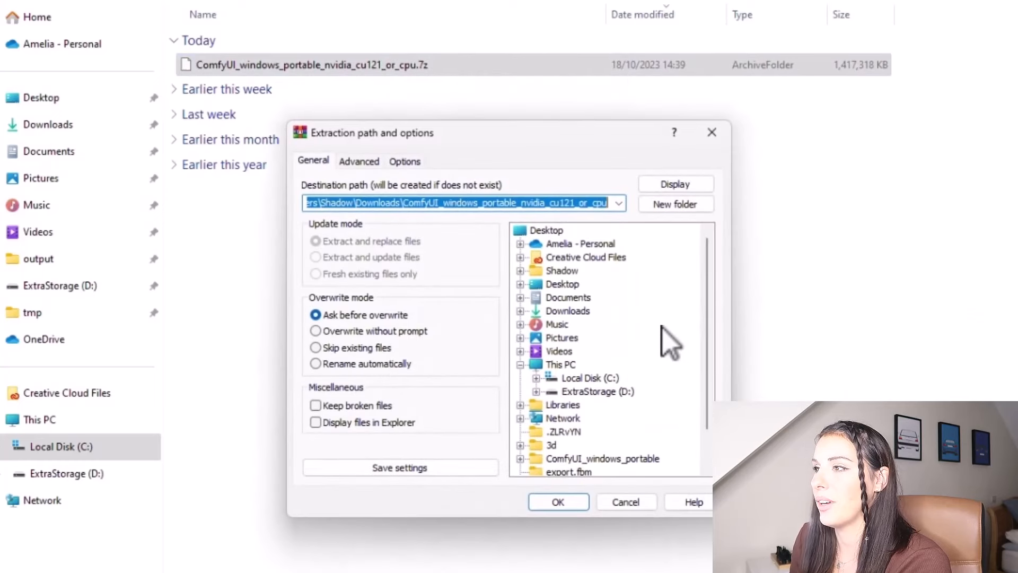
mouse_move(567, 260)
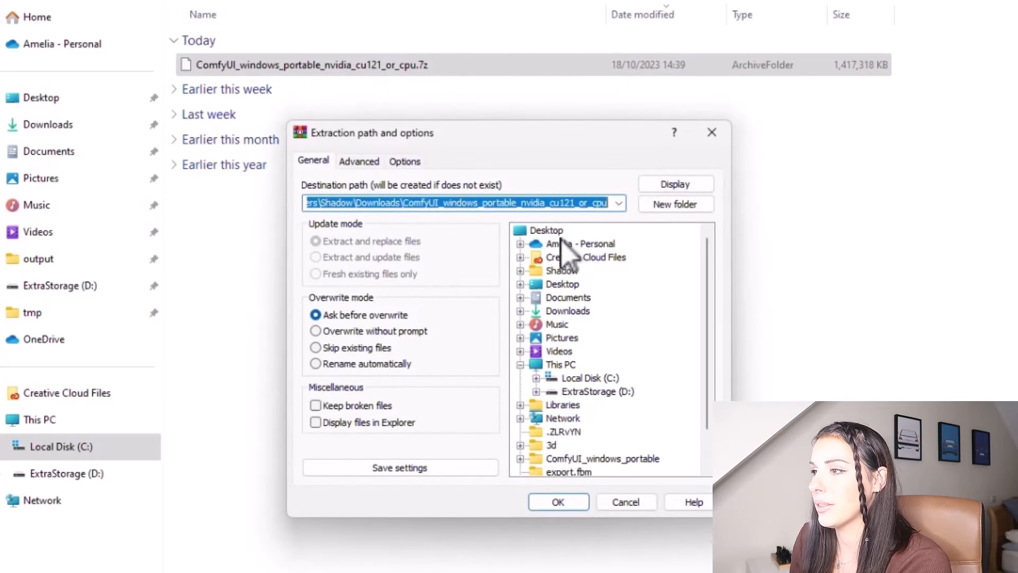
left_click(598, 391)
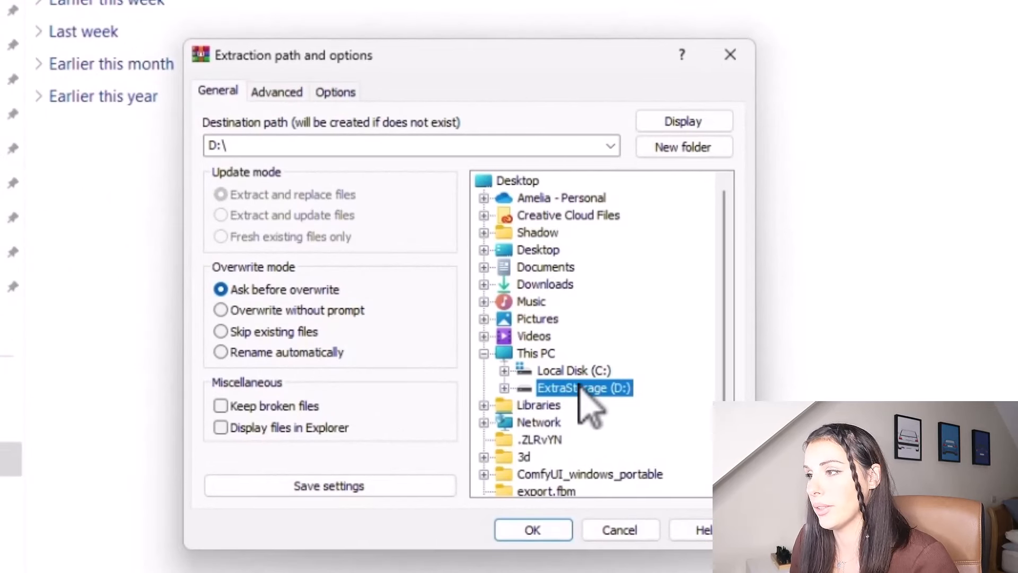
mouse_move(568, 429)
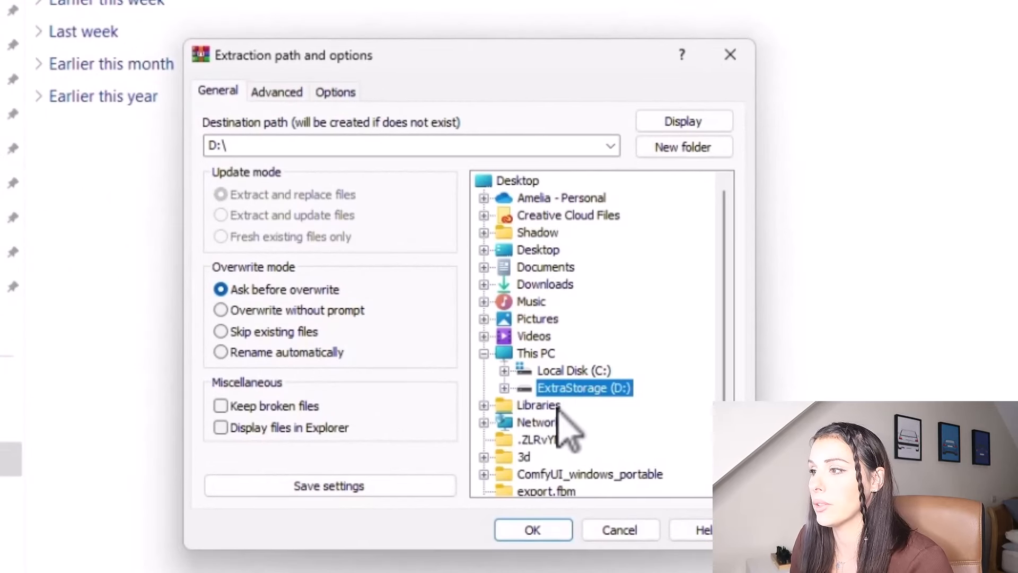
mouse_move(221, 182)
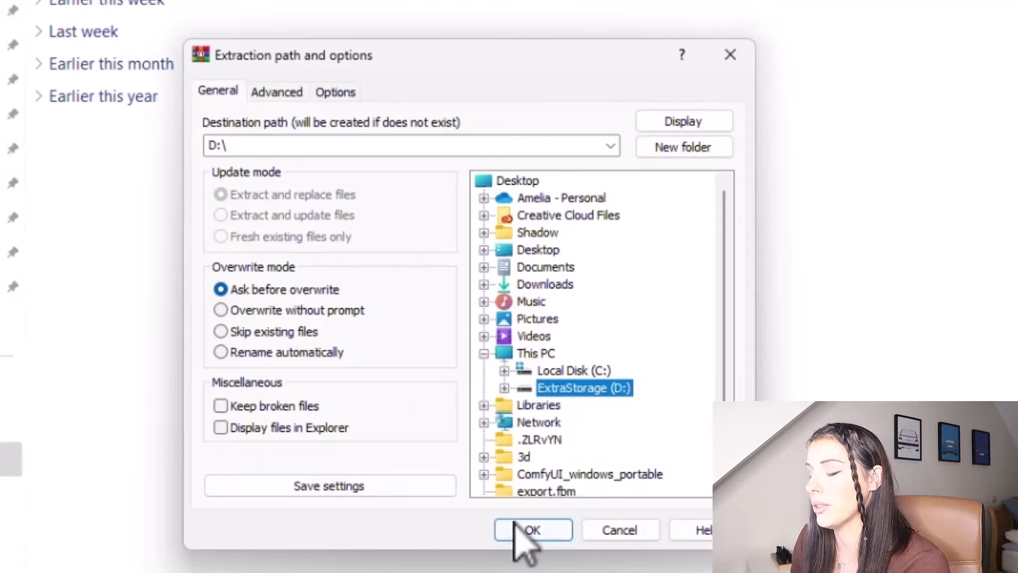
left_click(532, 529)
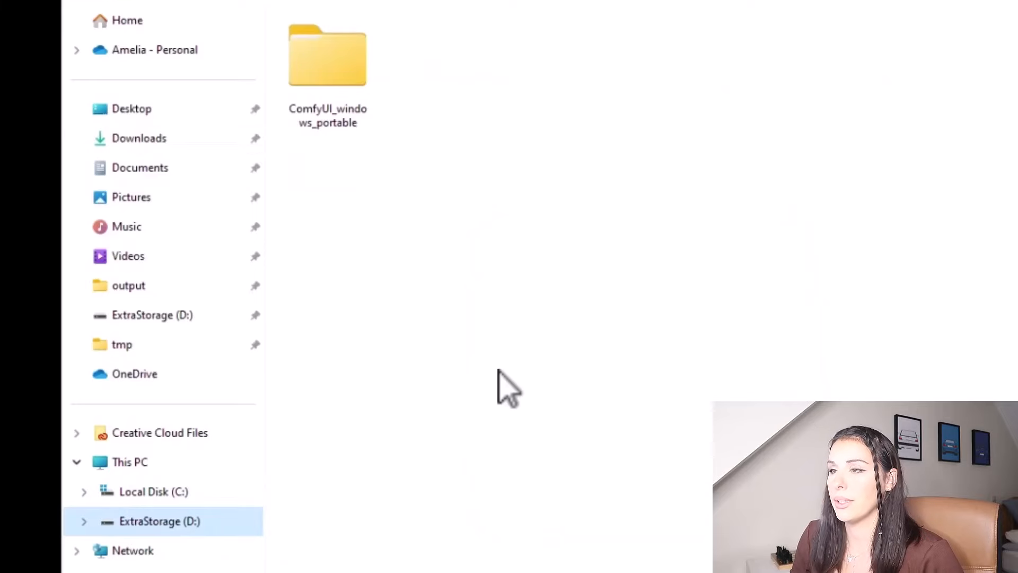
mouse_move(503, 382)
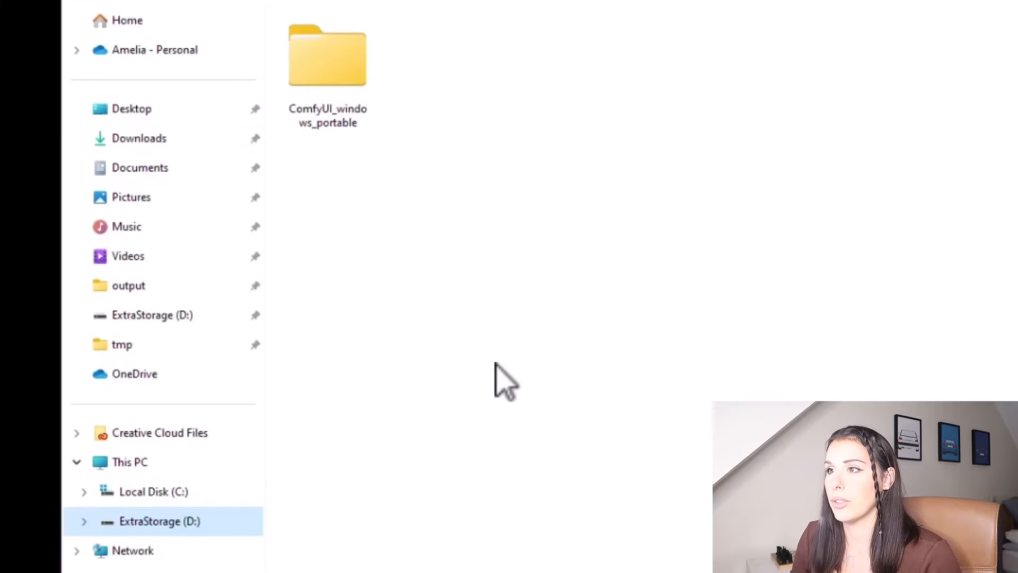
Browse into D:\ComfyUI_windows_portable\ComfyUI to view its subfolders.
double_click(327, 55)
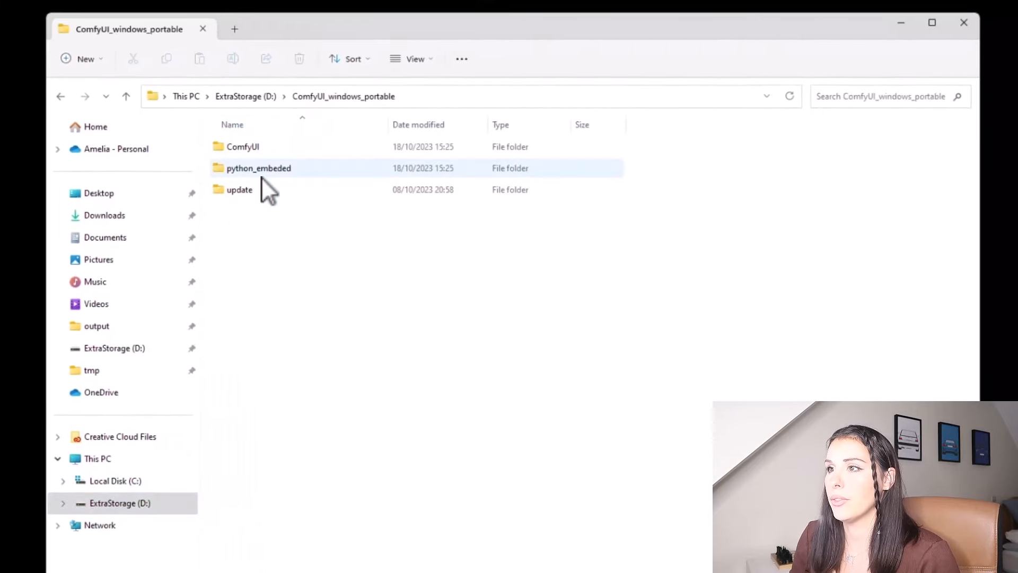
double_click(242, 146)
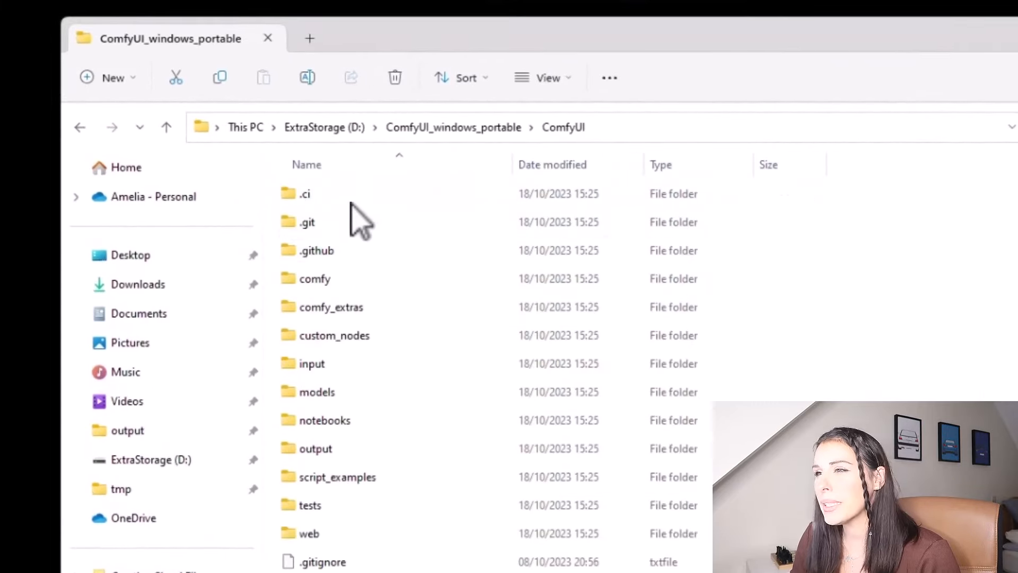
mouse_move(330, 306)
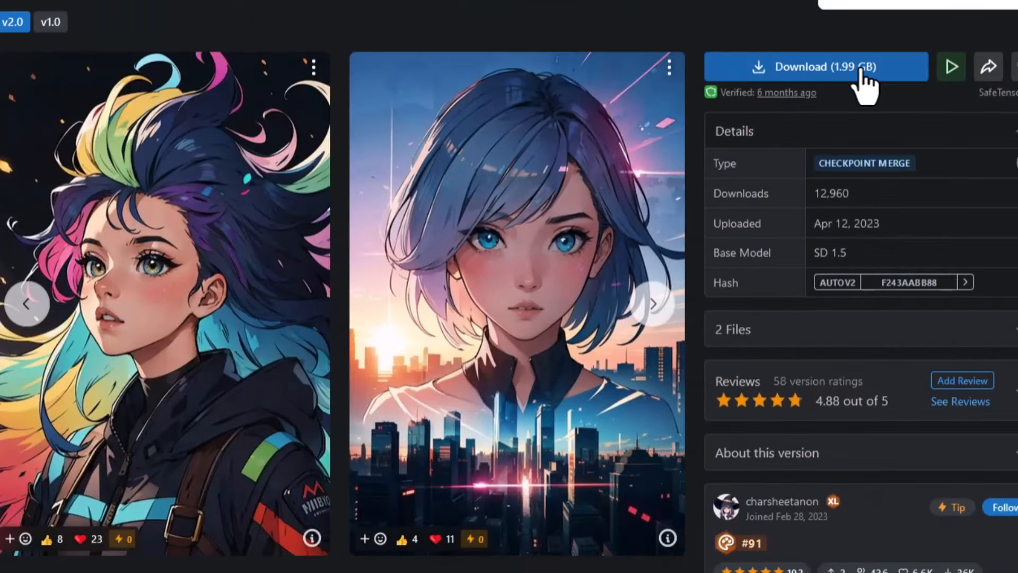
Download the CarDos Anime checkpoint, browsing to the ComfyUI folder on D:.
left_click(819, 67)
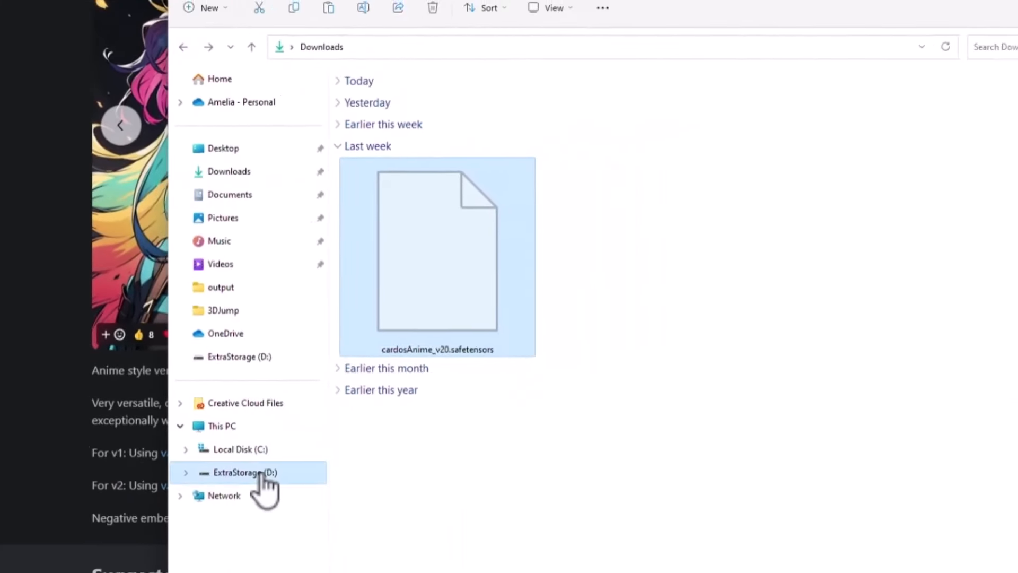
left_click(245, 471)
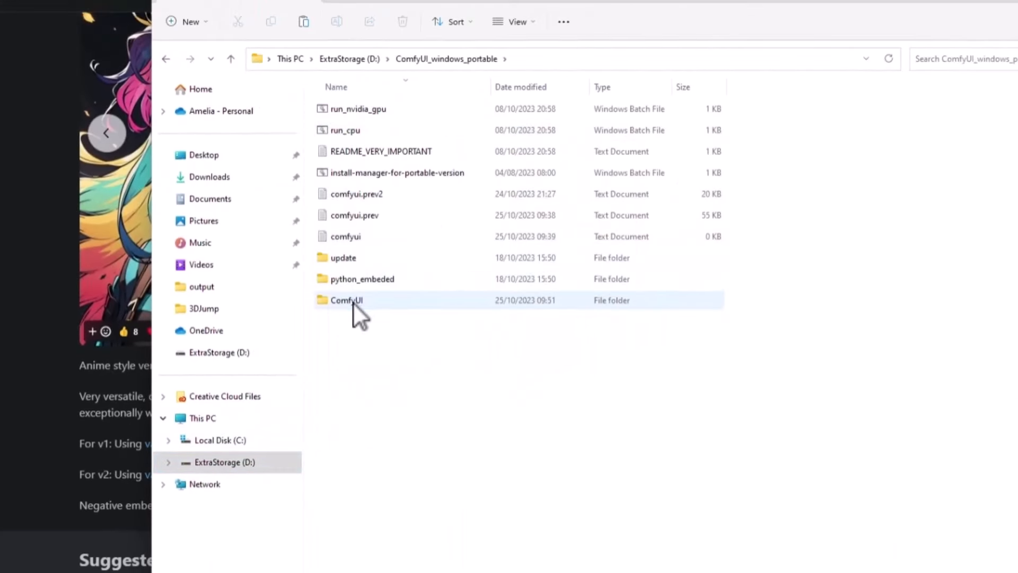
double_click(346, 299)
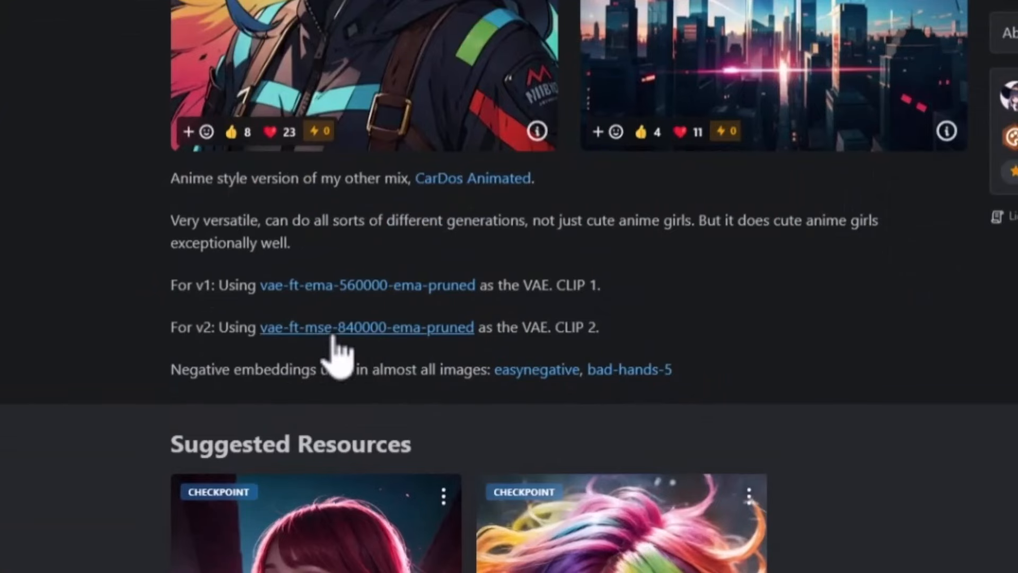
Save the vae-ft-mse-840000-ema-pruned VAE into ComfyUI/models/vae.
left_click(366, 326)
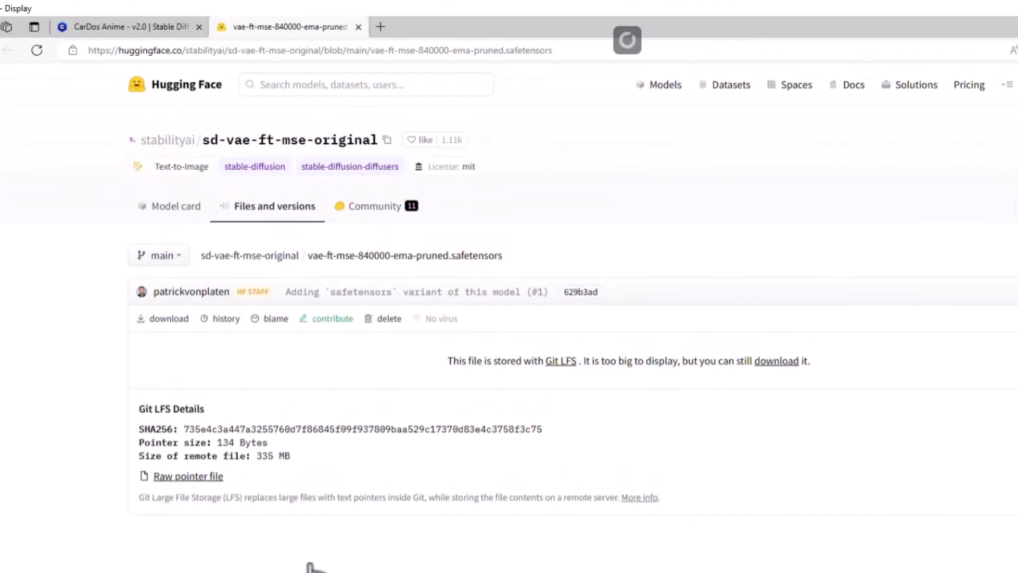
mouse_move(175, 156)
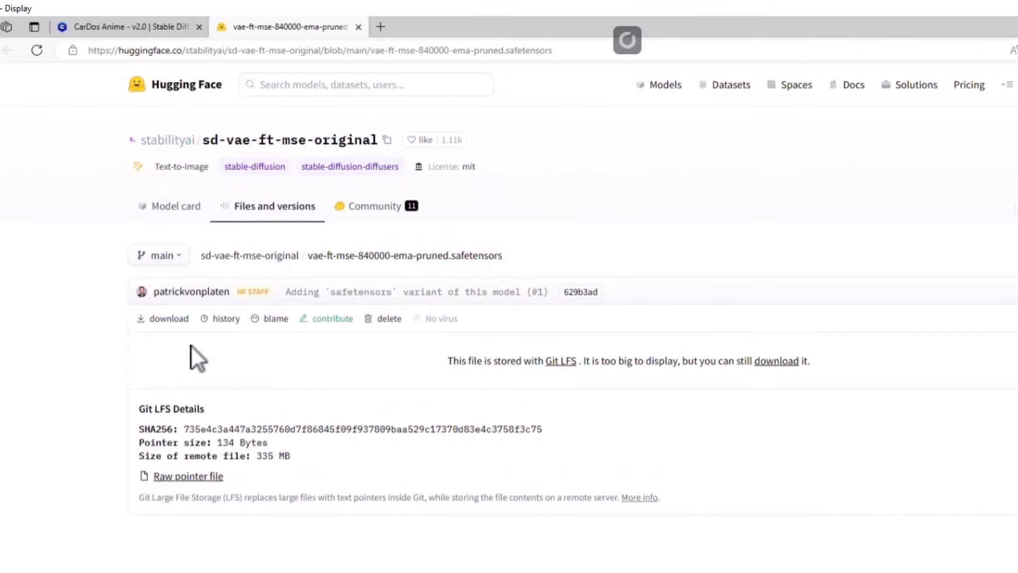
right_click(169, 318)
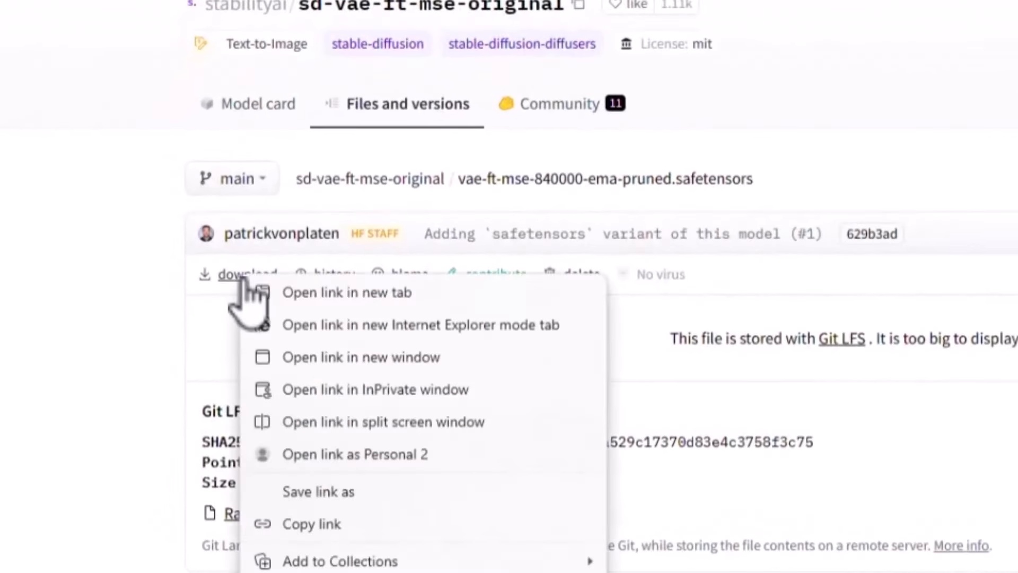
left_click(712, 383)
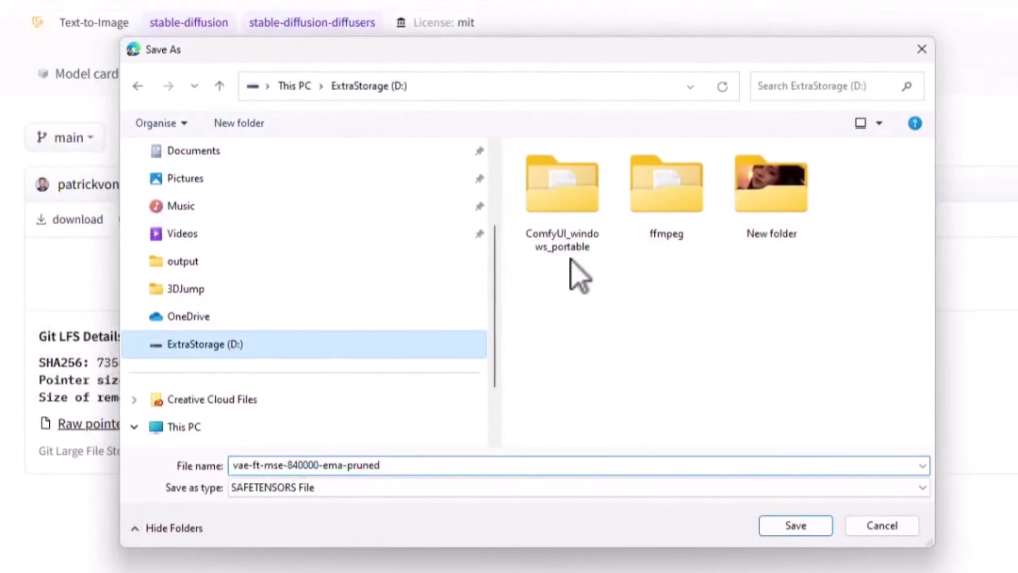
double_click(562, 184)
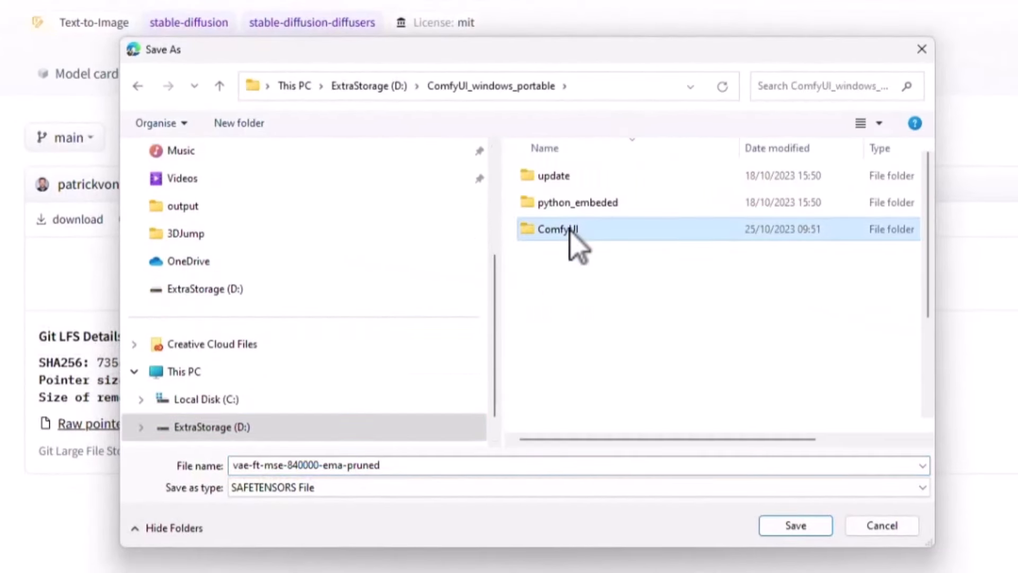
double_click(556, 229)
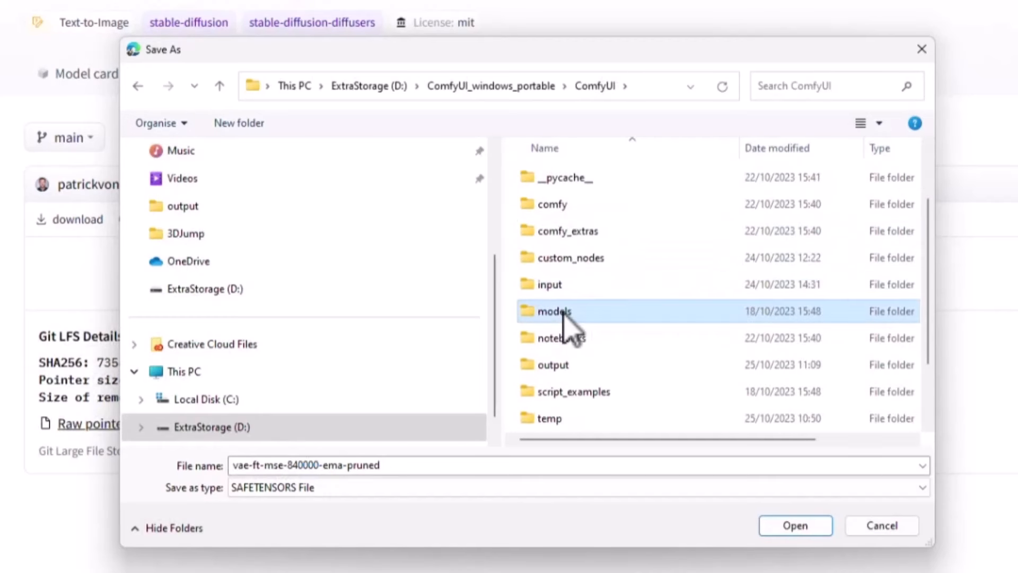
double_click(554, 311)
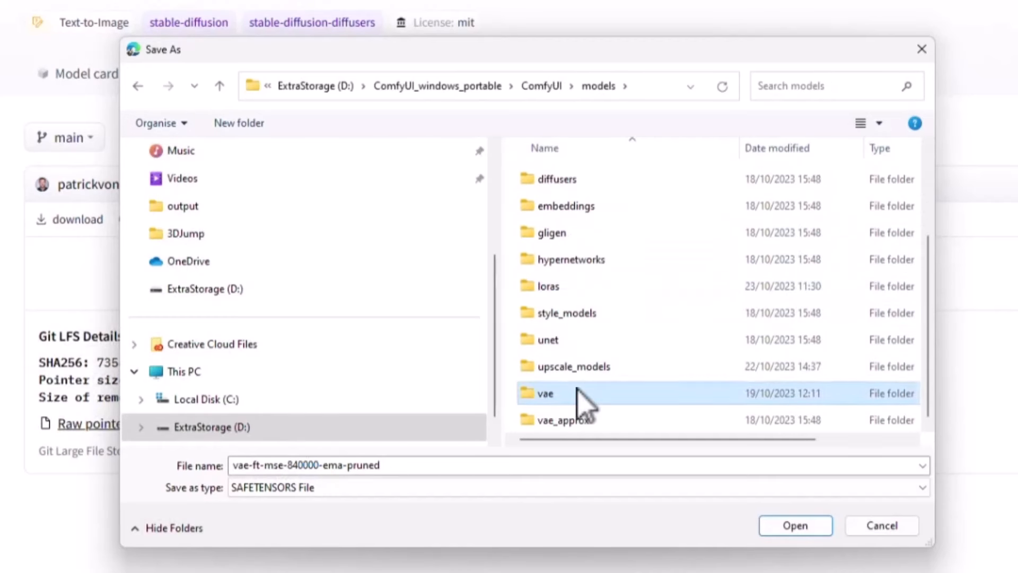
double_click(546, 392)
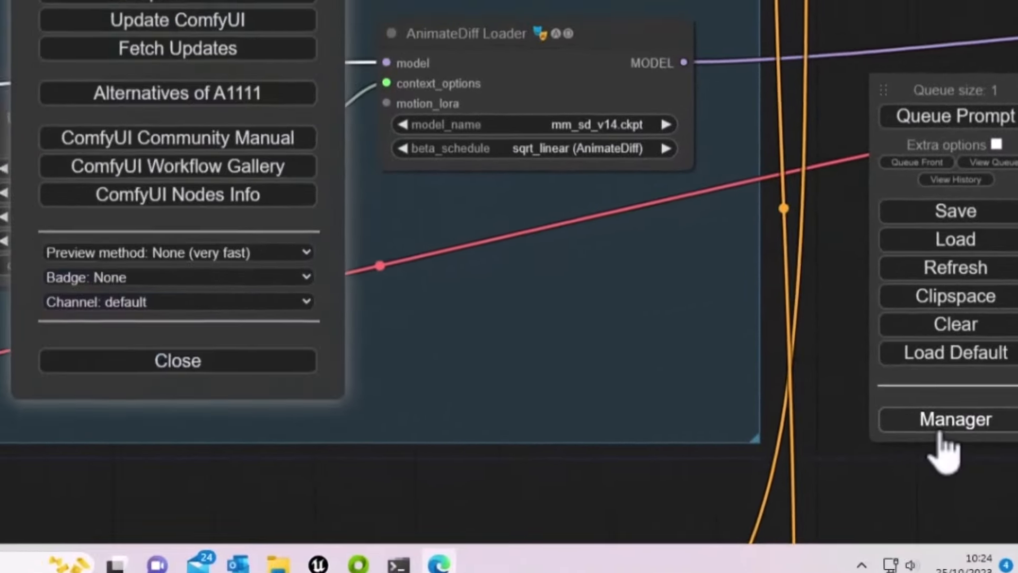
Download the 319 B ComfyUI Manager file from its Civitai page.
left_click(952, 418)
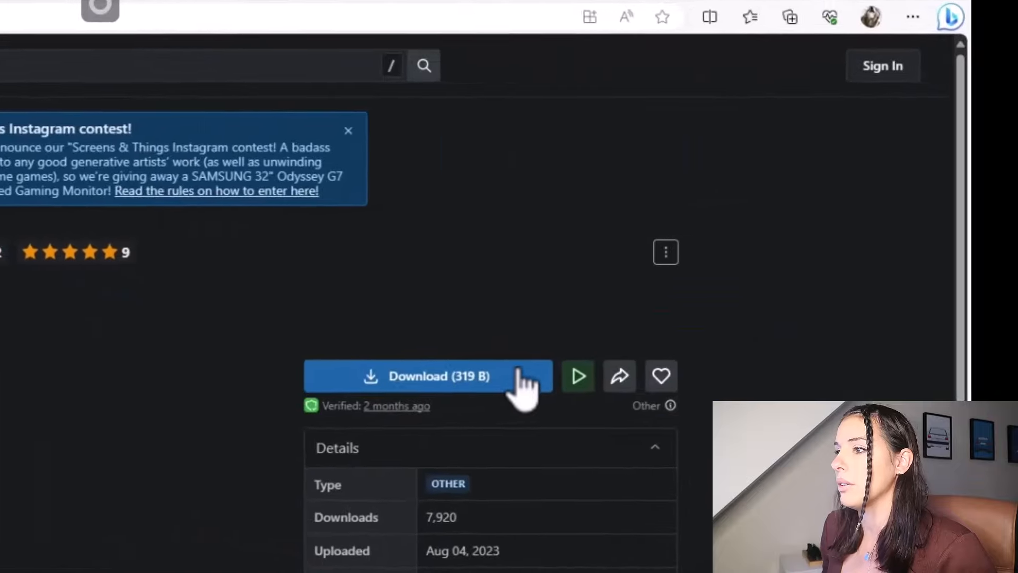
scroll("down", 3)
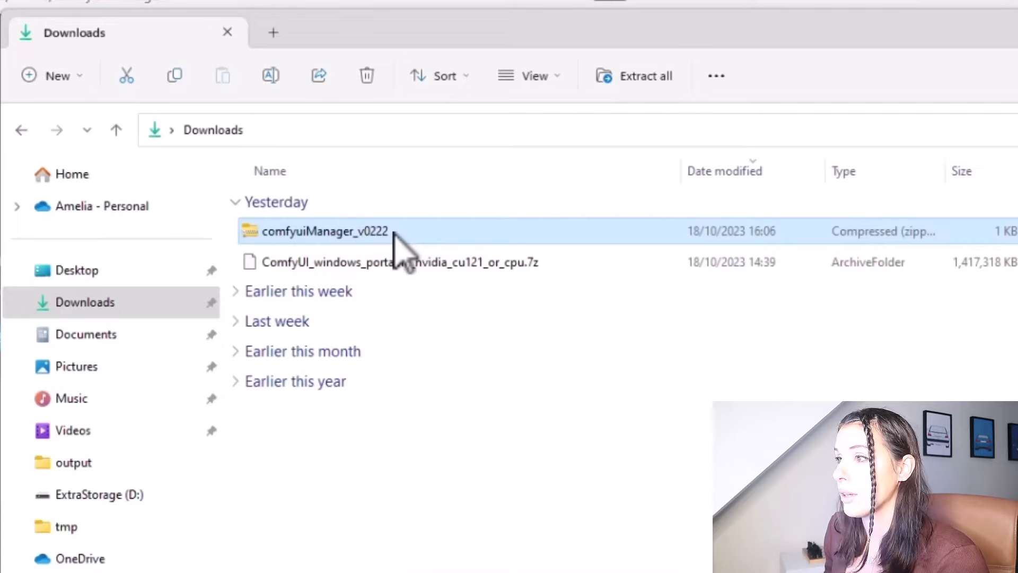
Extract comfyuiManager_v0222 with WinRAR into ComfyUI_windows_portable on D:.
right_click(325, 231)
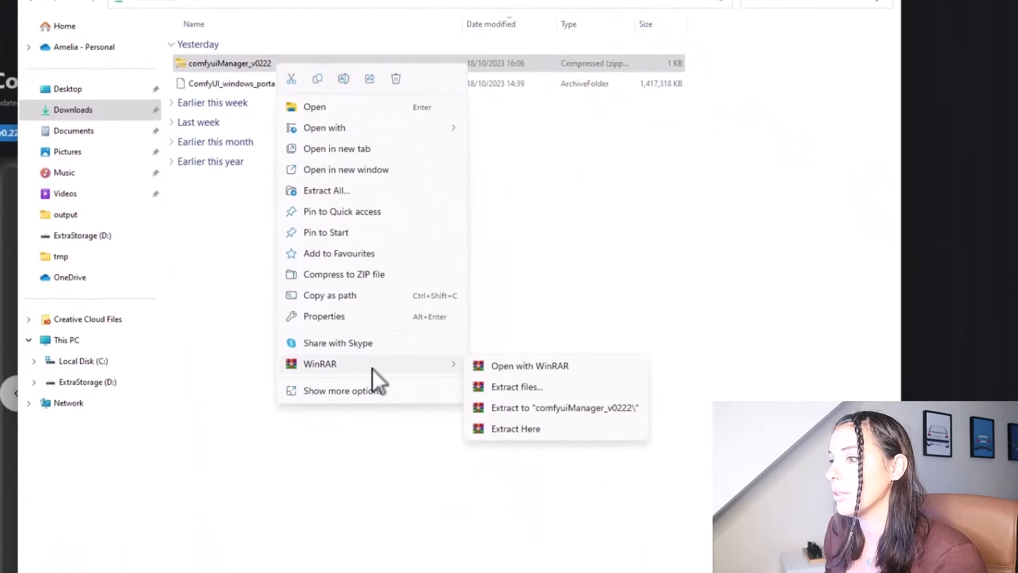
mouse_move(440, 380)
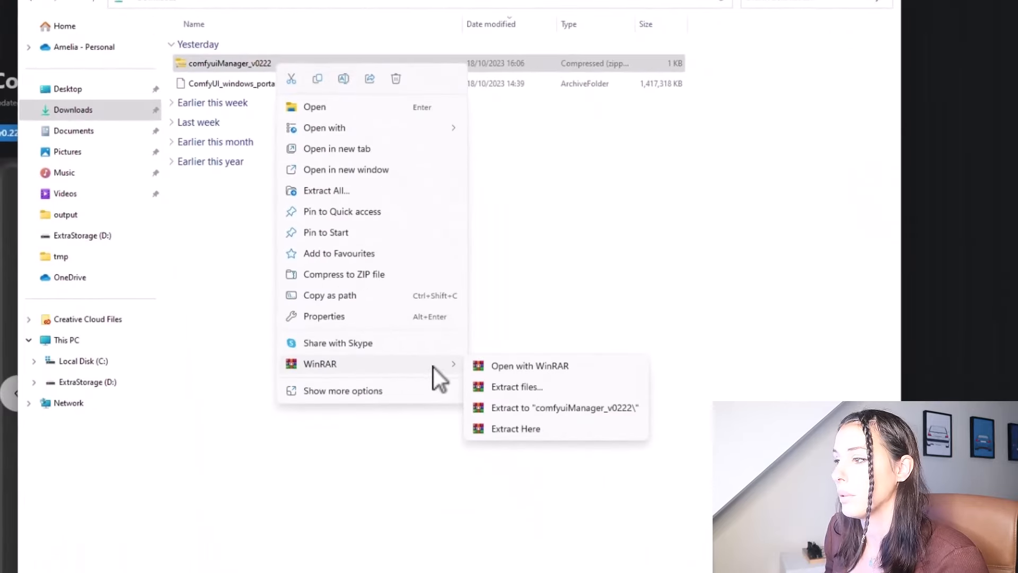
mouse_move(542, 394)
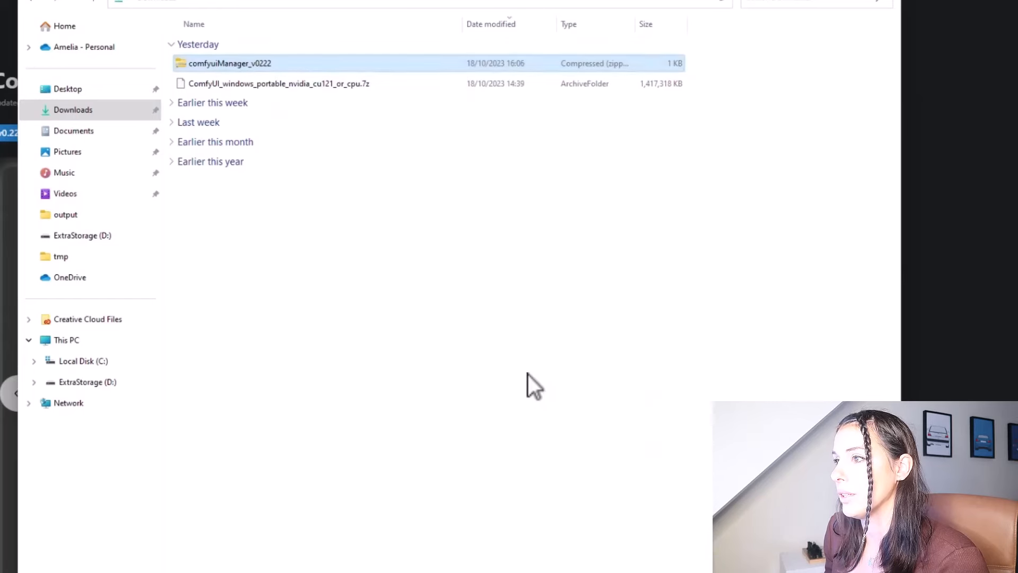
left_click(521, 83)
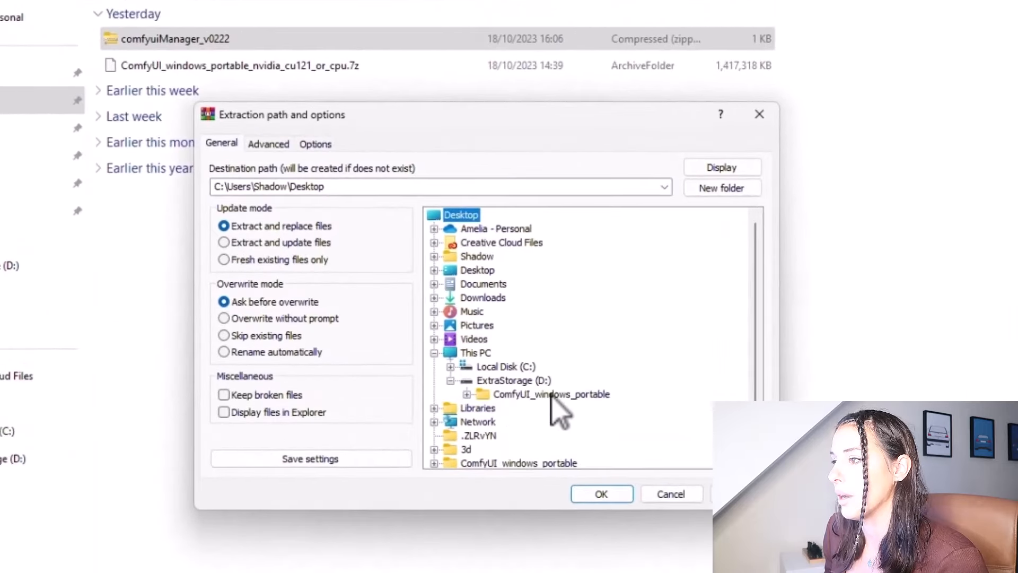
left_click(551, 394)
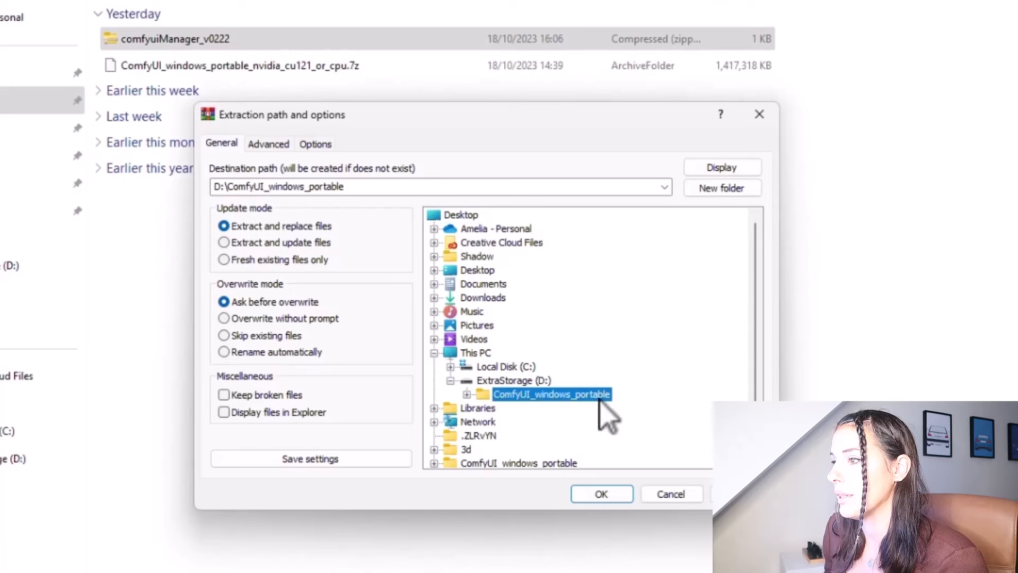
left_click(600, 493)
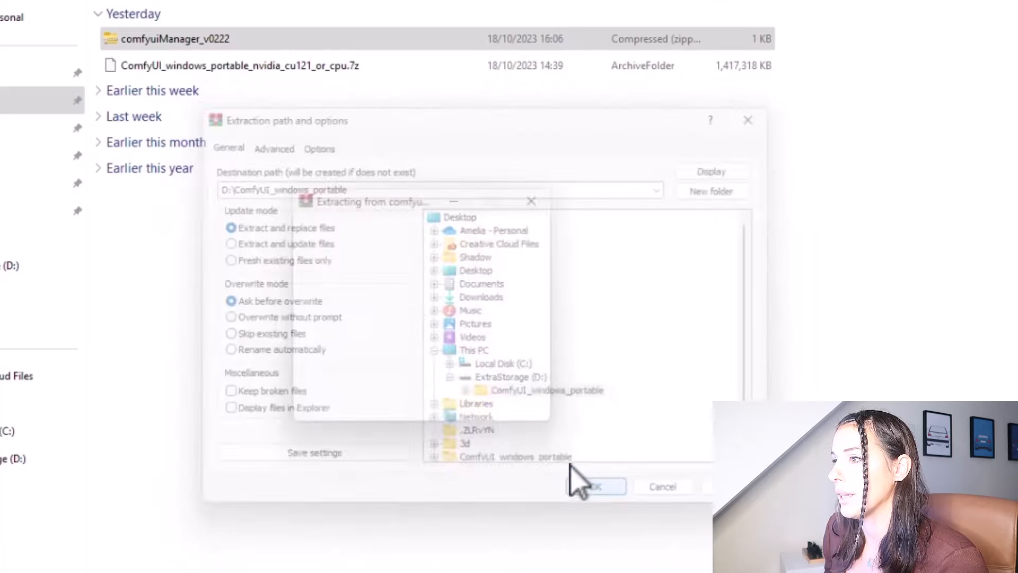
left_click(594, 485)
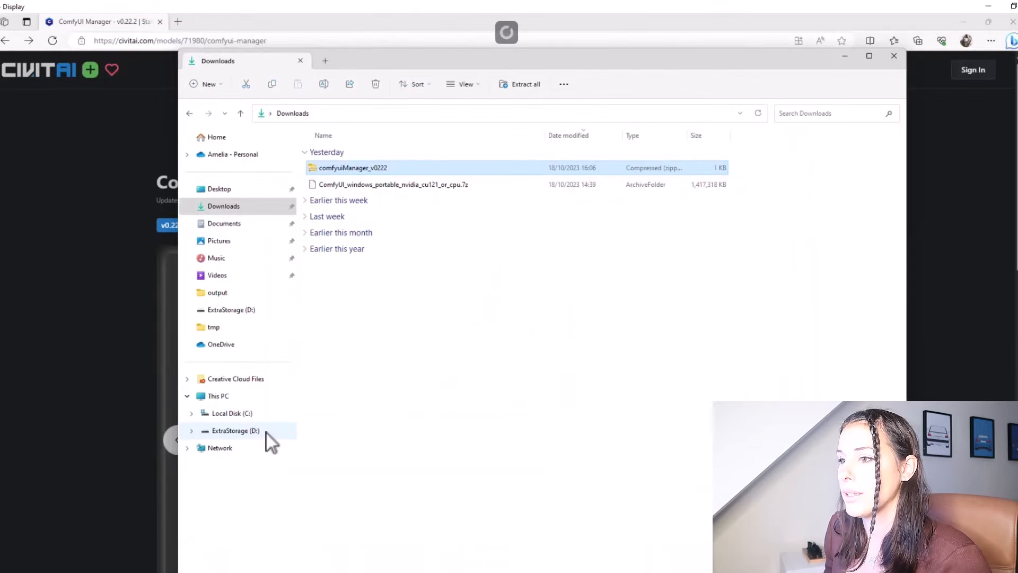
Start ComfyUI by running run_nvidia_gpu from D:\ComfyUI_windows_portable.
left_click(234, 430)
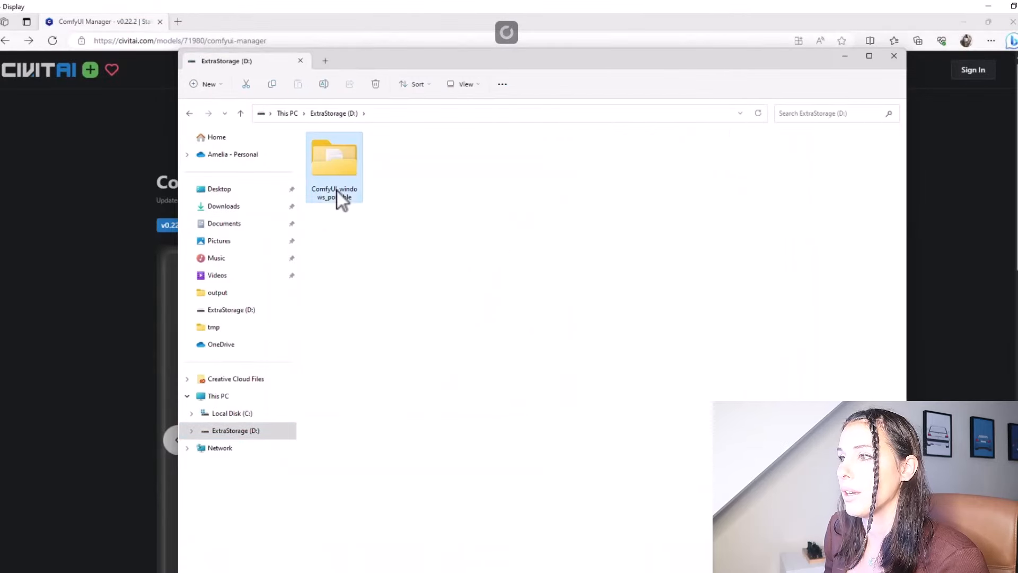
double_click(334, 158)
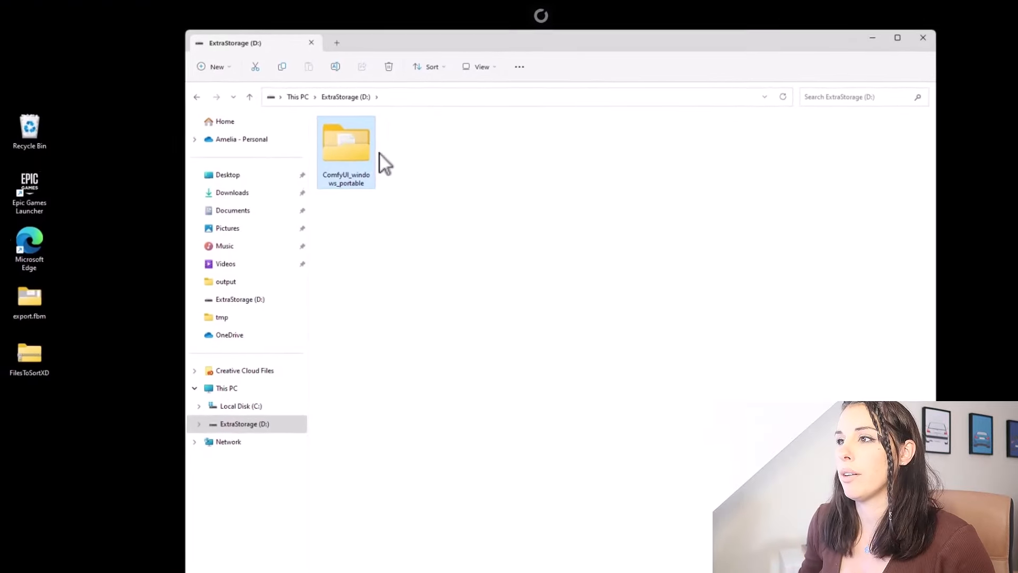
double_click(346, 143)
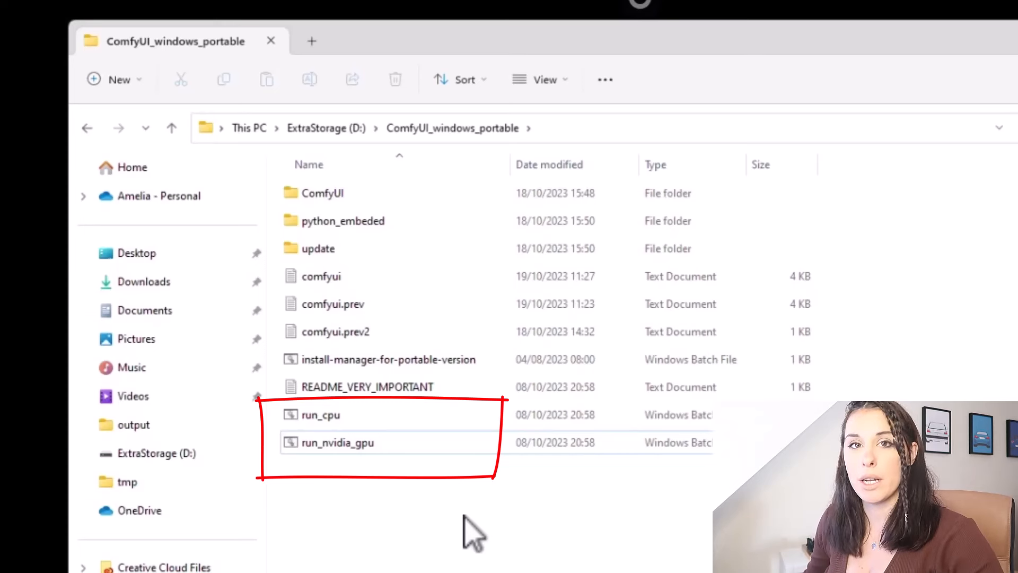
mouse_move(337, 442)
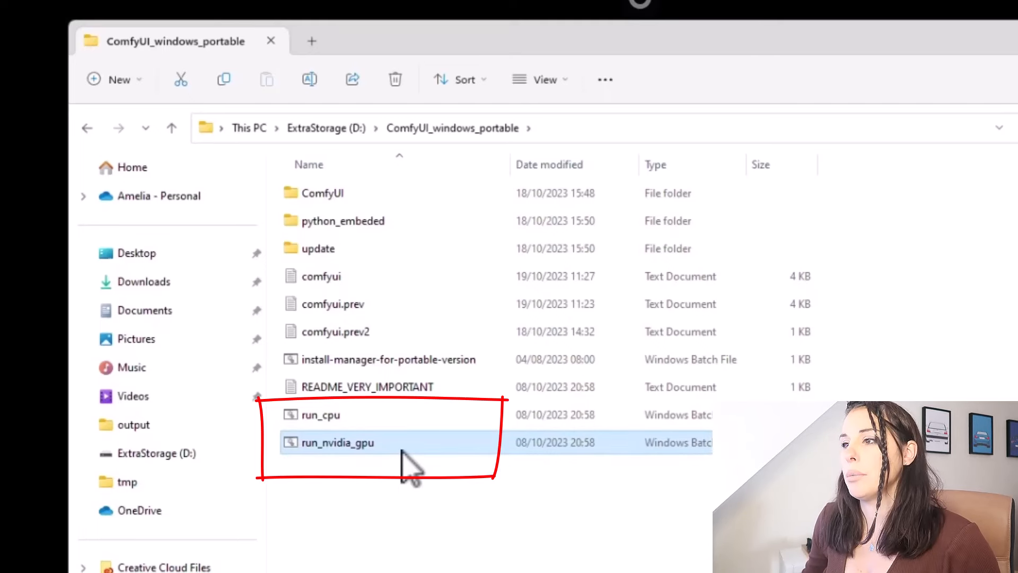
double_click(338, 442)
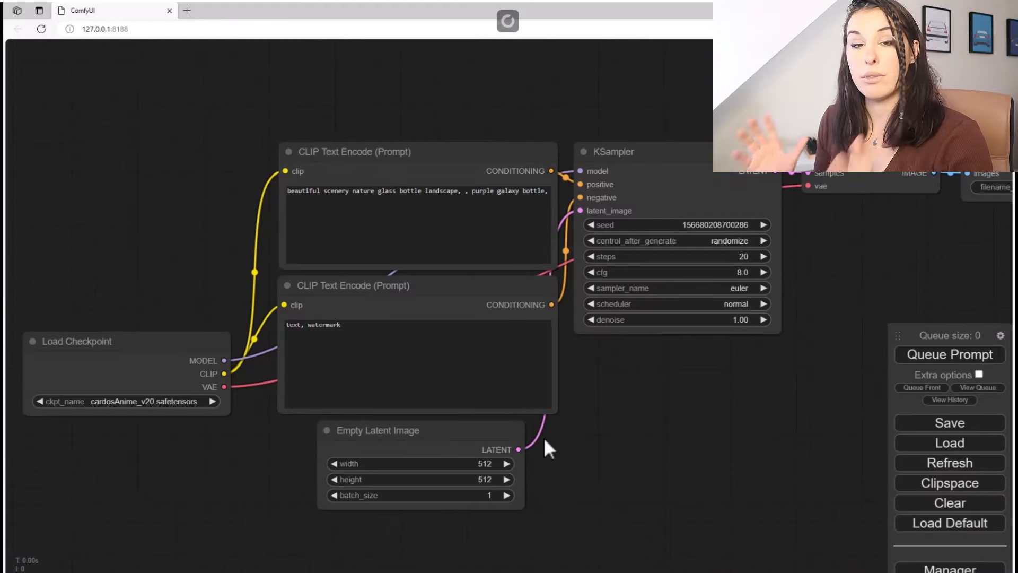
mouse_move(740, 395)
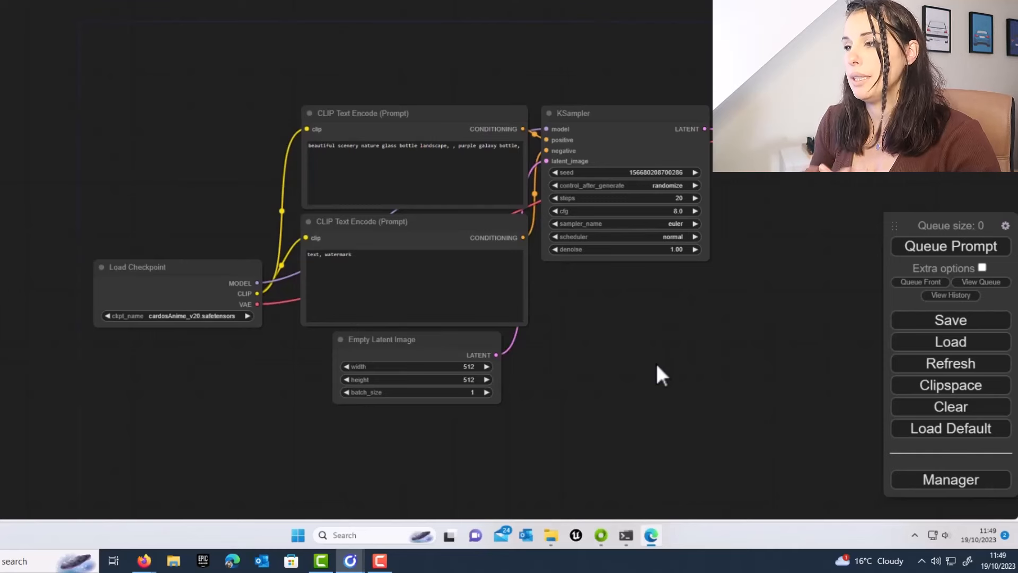
left_click_drag(662, 373, 688, 400)
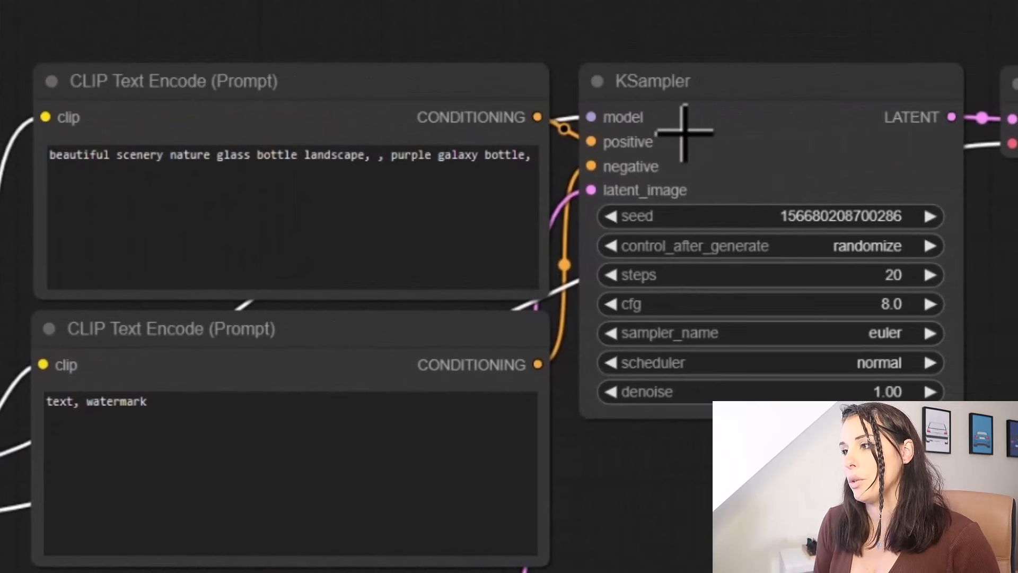
mouse_move(876, 188)
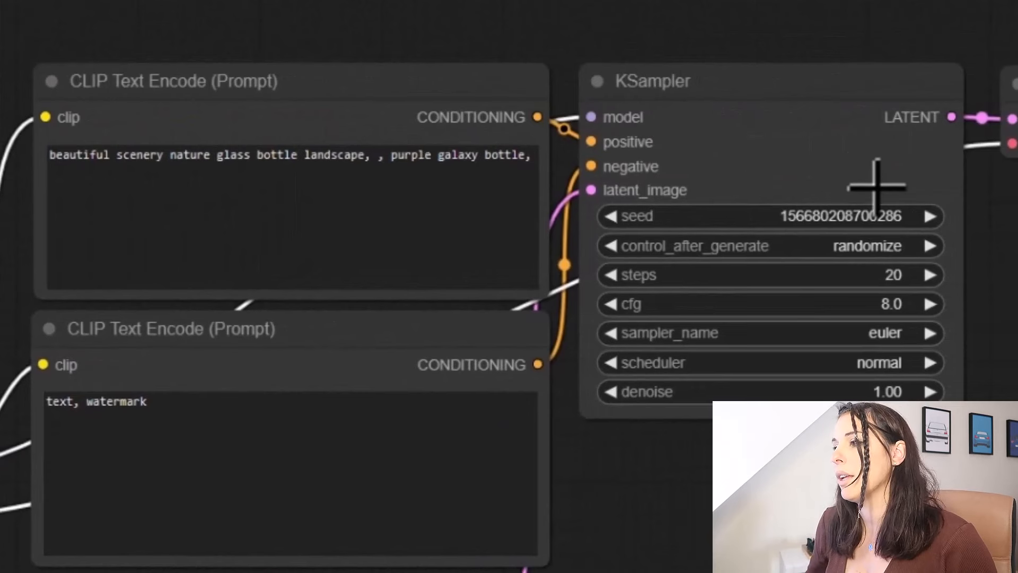
mouse_move(951, 234)
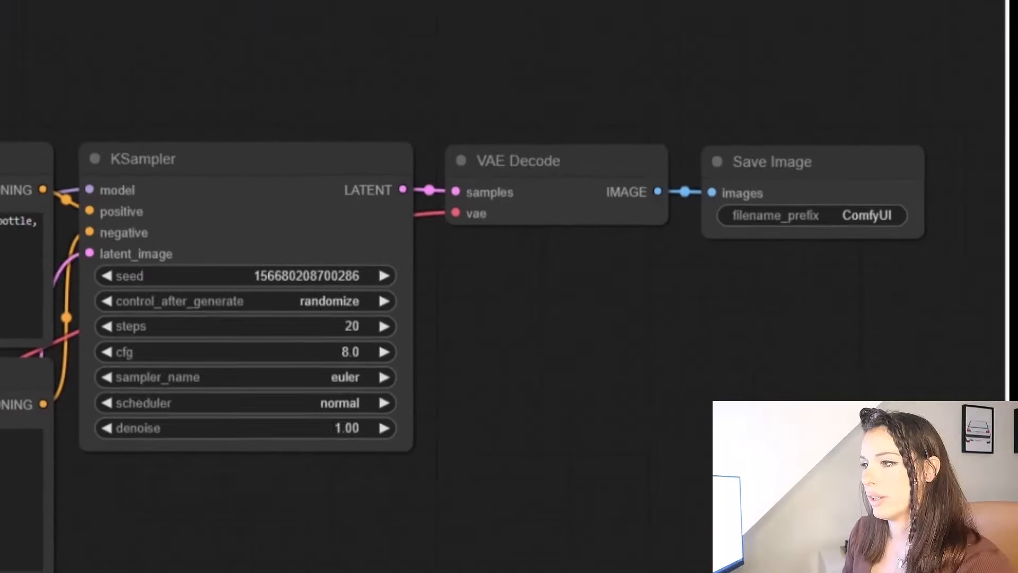
scroll("down", 3)
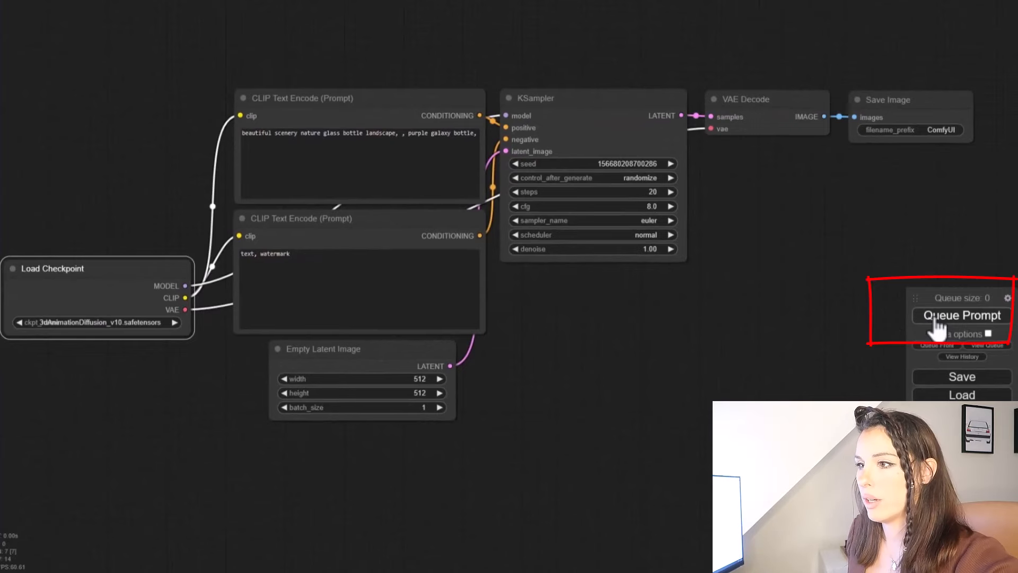
Render the purple galaxy bottle image with the 3dAnimationDiffusion_v10 checkpoint.
left_click(960, 315)
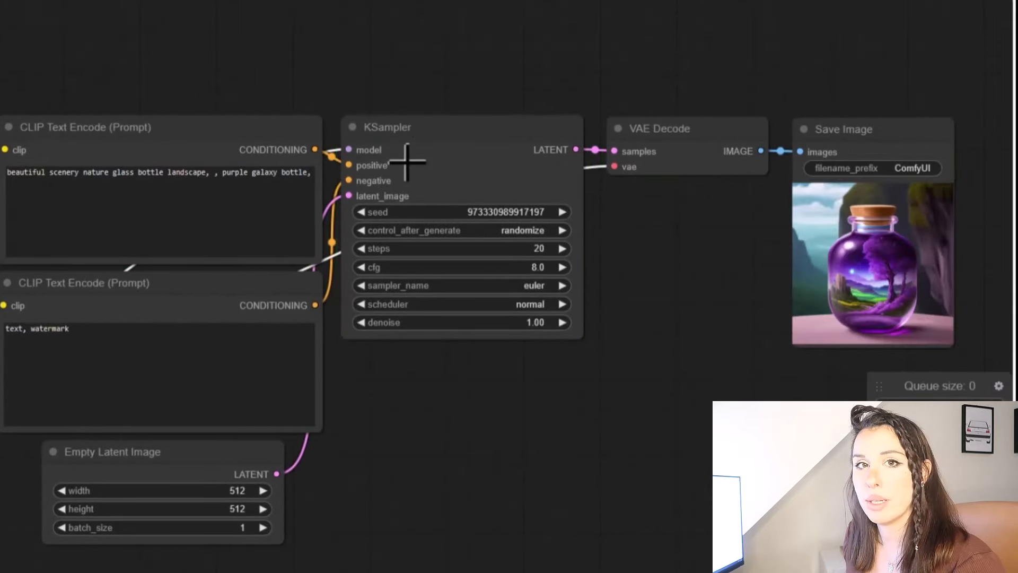
mouse_move(461, 154)
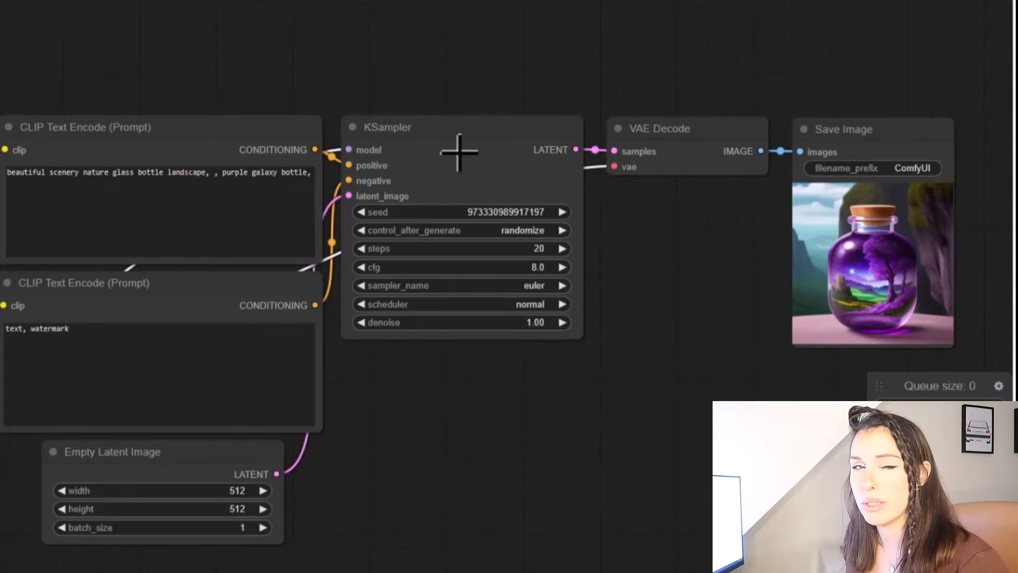
mouse_move(893, 159)
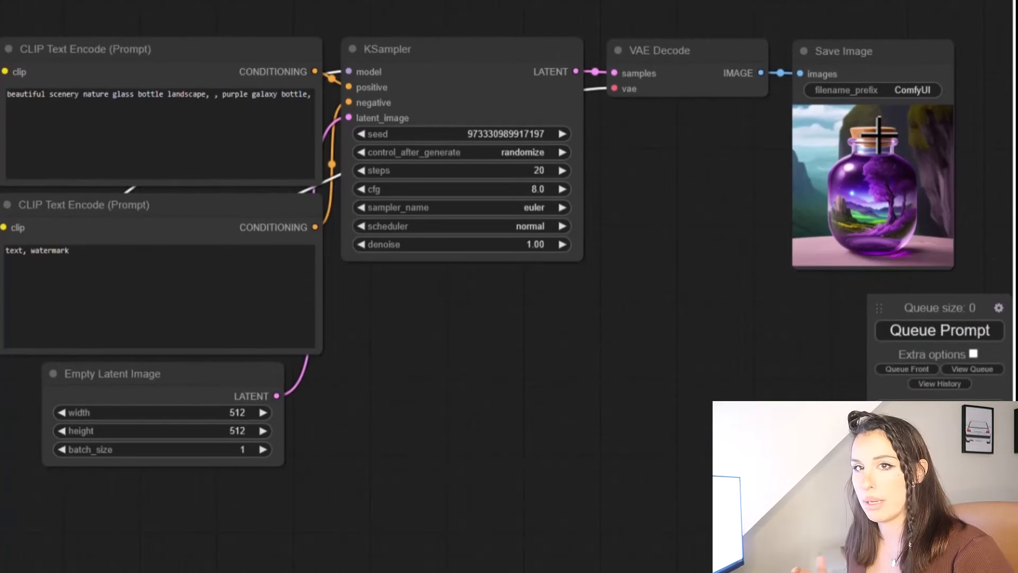
left_click(957, 274)
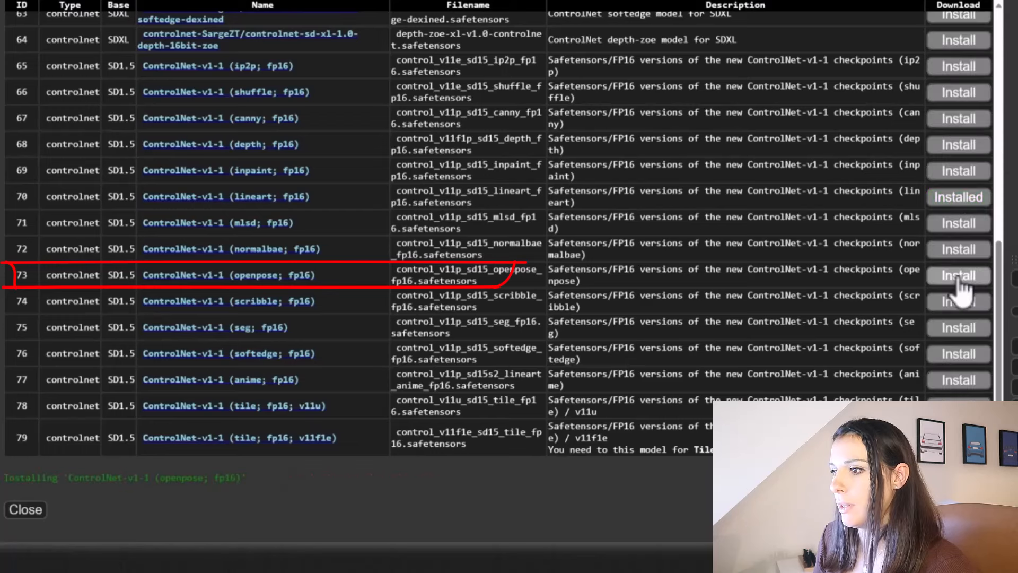
Install the anime ControlNet v1.1 fp16 model and close the model list.
left_click(958, 275)
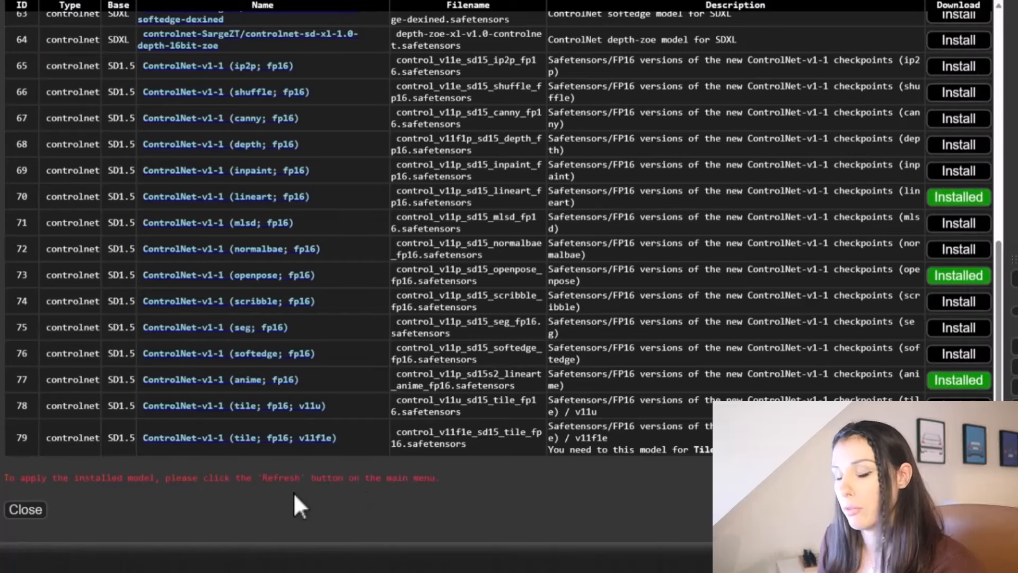
left_click(25, 509)
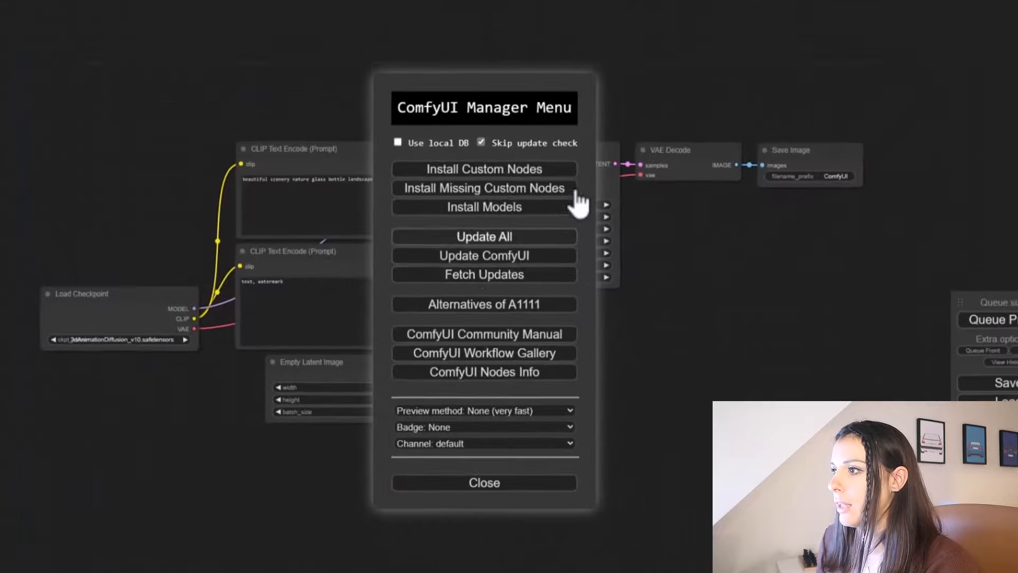
Let the FizzNodes install scripts finish in Command Prompt, then return to ComfyUI.
left_click(483, 483)
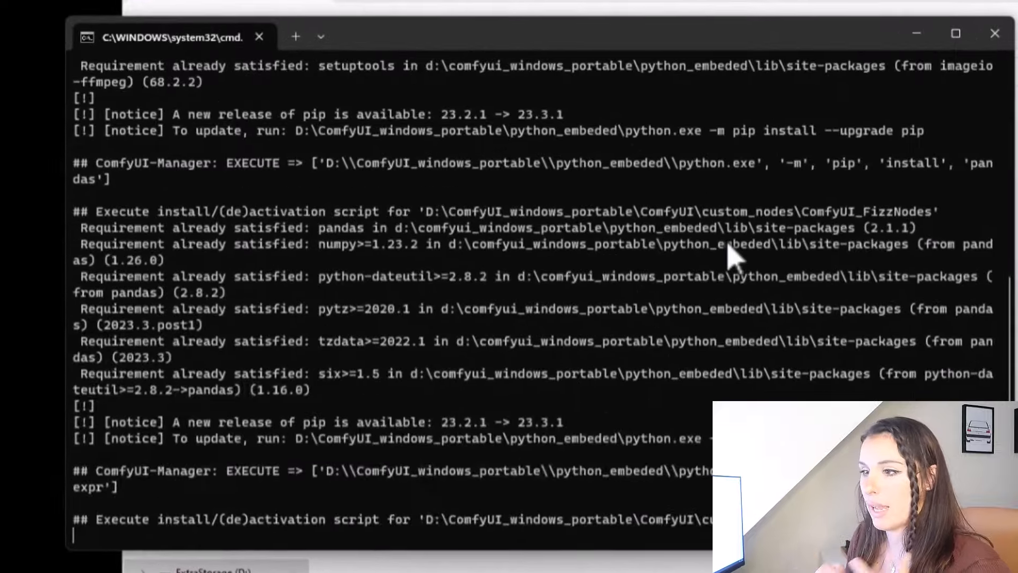
scroll("down", 3)
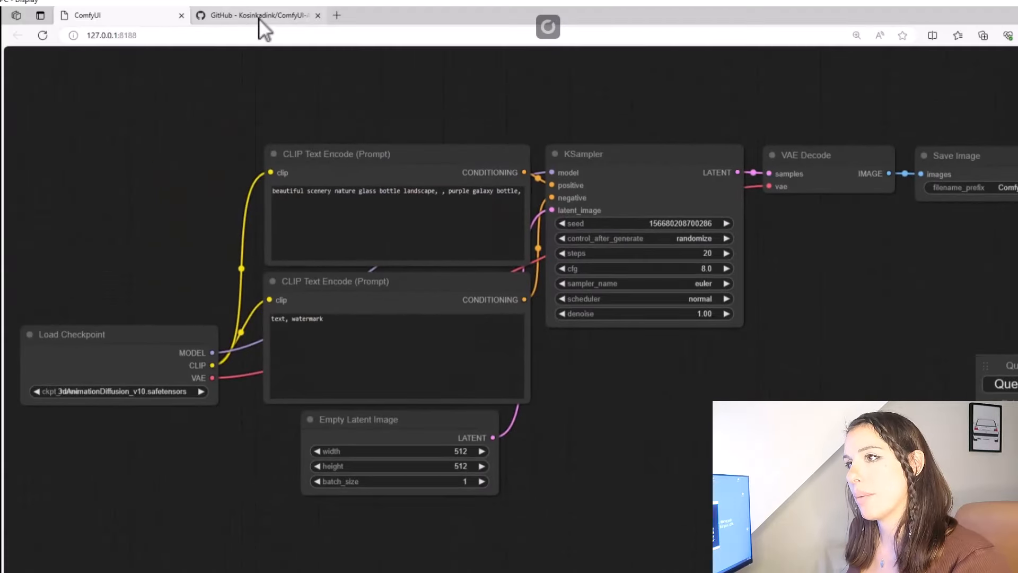
Scroll the AnimateDiff-Evolved README down to the txt2img sample workflow image.
left_click(256, 15)
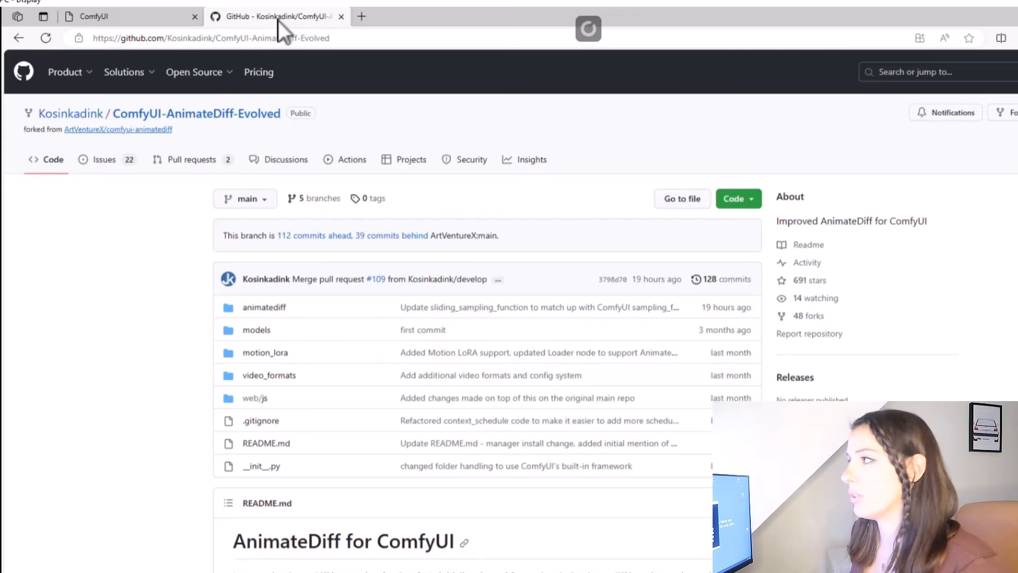
scroll("down", 3)
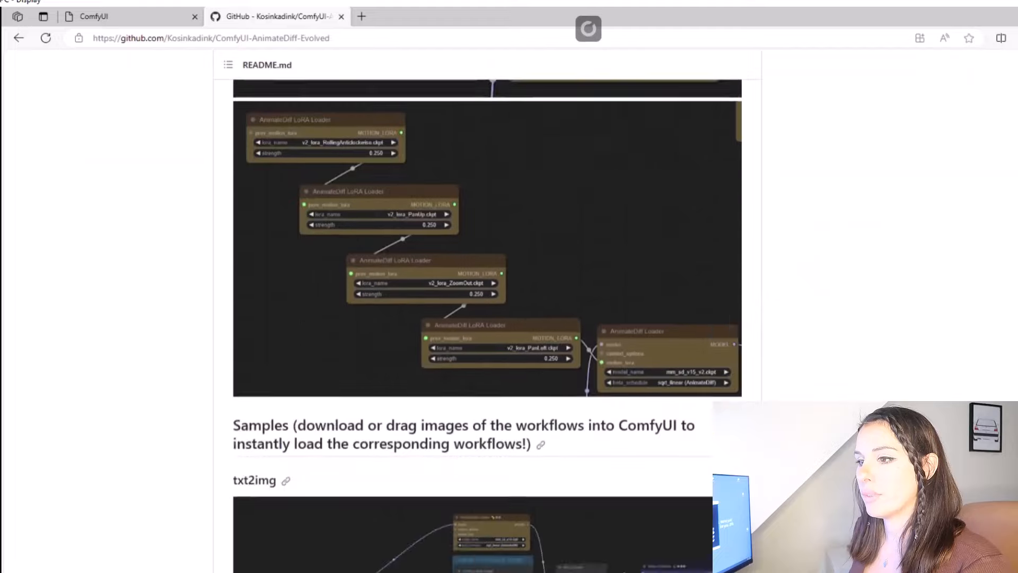
scroll("down", 3)
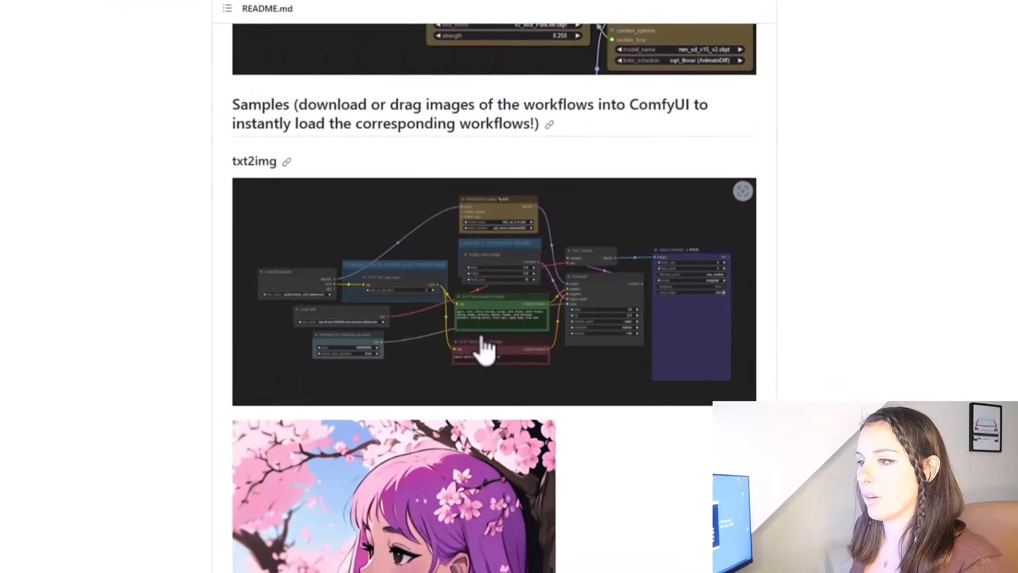
scroll("down", 3)
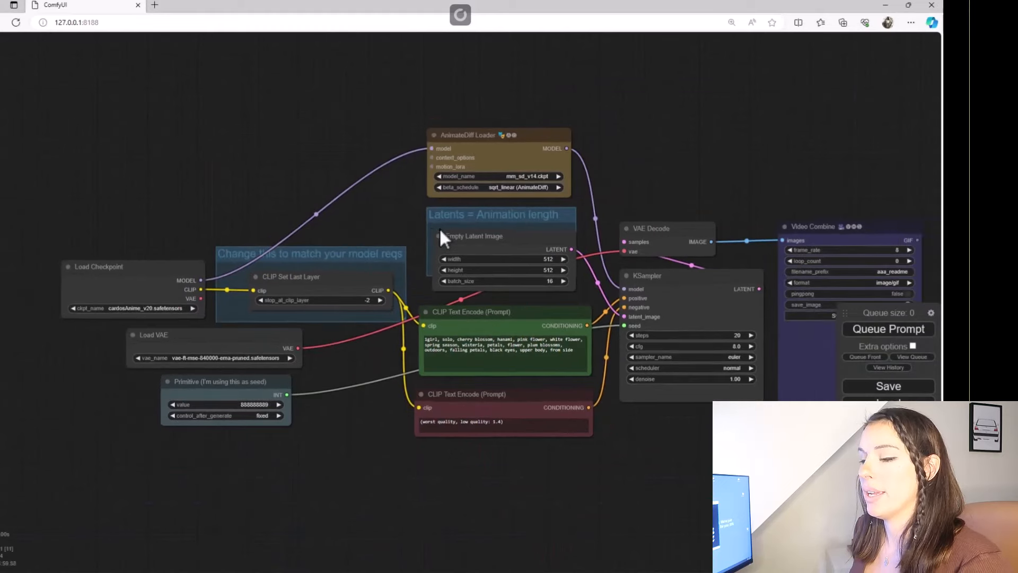
mouse_move(425, 217)
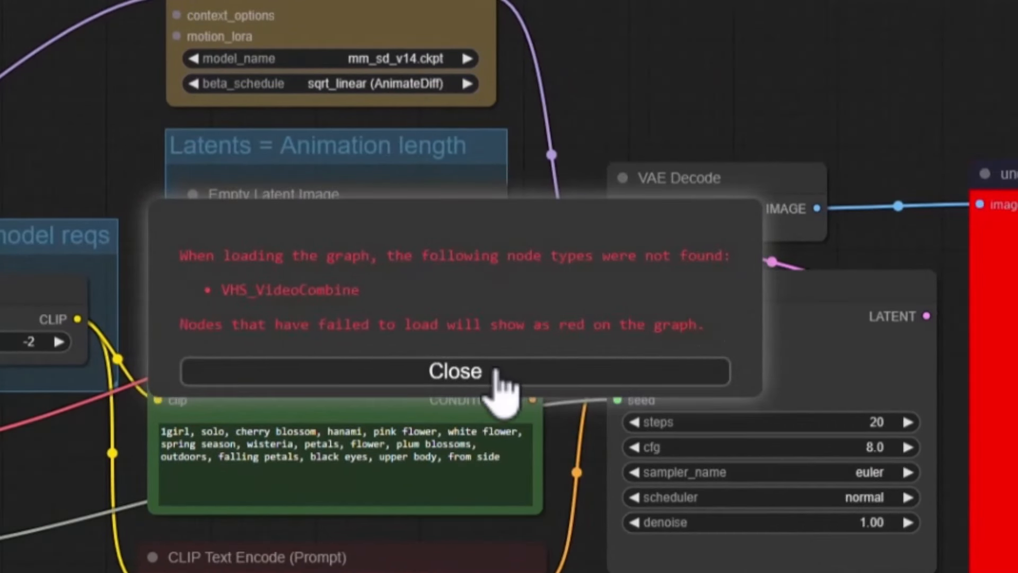
Dismiss the missing-nodes warning and confirm Install Missing Custom Nodes lists nothing.
left_click(455, 370)
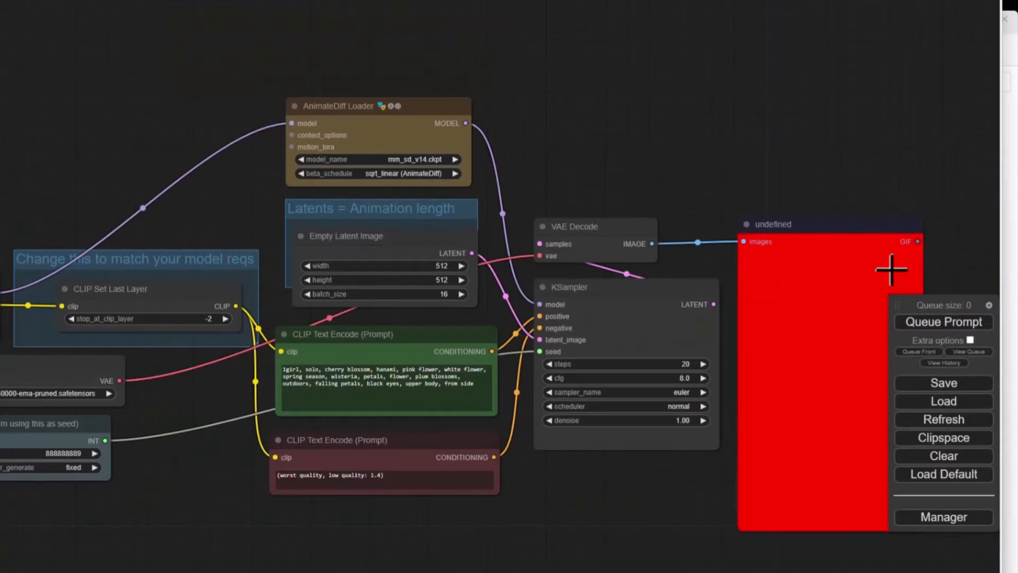
left_click(943, 516)
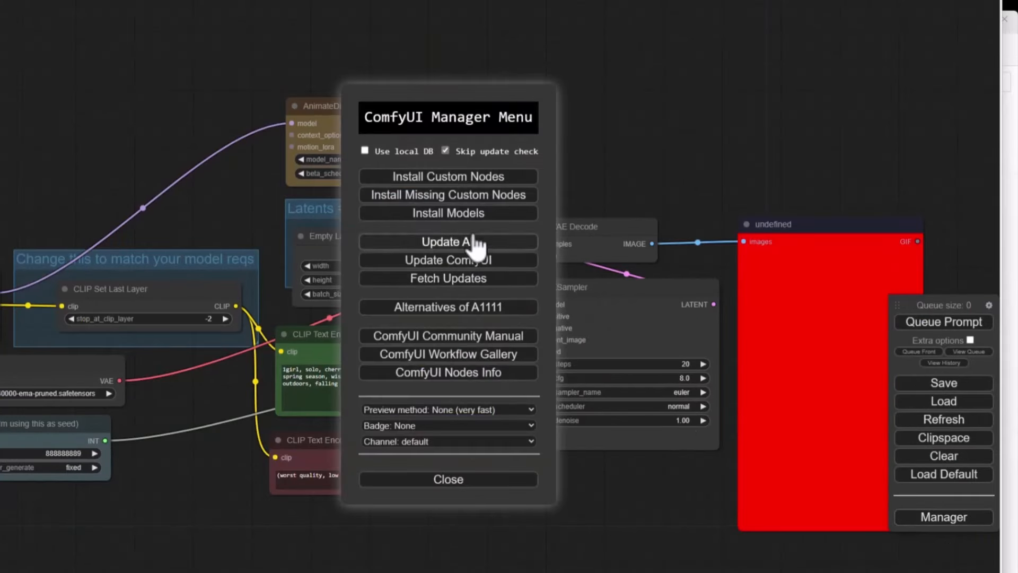
mouse_move(448, 194)
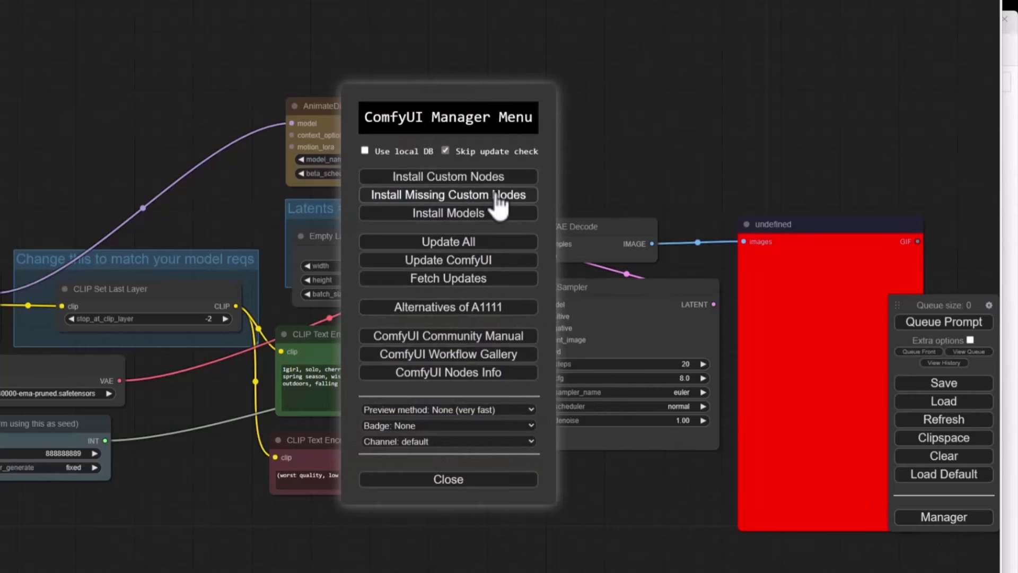
left_click(447, 194)
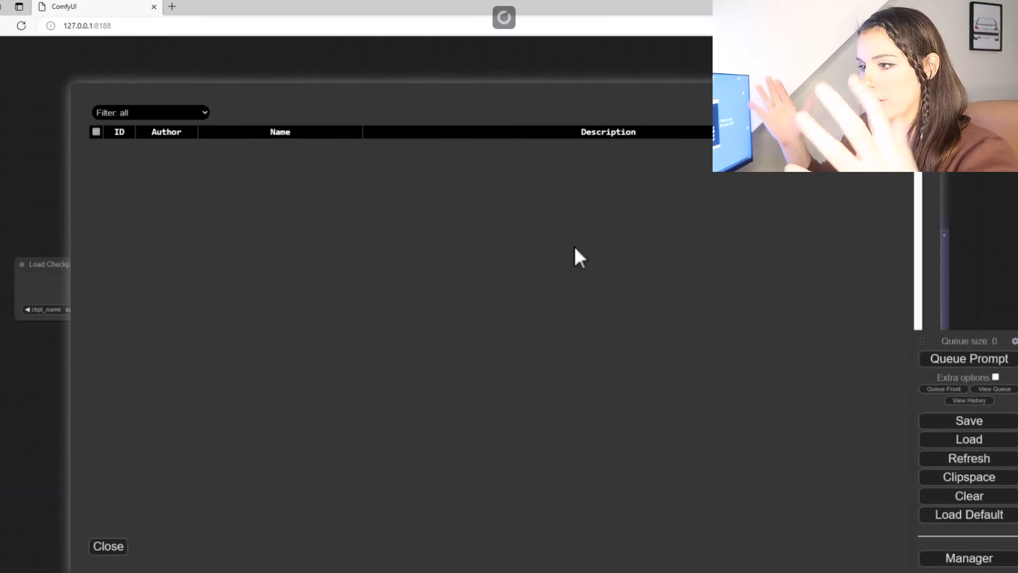
mouse_move(156, 557)
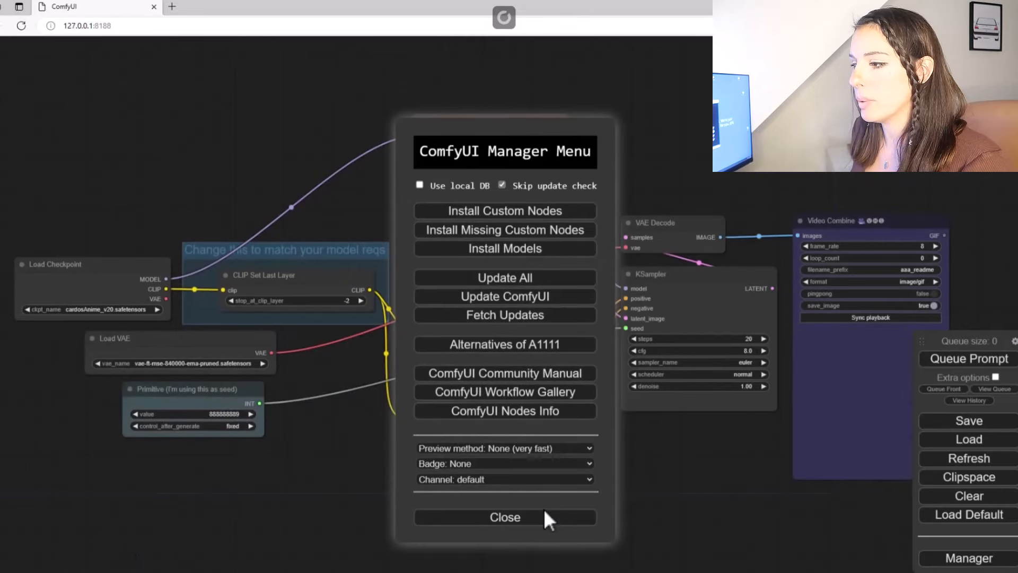
left_click(504, 517)
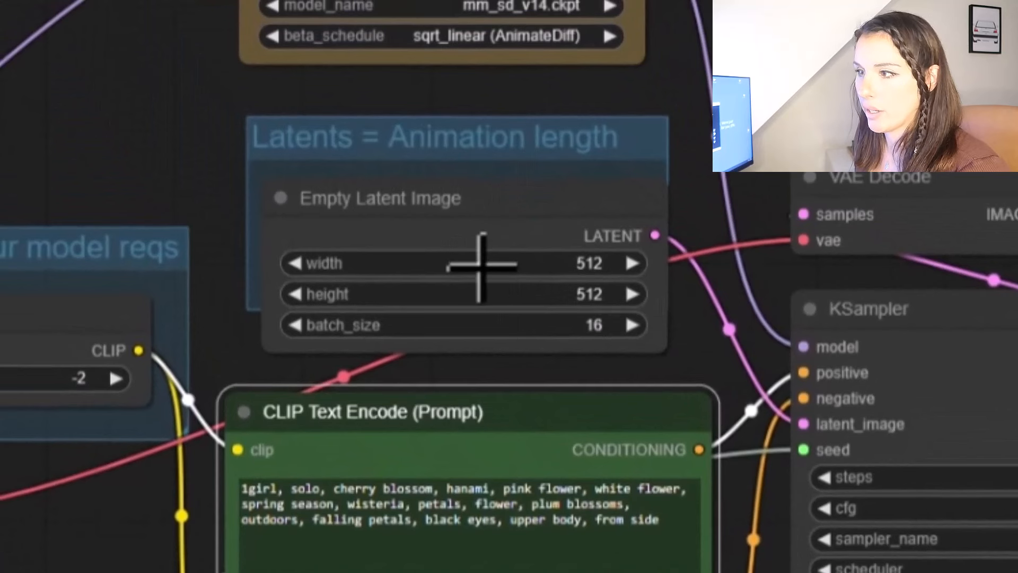
mouse_move(494, 275)
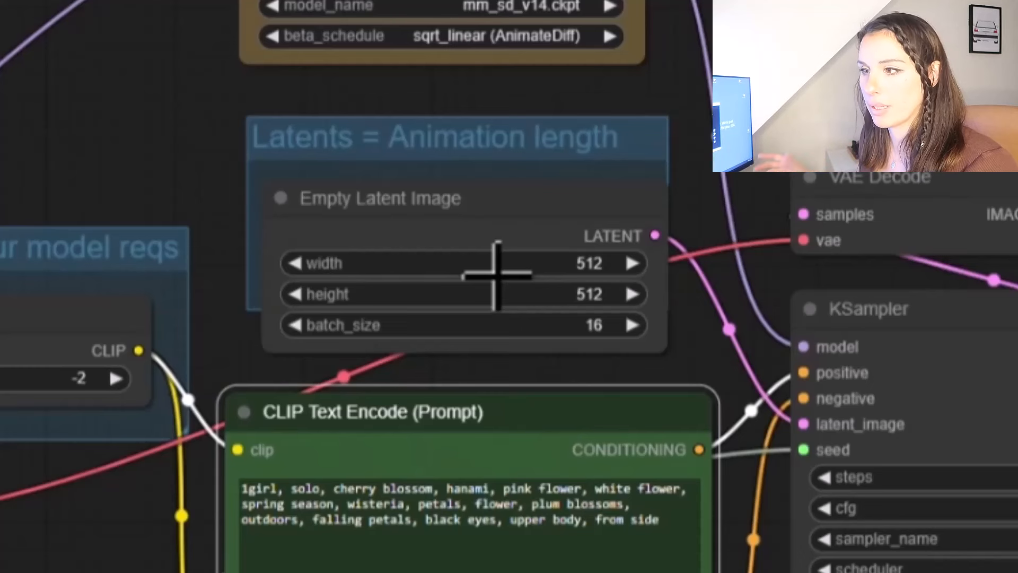
mouse_move(460, 347)
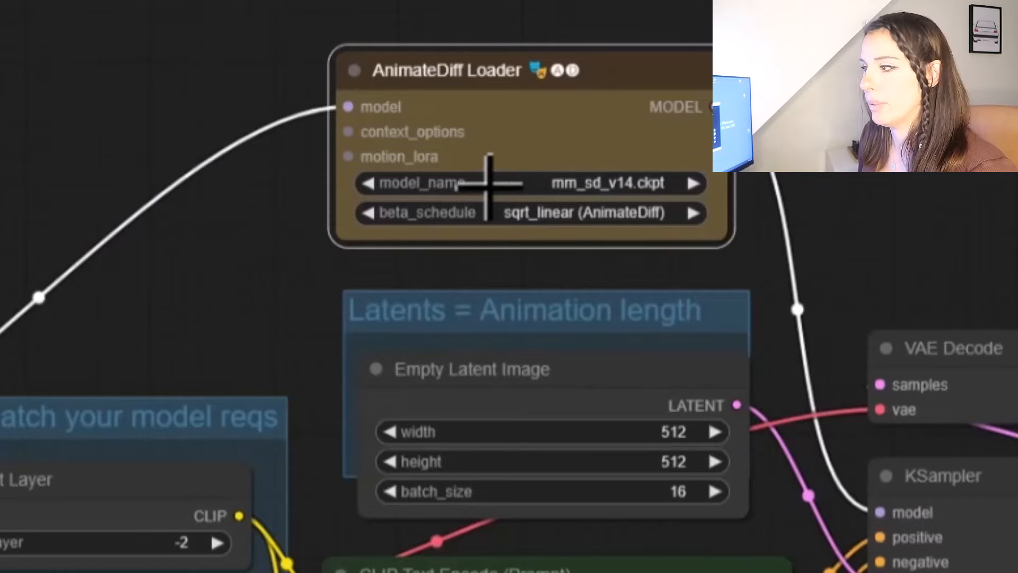
scroll("down", 3)
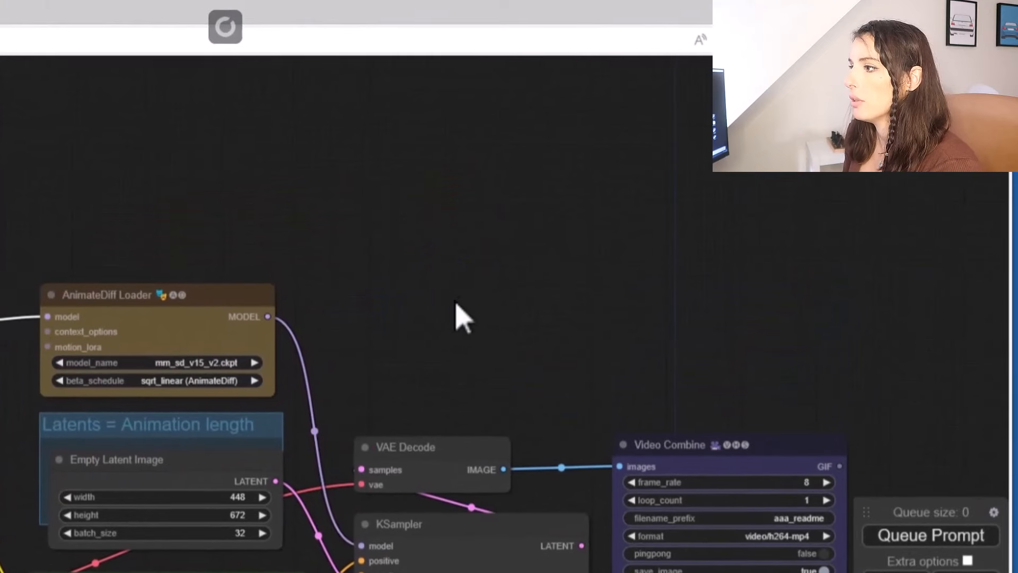
Add Uniform Context Options (length 16, overlap 4) feeding the AnimateDiff Loader.
double_click(458, 315)
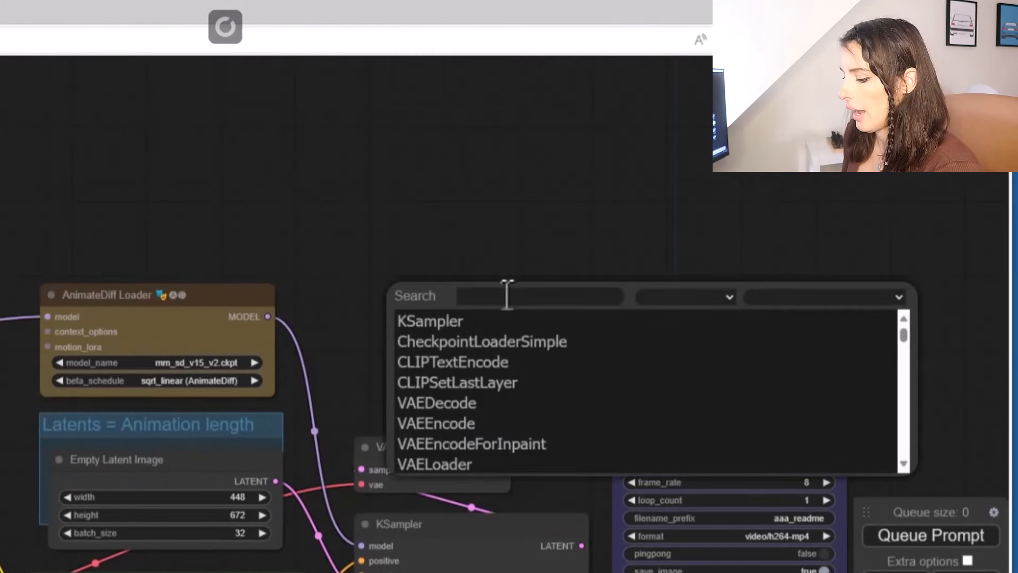
type("context")
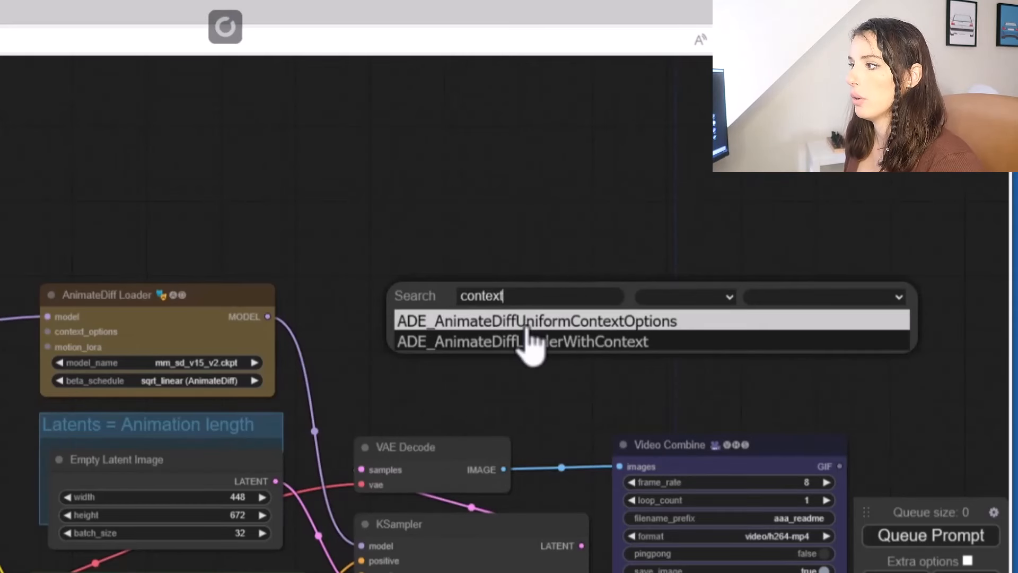
left_click(536, 320)
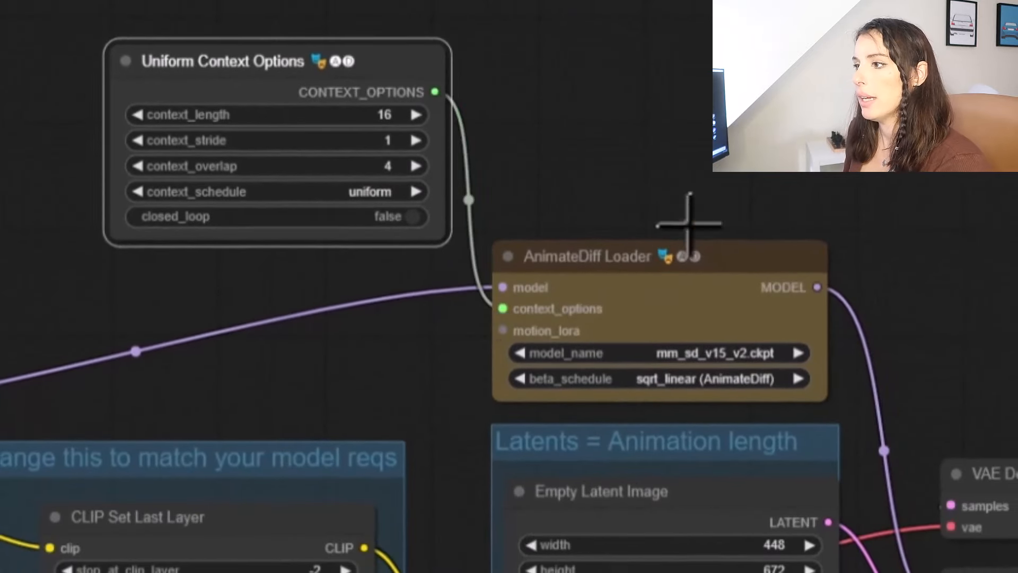
mouse_move(726, 247)
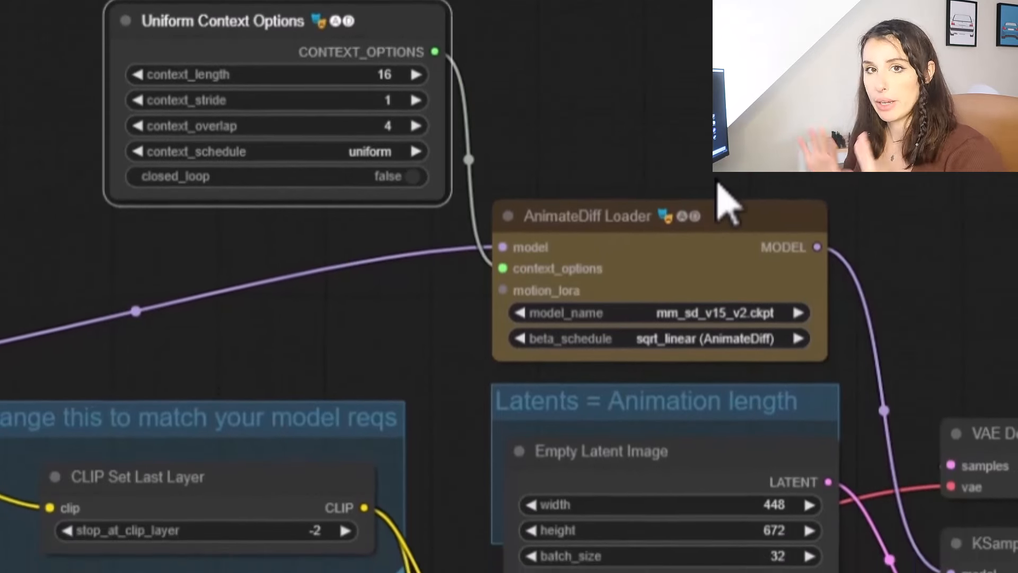
scroll("down", 3)
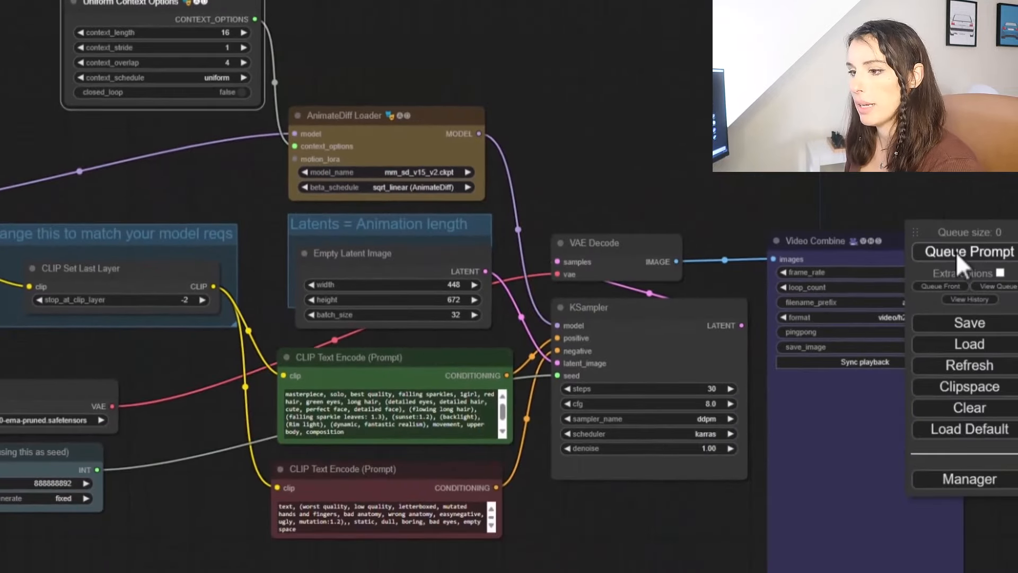
left_click(963, 252)
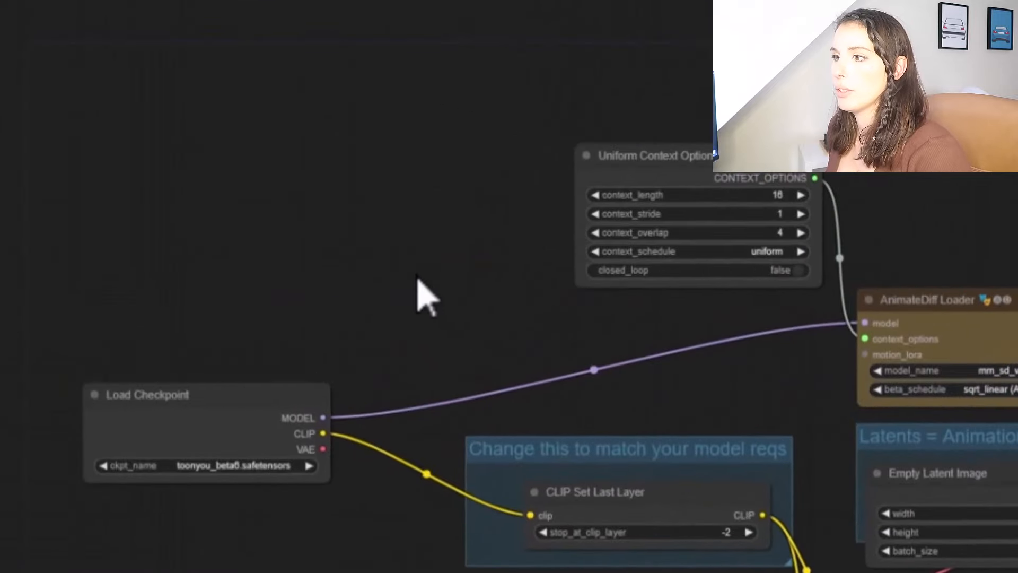
Add a LoraLoader node set to more_details.safetensors.
double_click(425, 298)
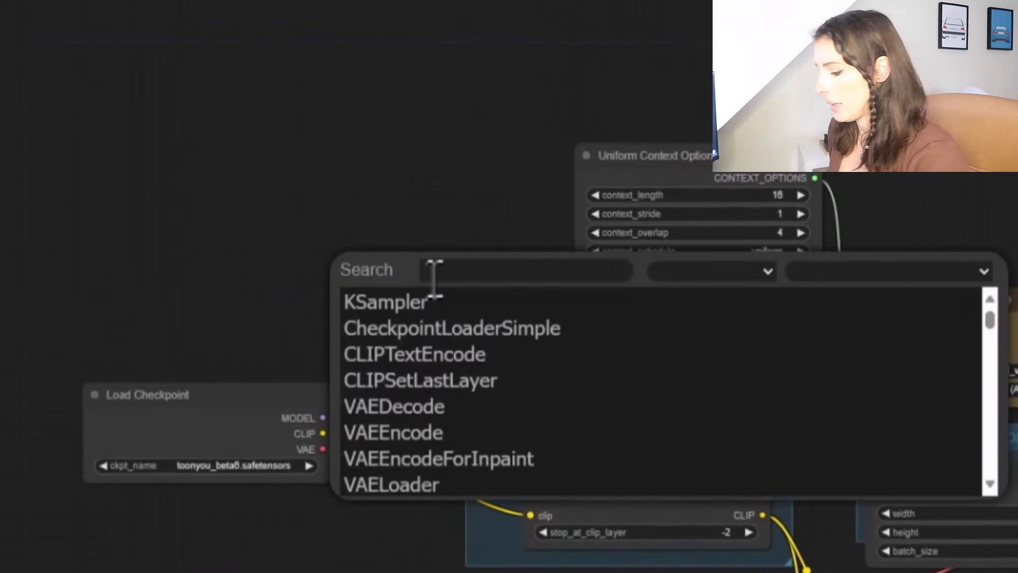
type("lora")
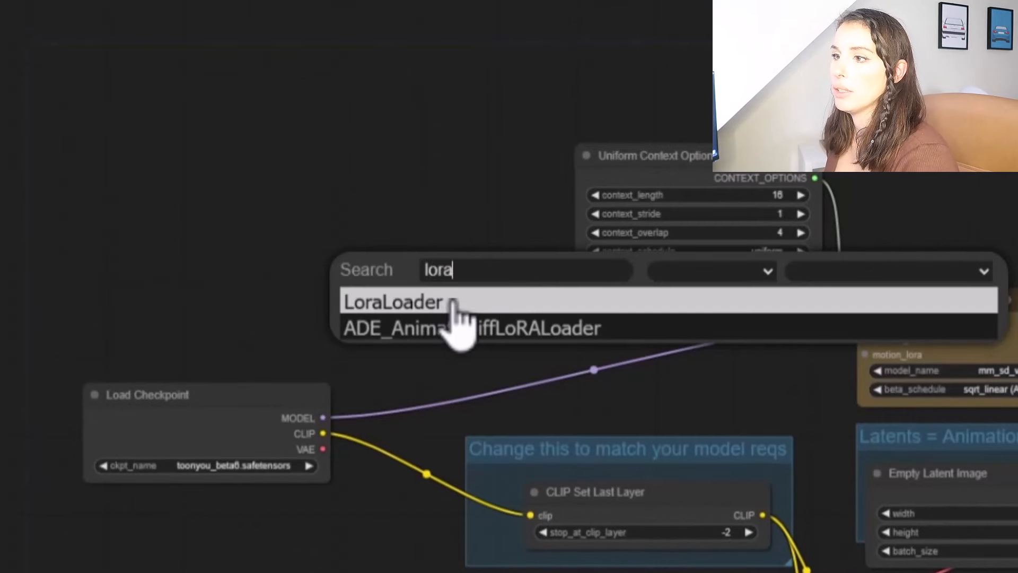
left_click(392, 302)
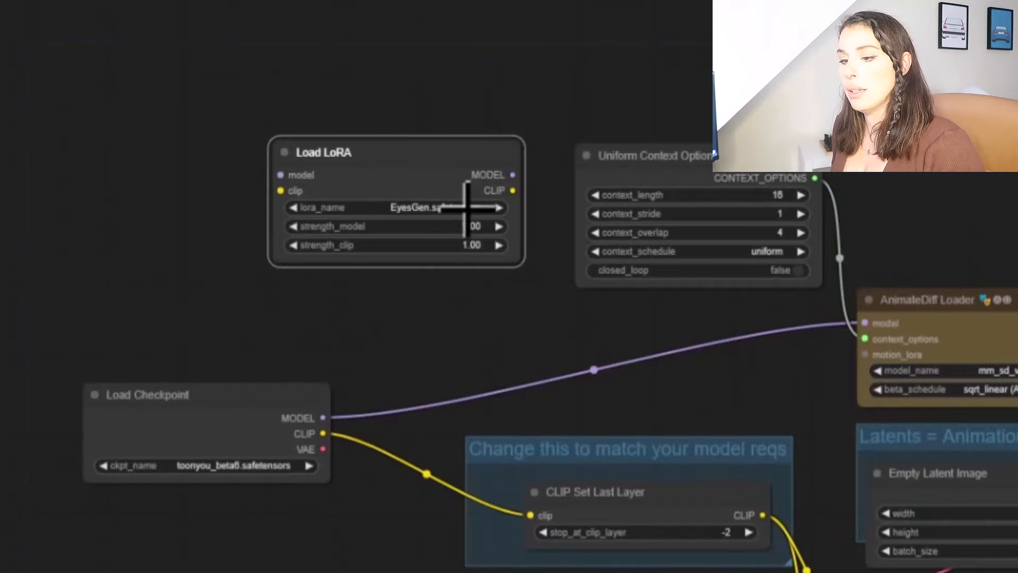
left_click(415, 208)
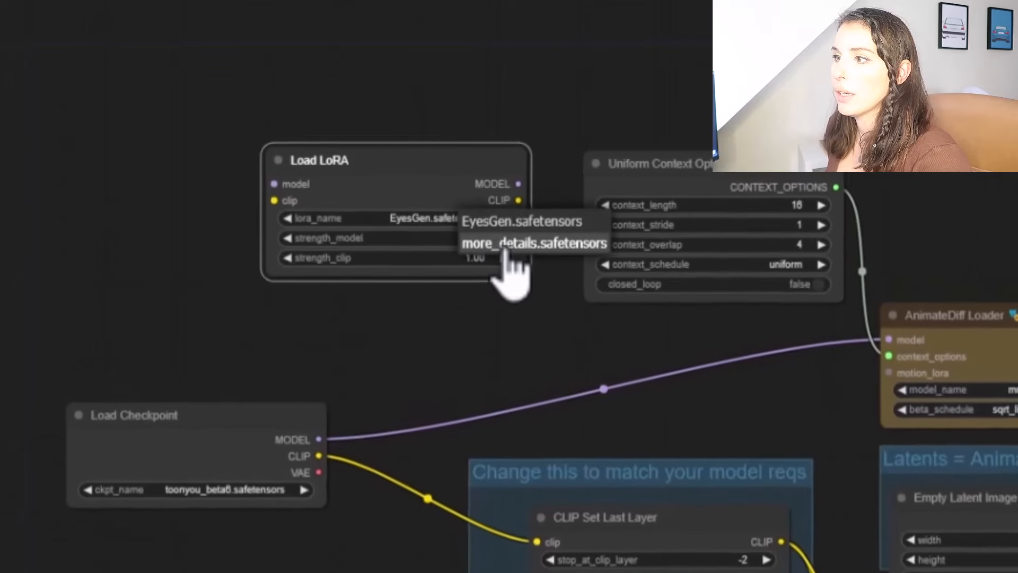
left_click(532, 243)
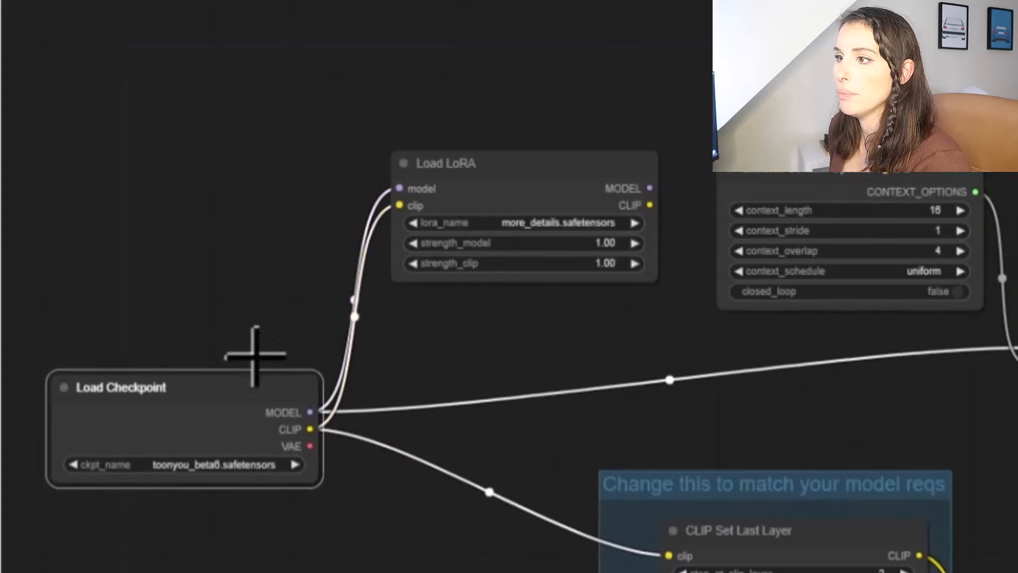
Wire the checkpoint MODEL/CLIP through the LoRA into AnimateDiff Loader and CLIP Set Last Layer.
left_click_drag(254, 351, 575, 558)
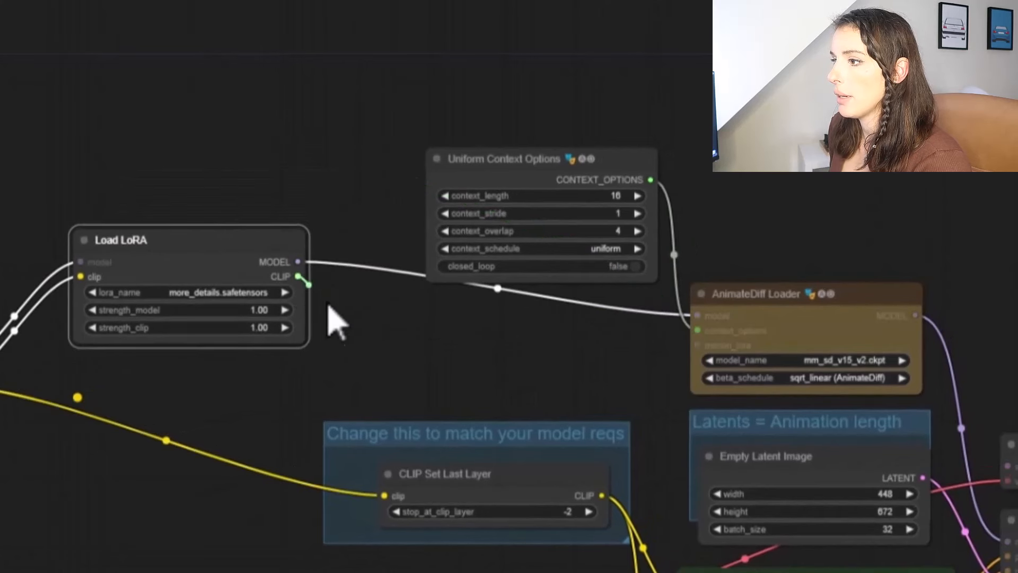
left_click_drag(297, 276, 383, 497)
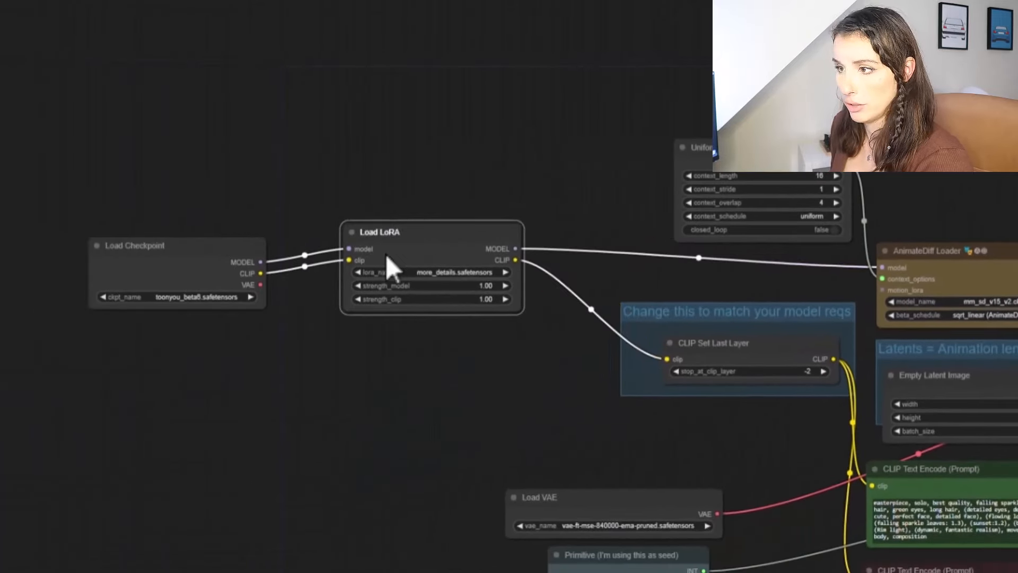
mouse_move(818, 549)
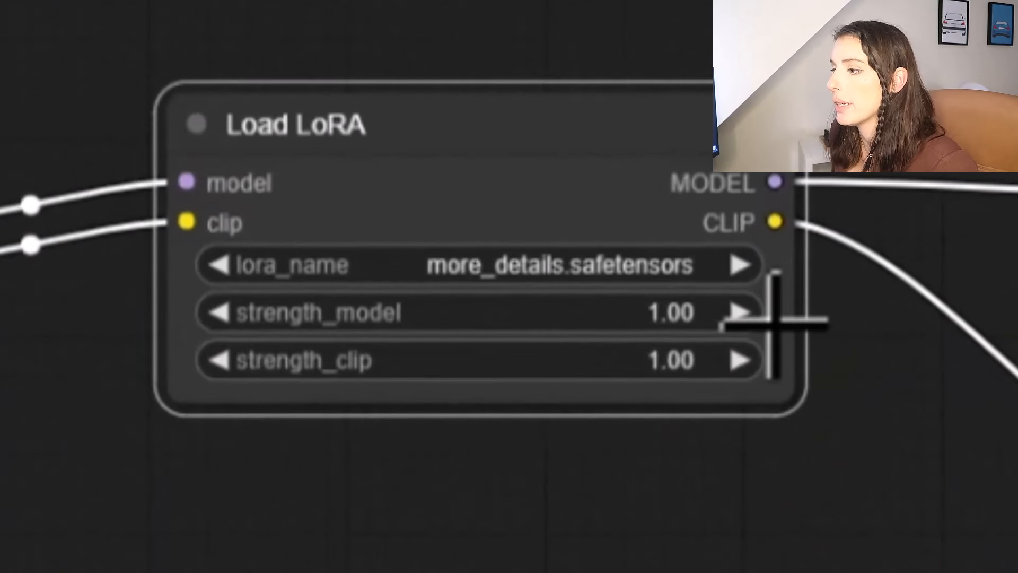
left_click(669, 312)
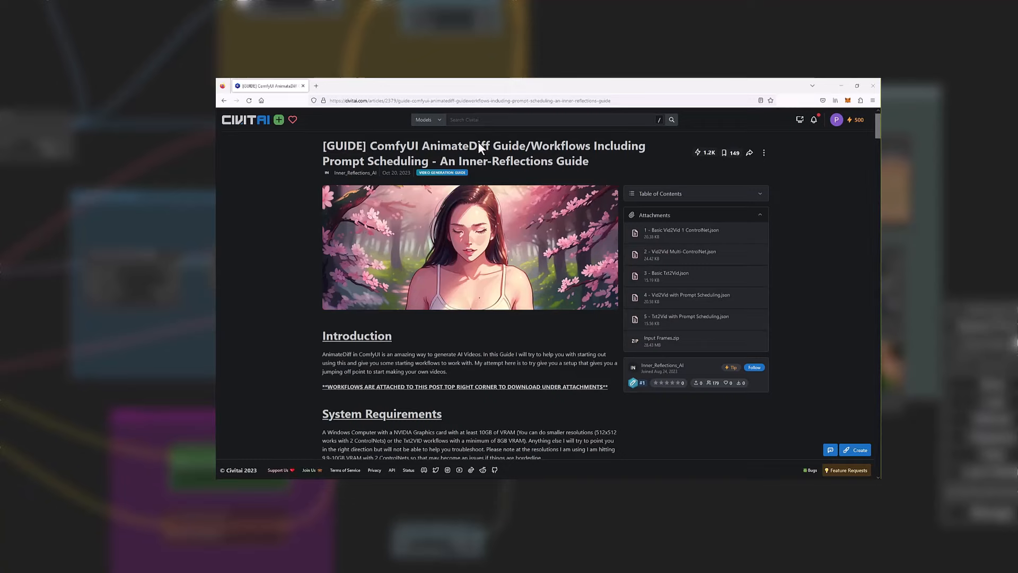
mouse_move(695, 275)
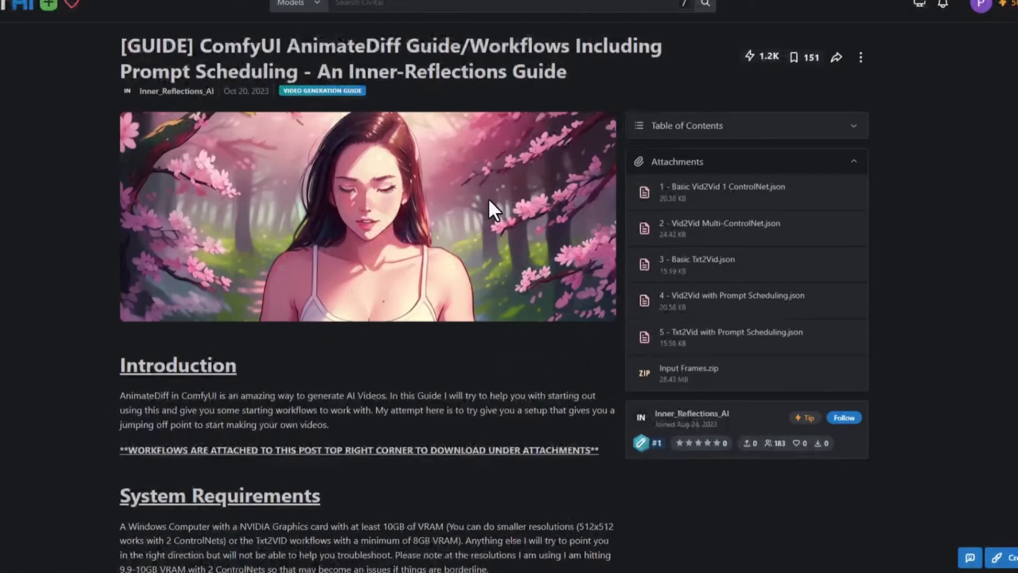
mouse_move(714, 195)
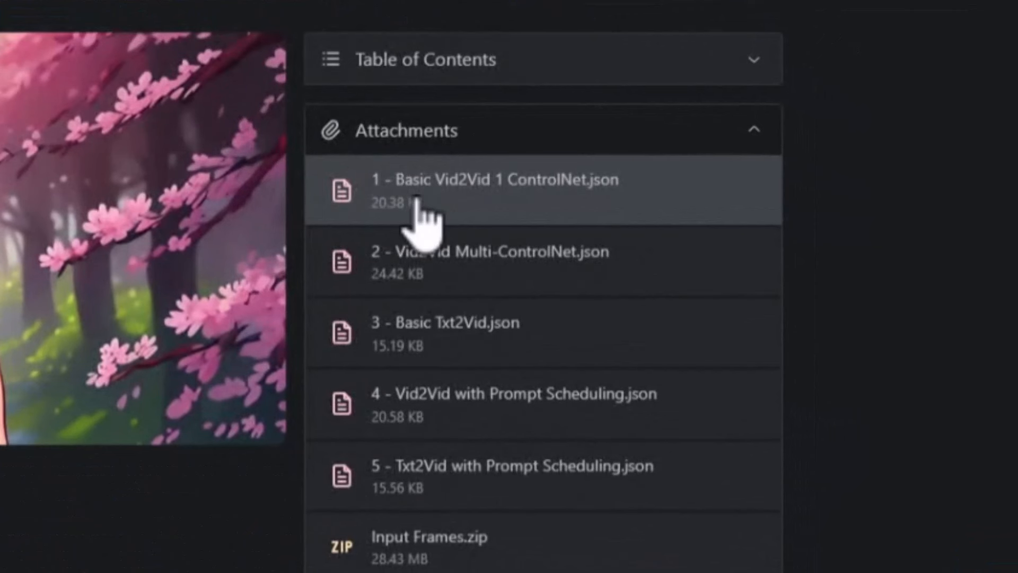
mouse_move(503, 214)
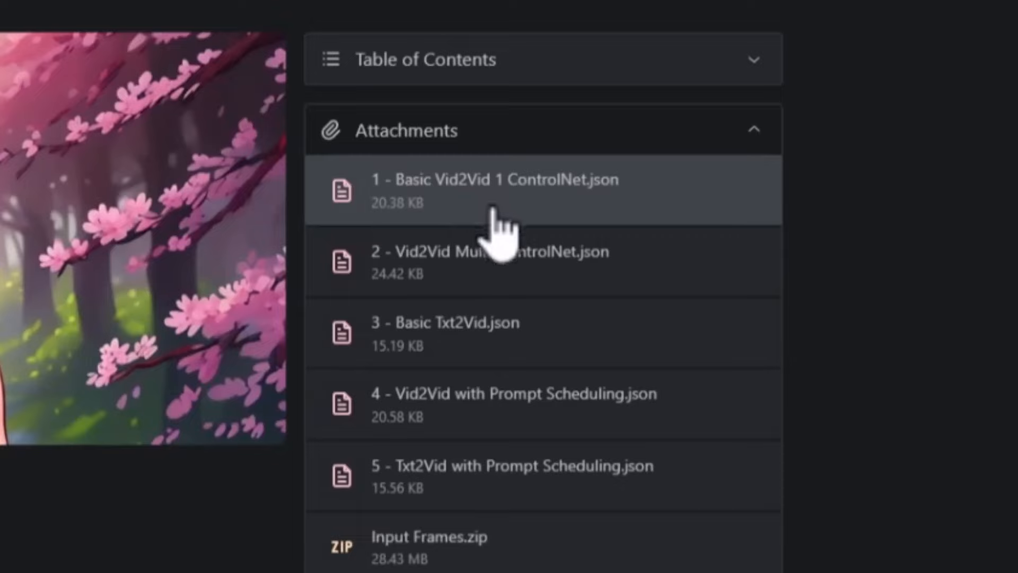
Download '1 - Basic Vid2Vid 1 ControlNet.json' from the guide's attachments.
left_click(497, 191)
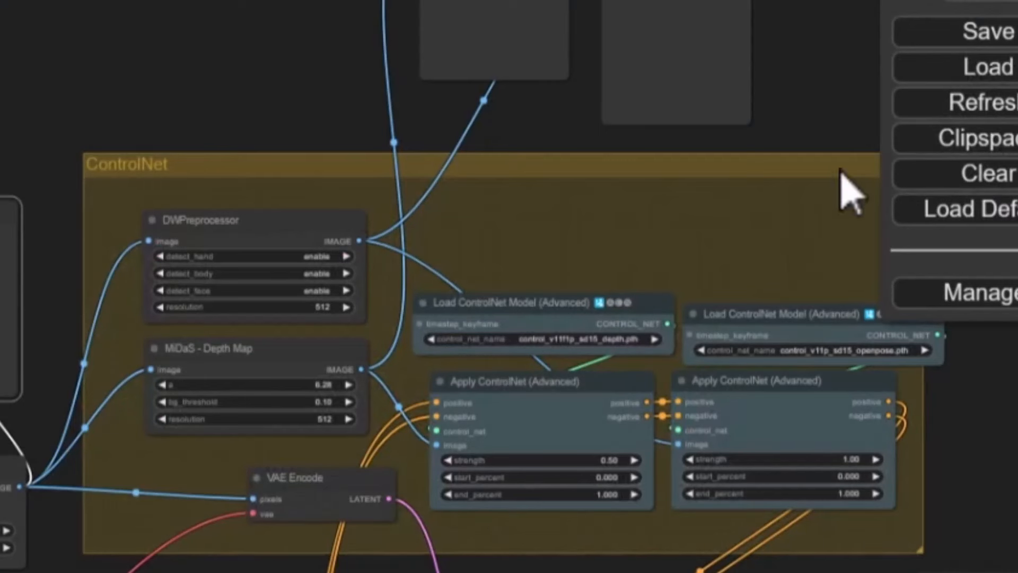
Load '1 - Basic Vid2Vid 1 ControlNet.json' from Downloads into ComfyUI.
left_click(967, 66)
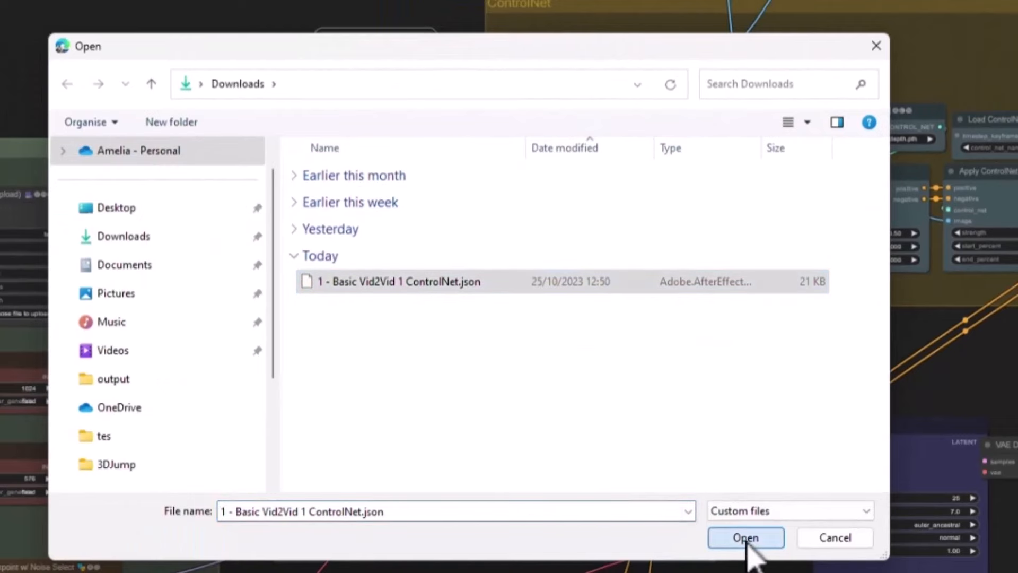
left_click(744, 537)
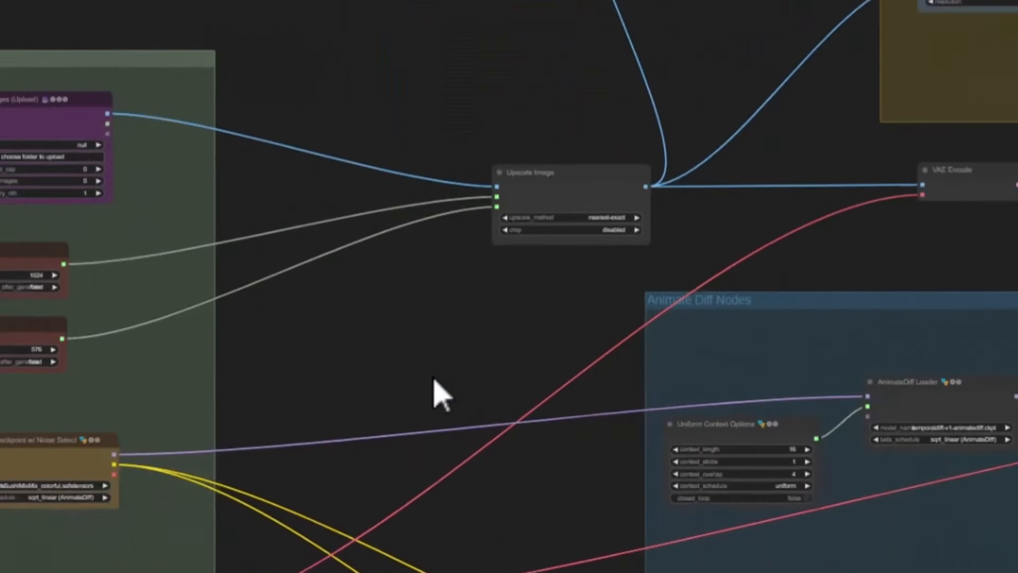
mouse_move(484, 390)
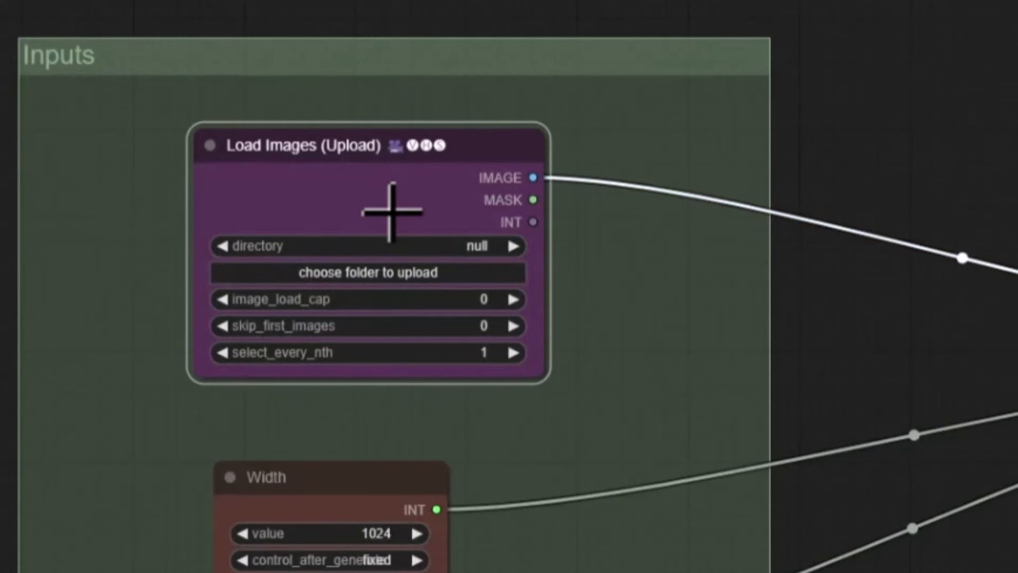
mouse_move(422, 286)
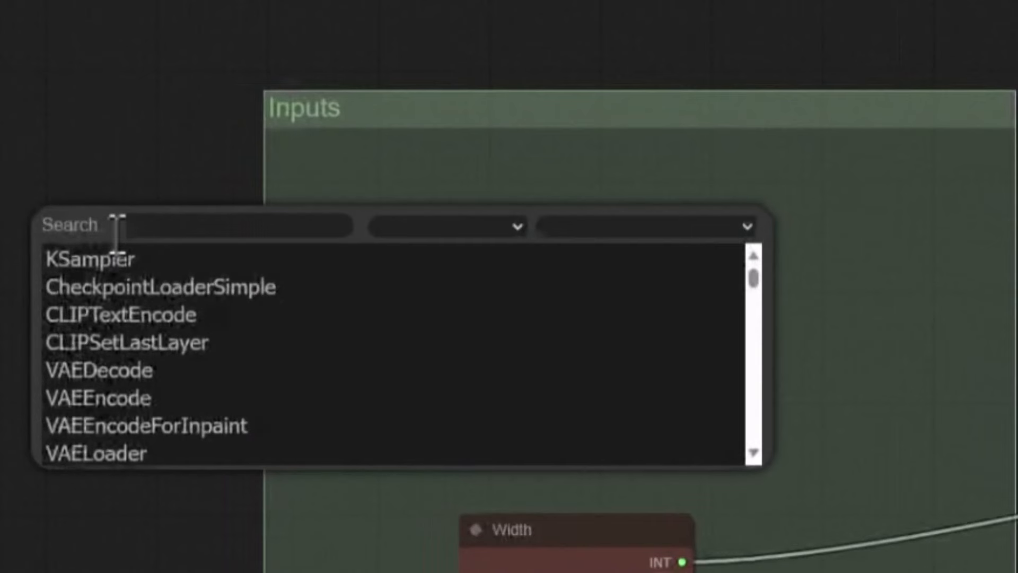
Add a VHS_LoadVideo node to the Inputs group.
type("video")
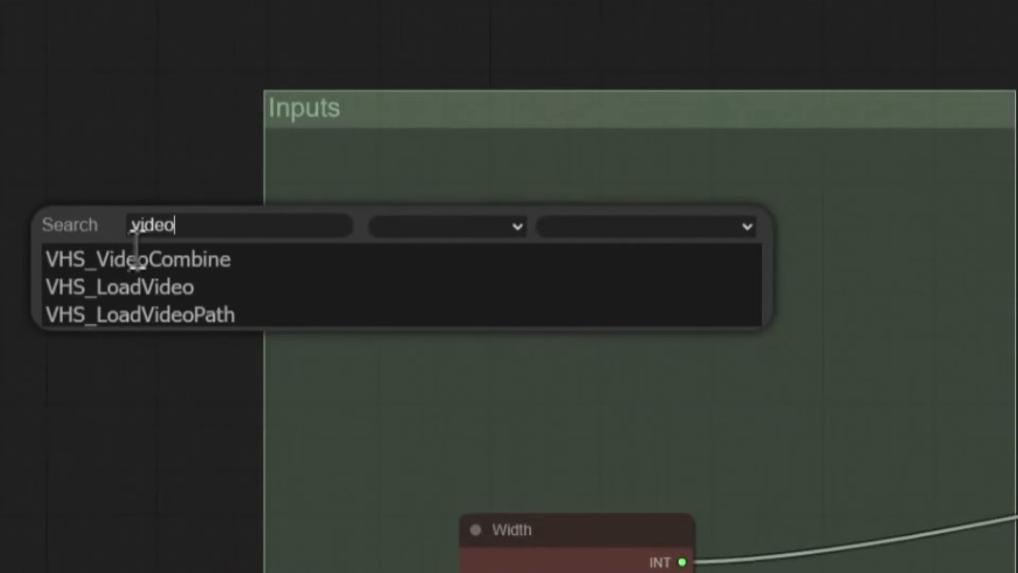
left_click(118, 286)
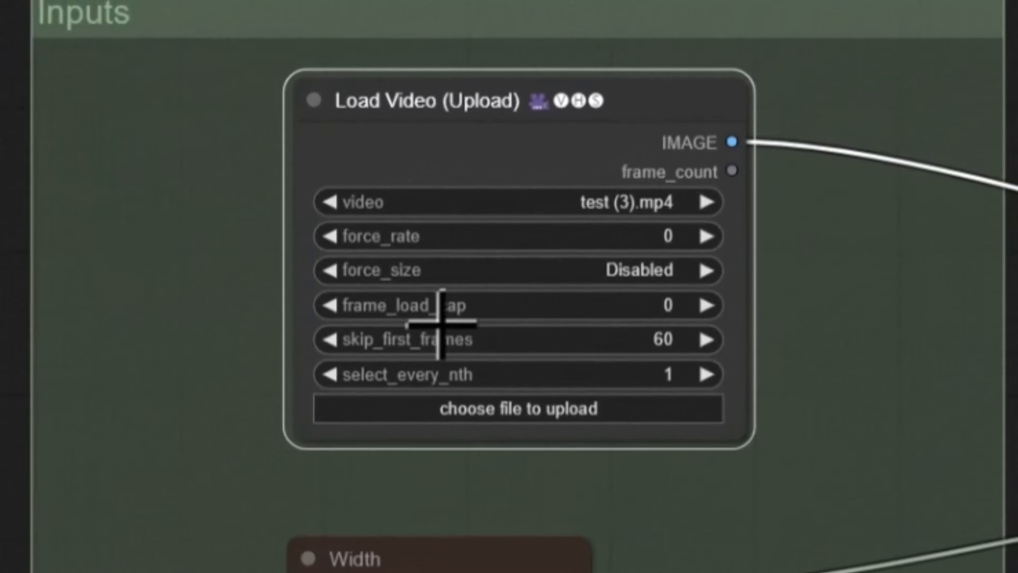
mouse_move(379, 315)
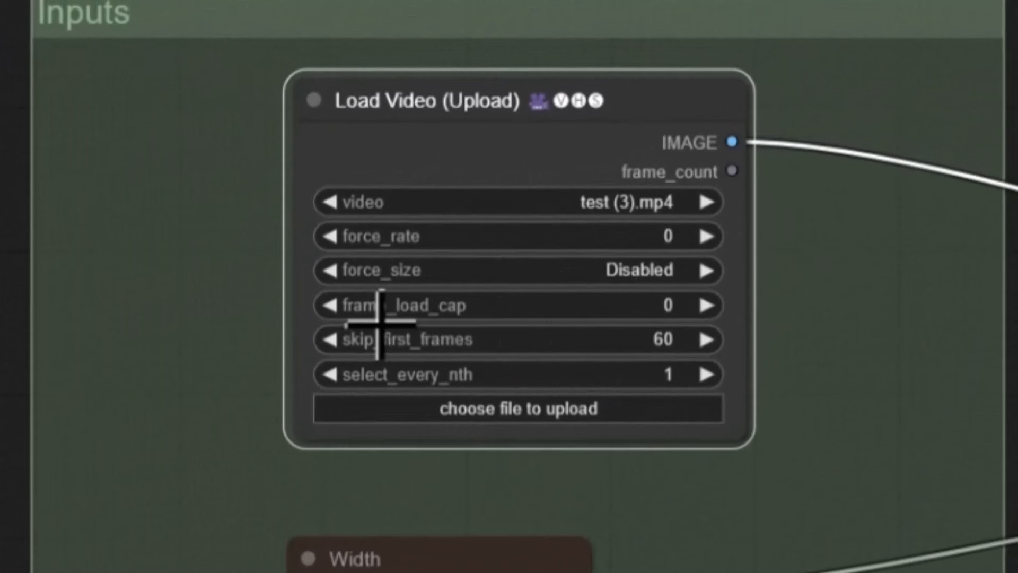
mouse_move(532, 316)
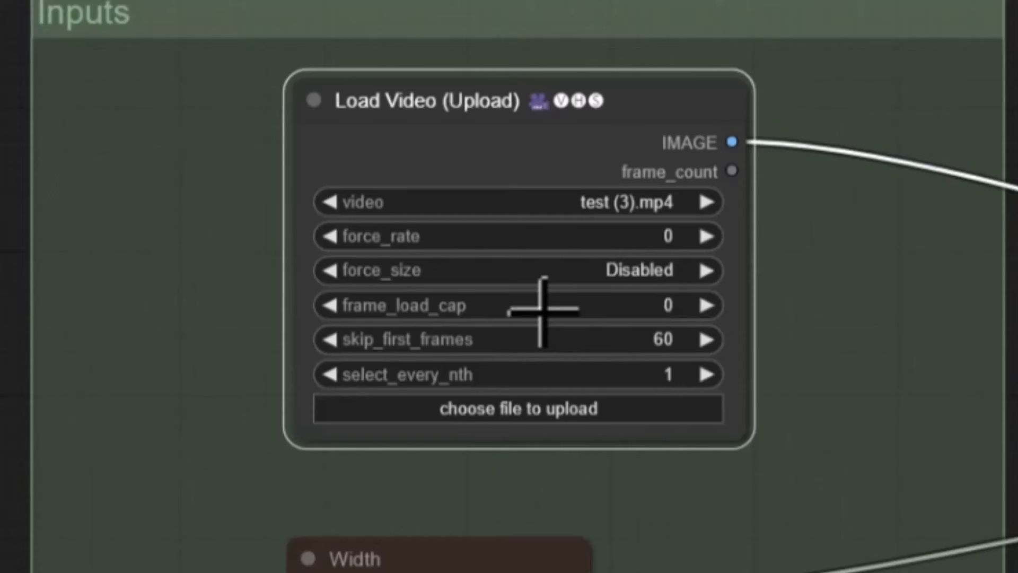
mouse_move(468, 367)
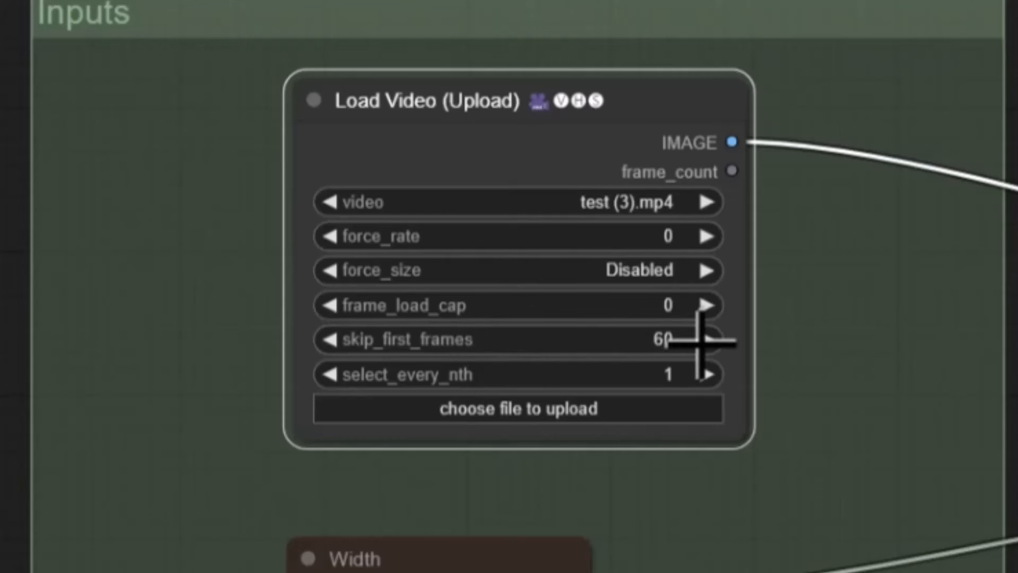
mouse_move(497, 383)
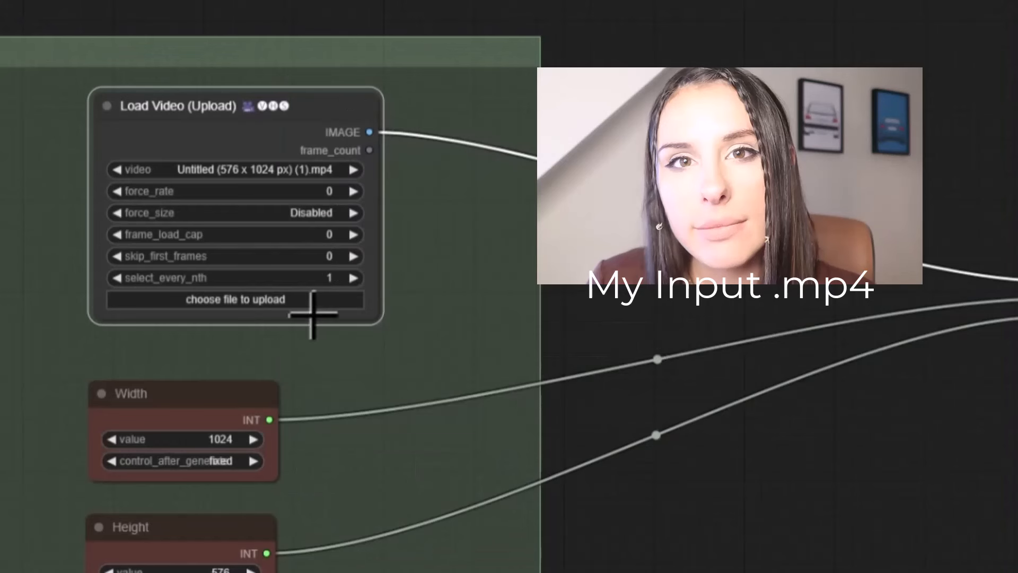
Load 'Untitled (576 x 1024 px) (1).mp4' into Load Video with skip_first_frames at 0.
left_click(234, 299)
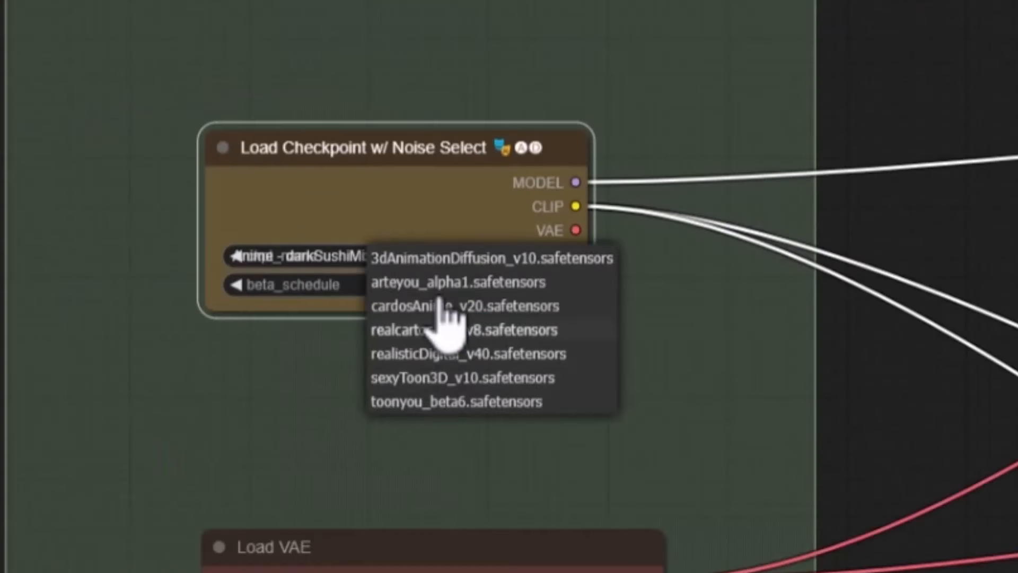
mouse_move(445, 281)
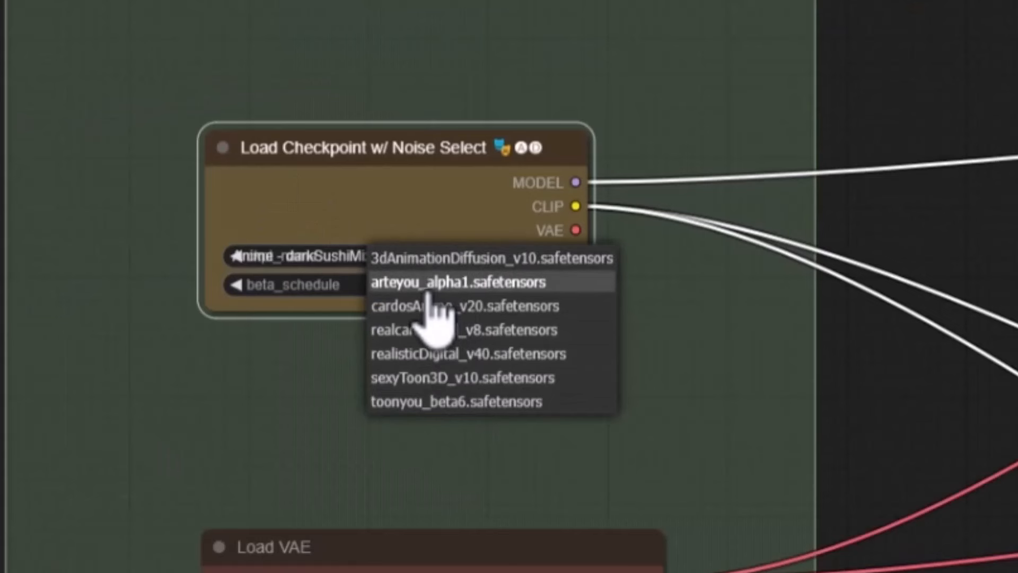
Choose the checkpoint and set the AnimateDiff Loader motion model to mm_sd_v15_v2.ckpt.
left_click(456, 281)
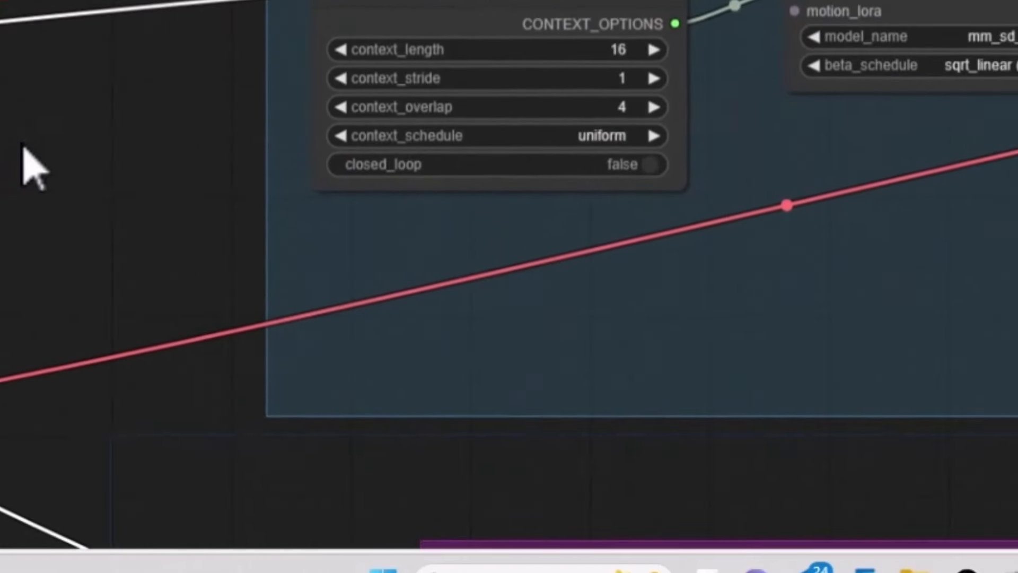
scroll("down", 3)
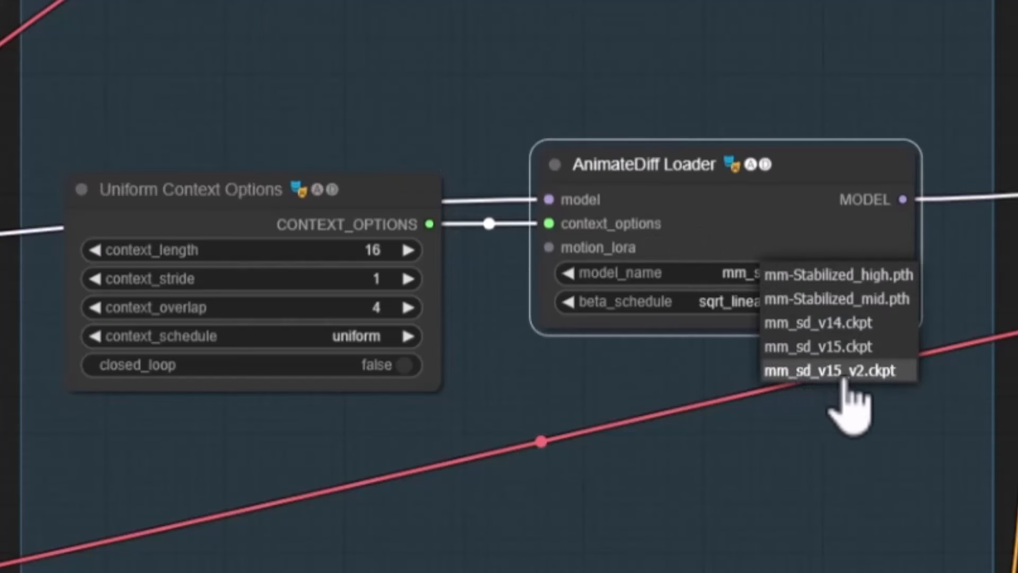
left_click(832, 370)
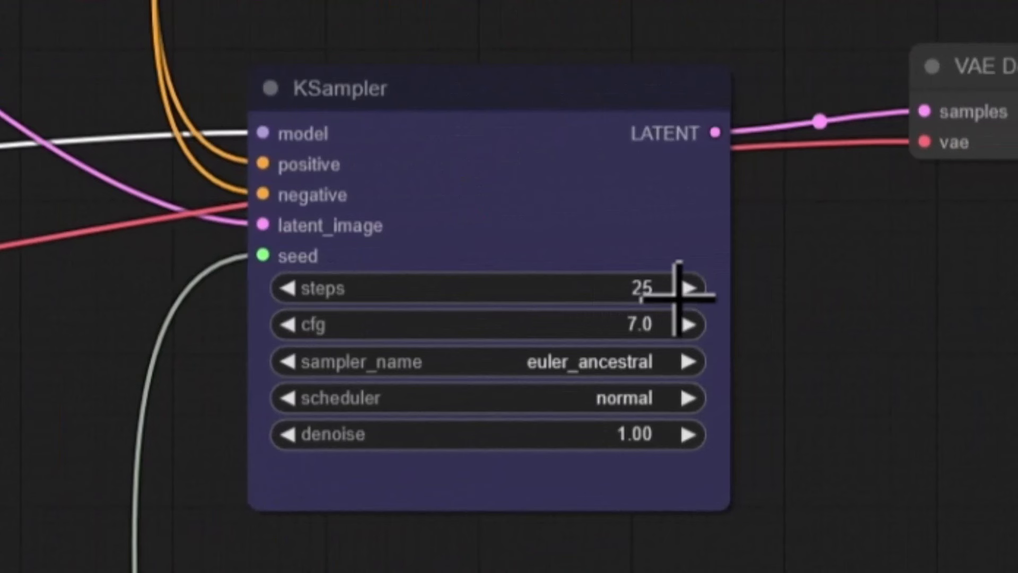
mouse_move(678, 325)
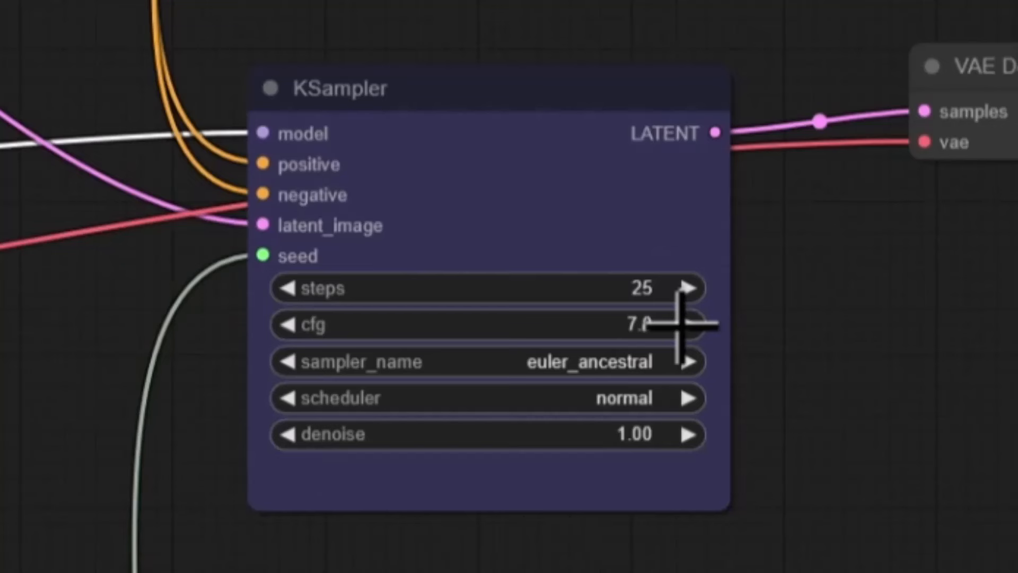
mouse_move(360, 364)
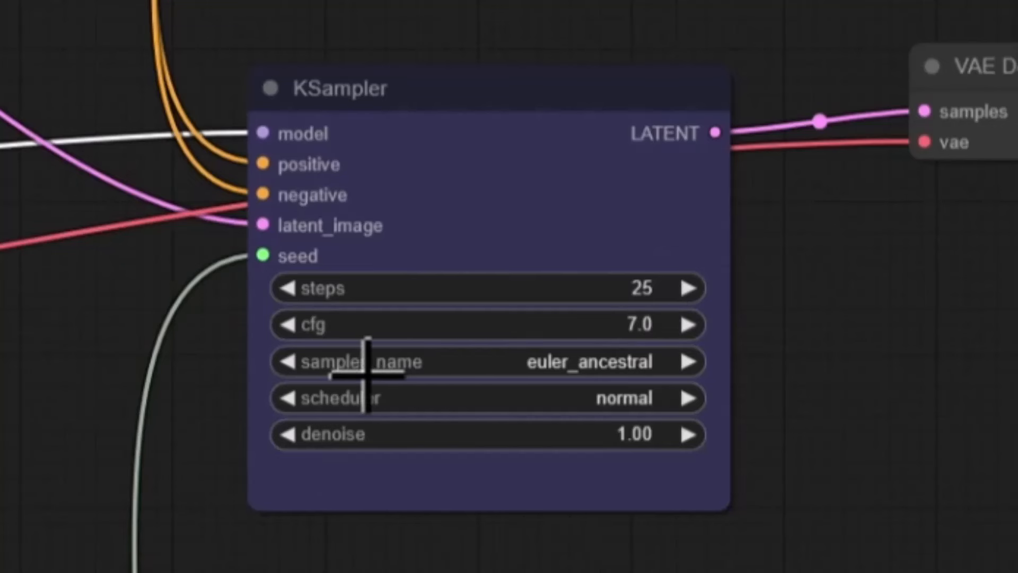
mouse_move(594, 425)
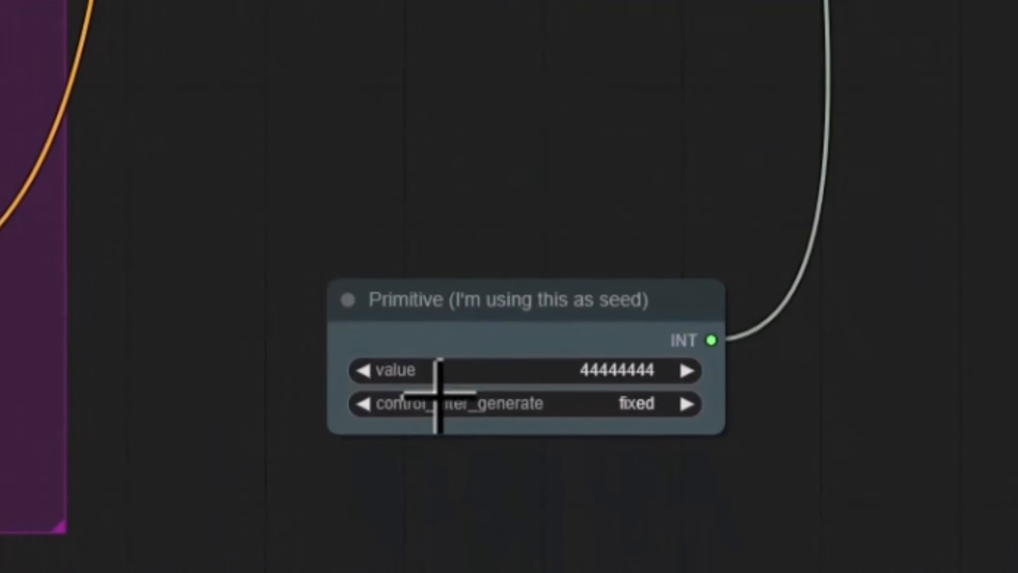
mouse_move(457, 340)
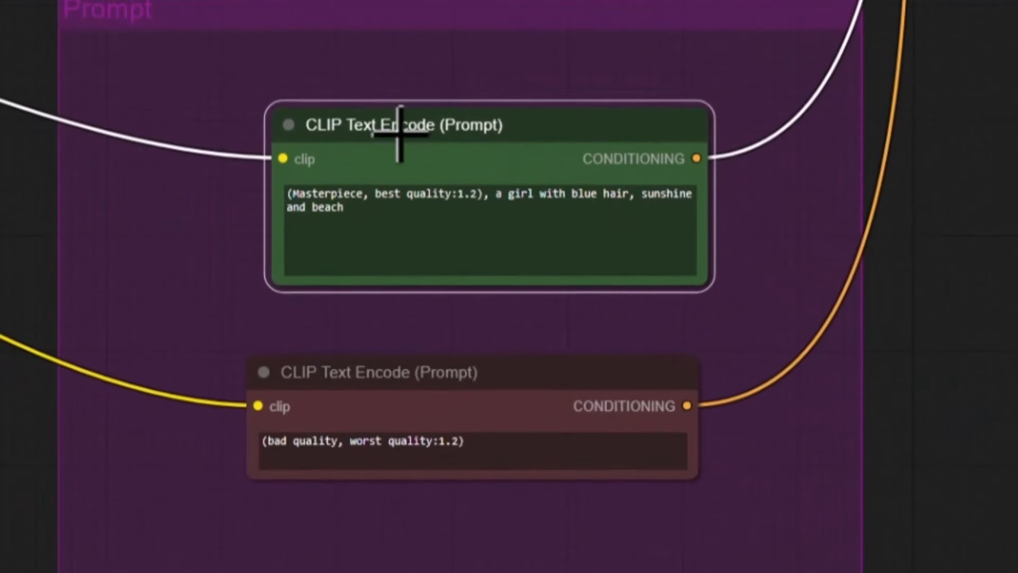
mouse_move(396, 422)
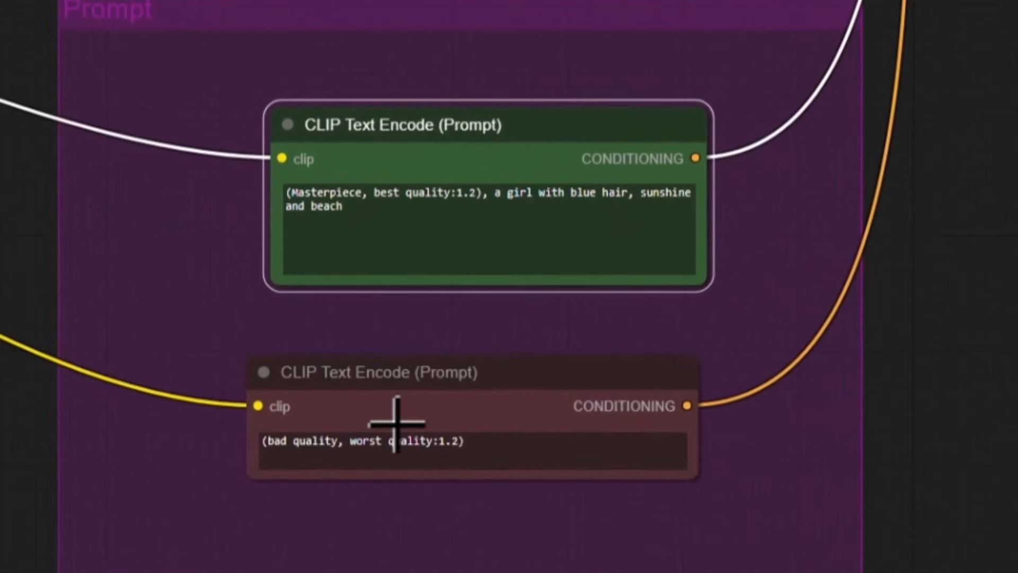
mouse_move(370, 249)
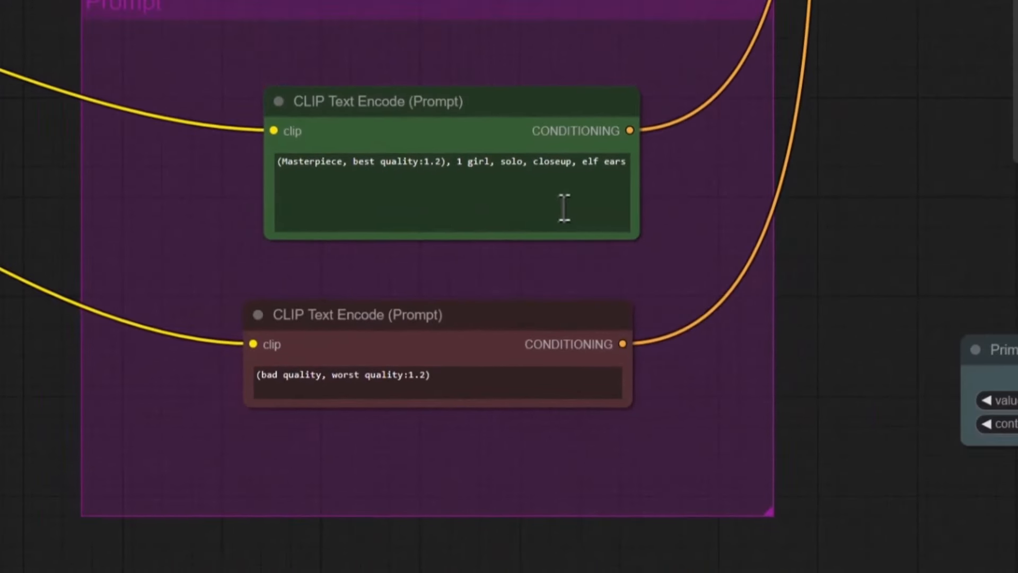
mouse_move(566, 199)
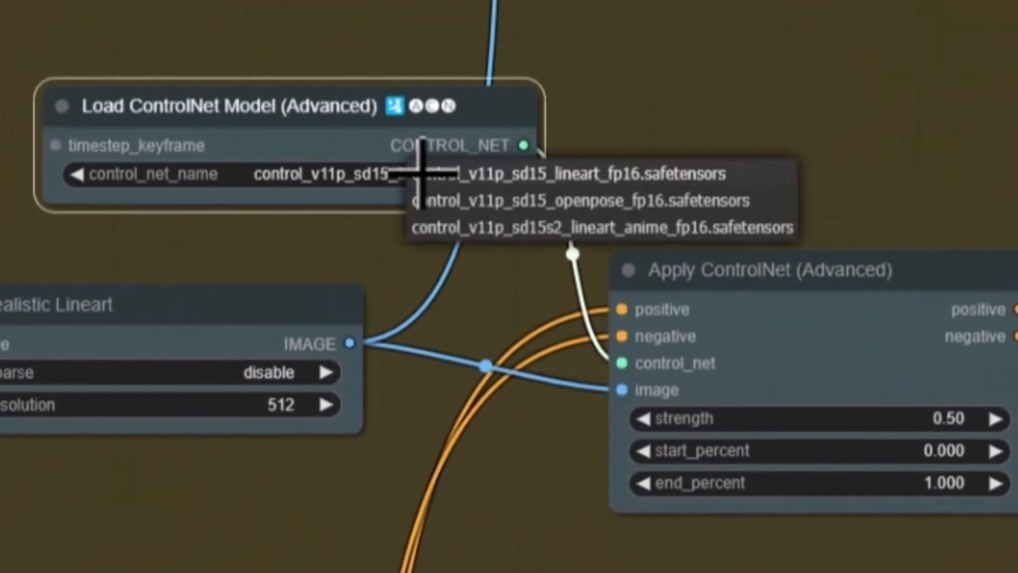
mouse_move(513, 200)
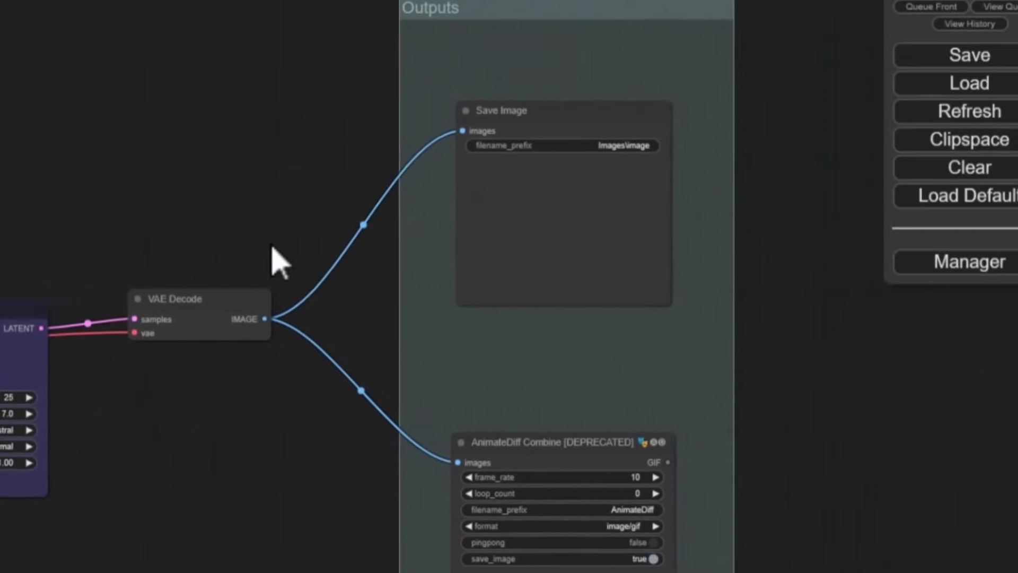
scroll("down", 3)
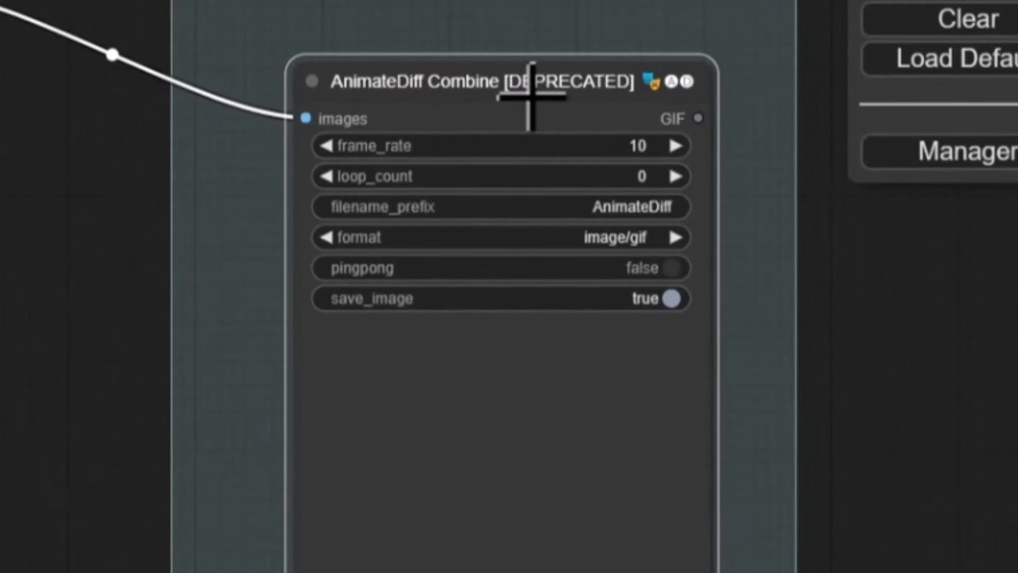
mouse_move(464, 98)
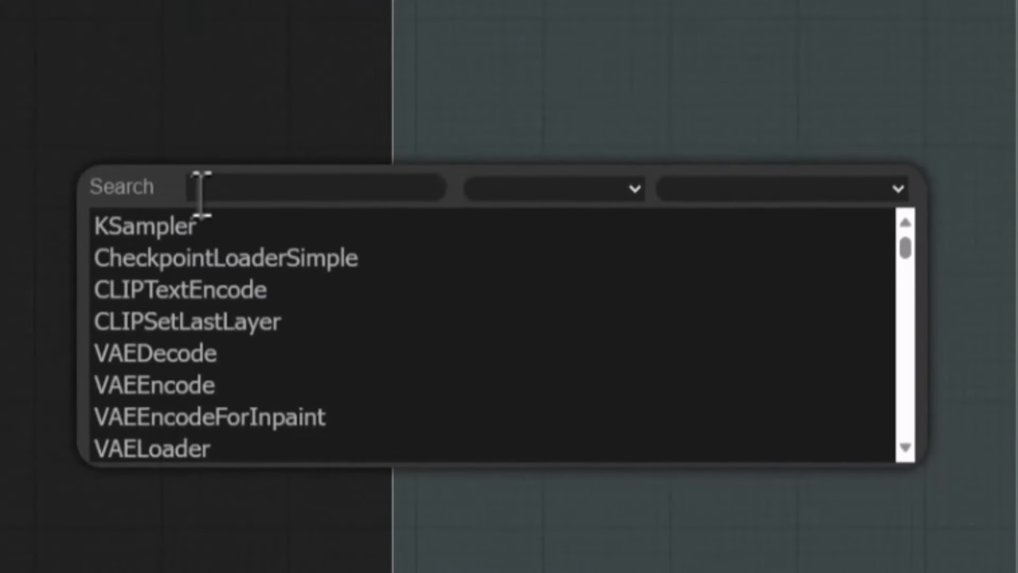
Add an enlarged VHS_VideoCombine node from a 'vhs' search, with output format video/h264-mp4.
type("V")
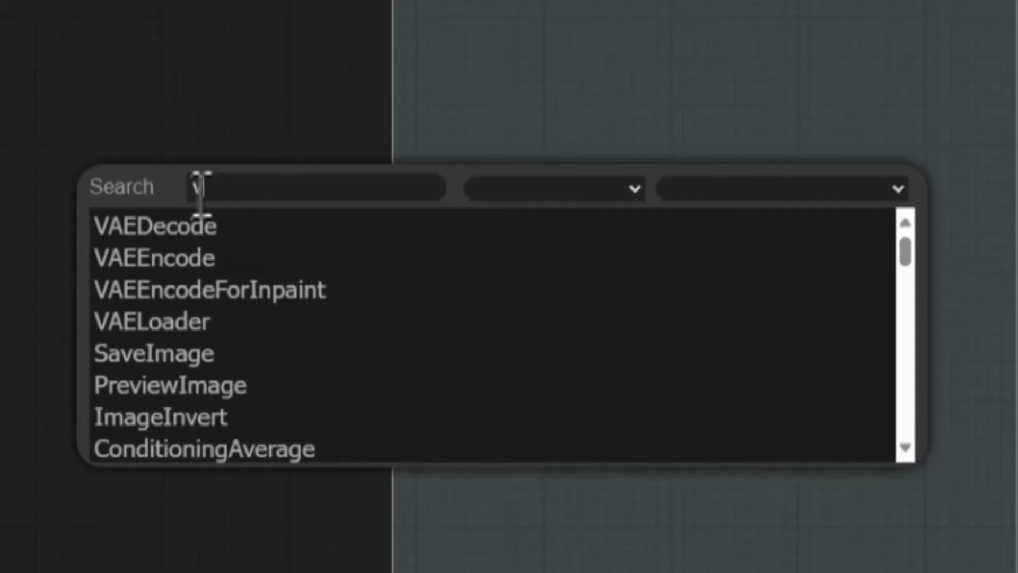
type("hs")
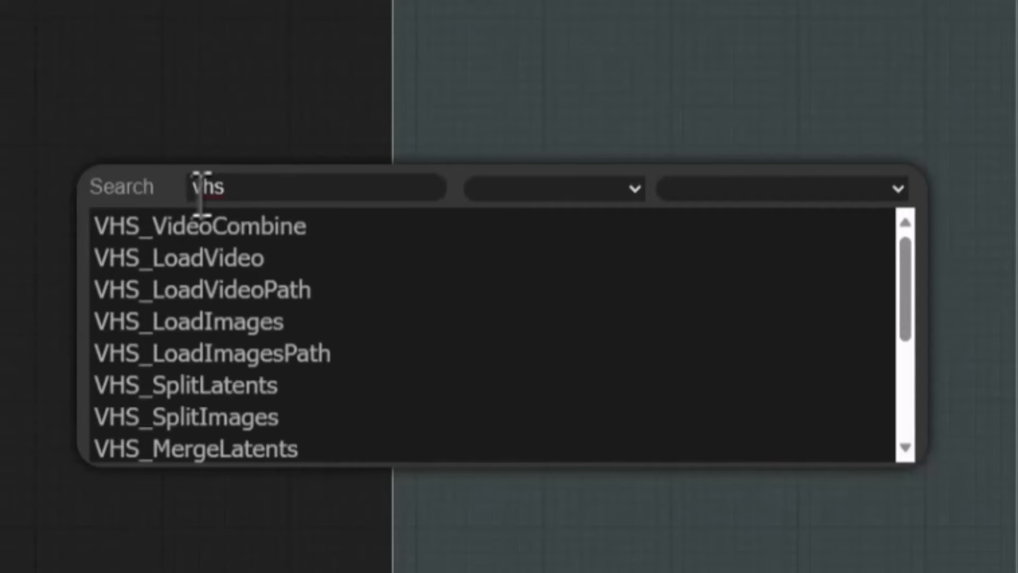
left_click(201, 225)
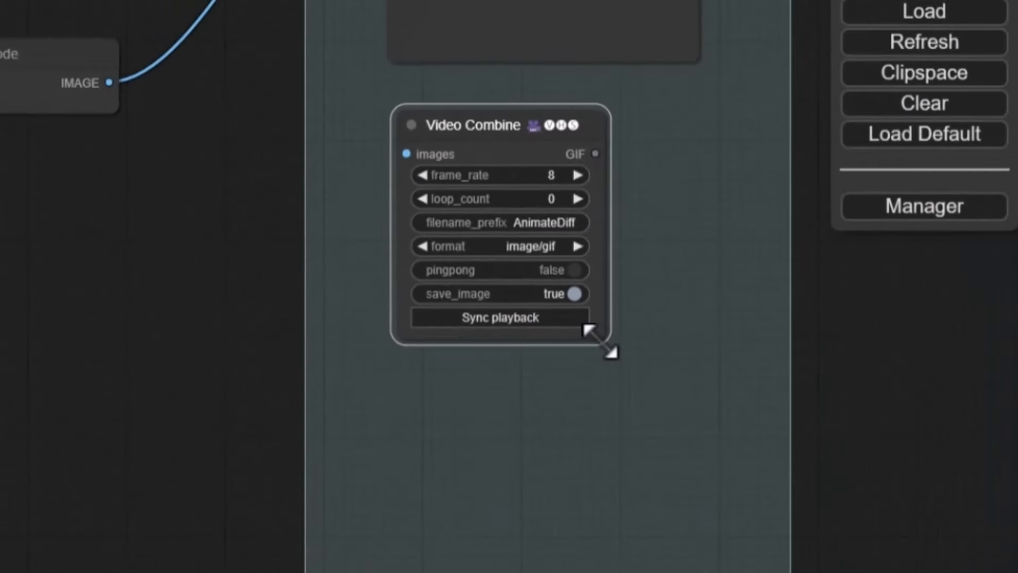
left_click_drag(600, 354, 682, 535)
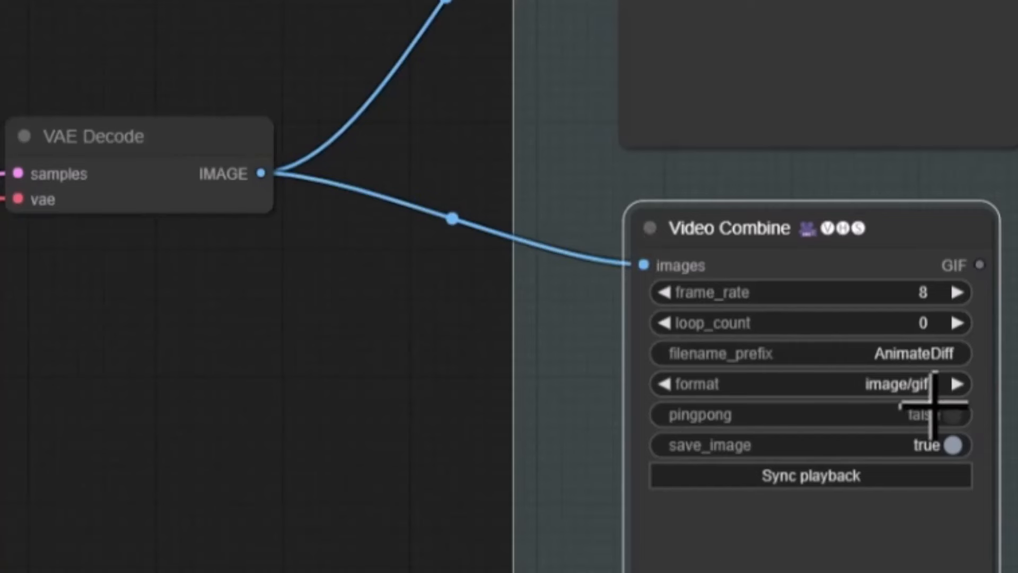
left_click(957, 384)
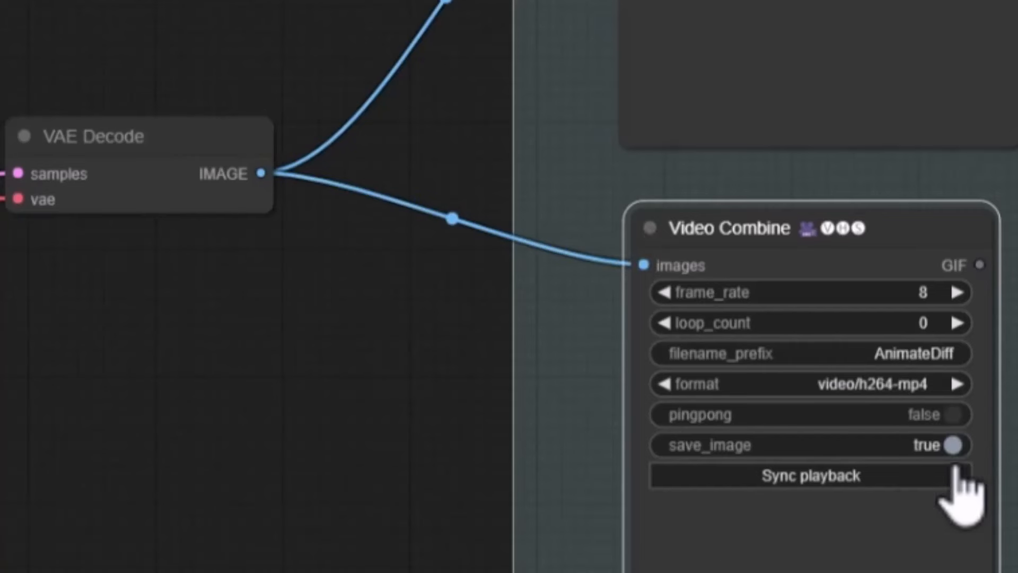
mouse_move(494, 545)
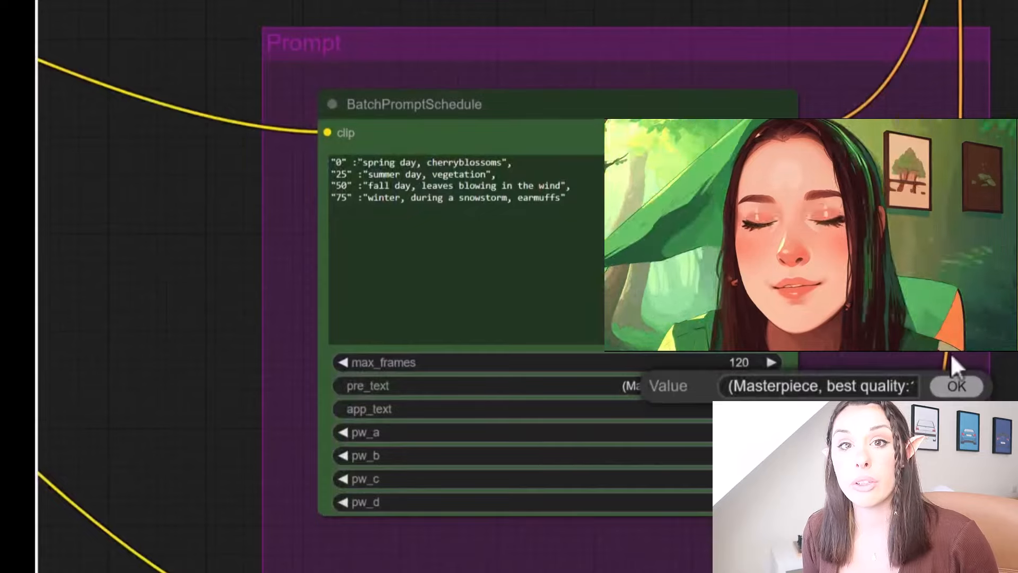
Set BatchPromptSchedule pre_text to the 'Masterpiece, best quality' prefix.
left_click(957, 386)
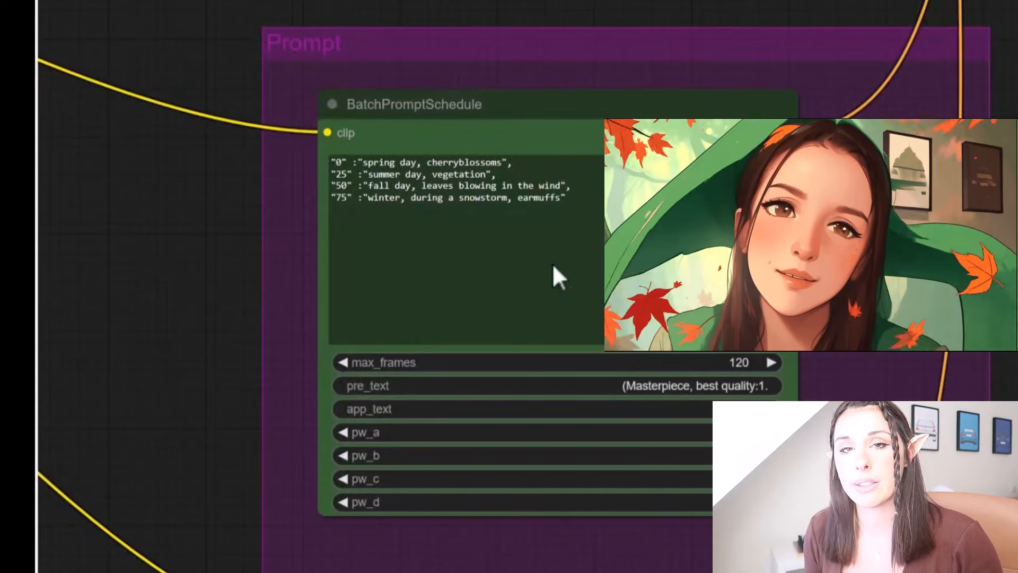